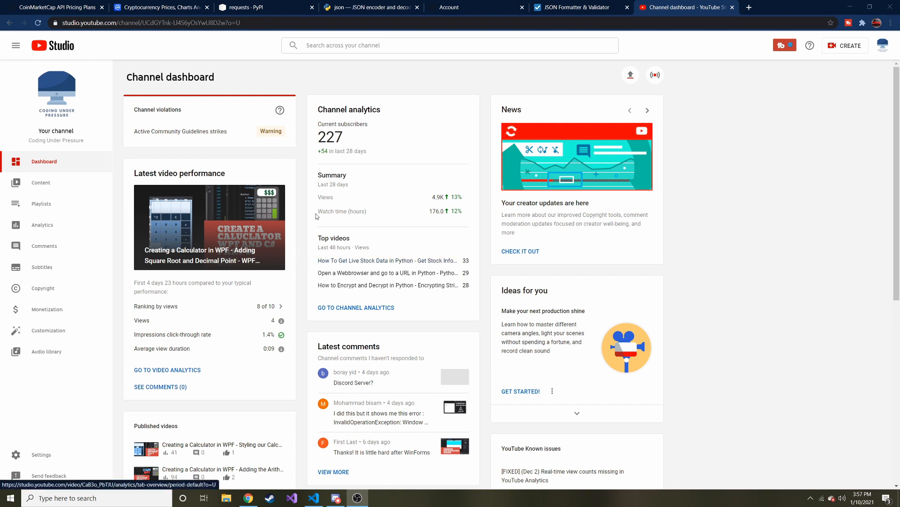
mouse_move(321, 208)
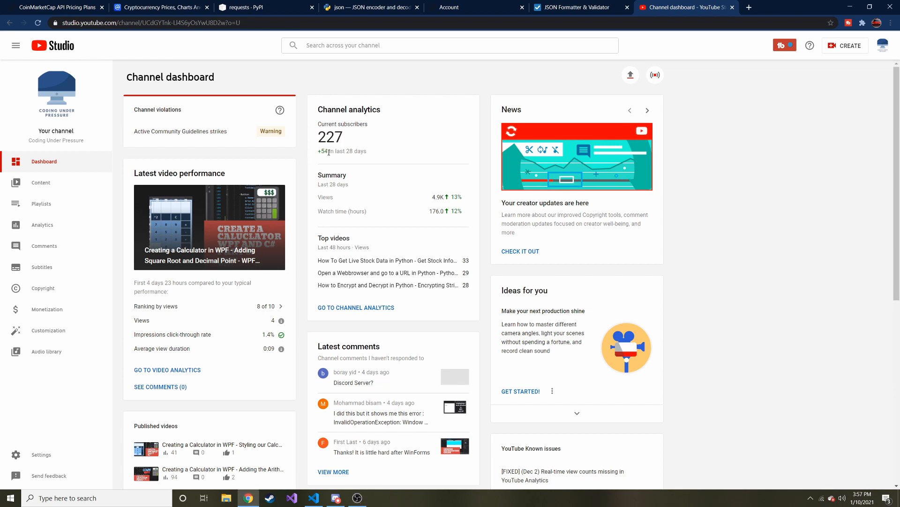
- Bring up the CoinMarketCap API pricing plans page with the free Basic tier
double_click(329, 137)
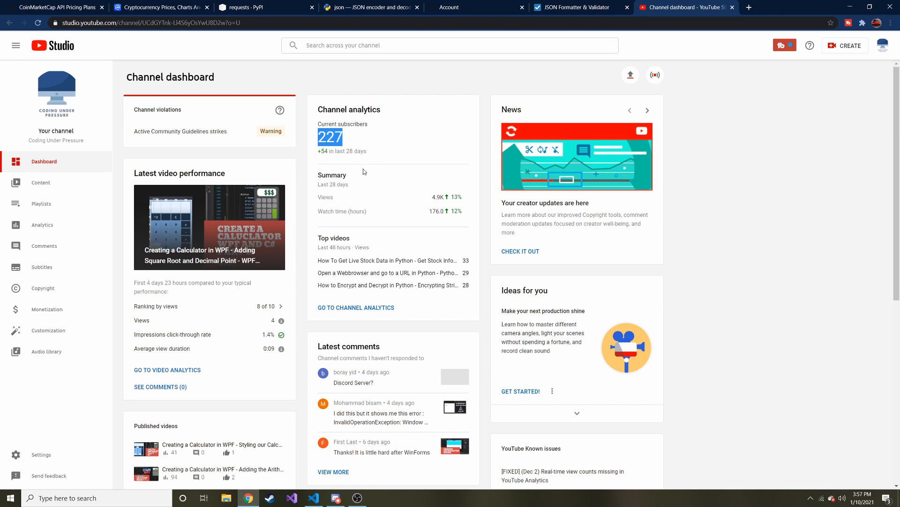
mouse_move(322, 204)
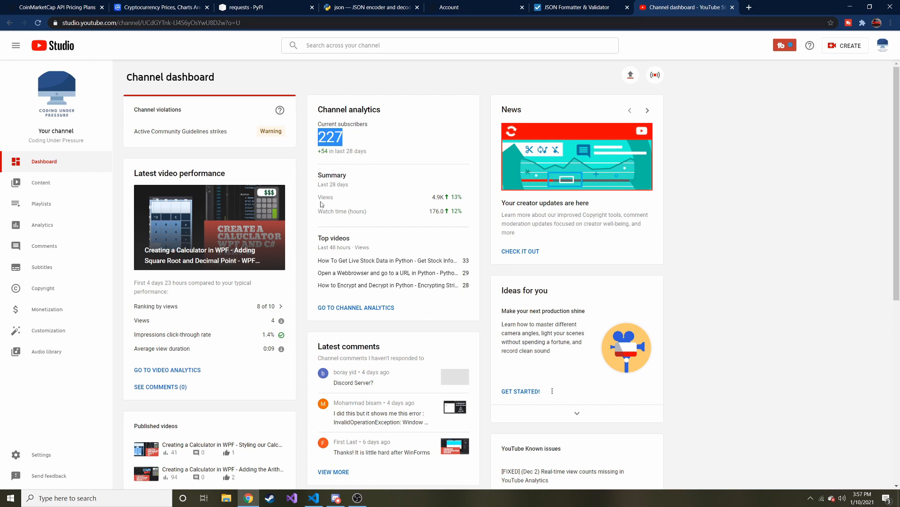
mouse_move(269, 216)
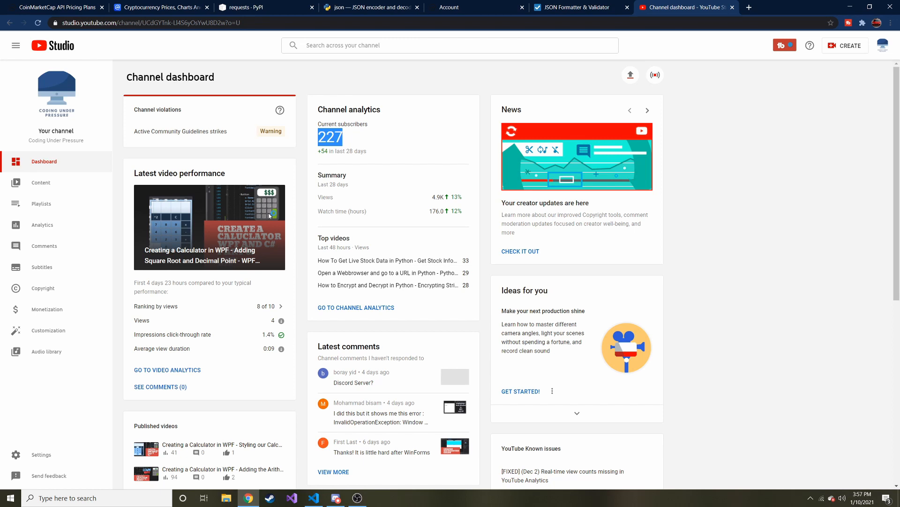
mouse_move(269, 255)
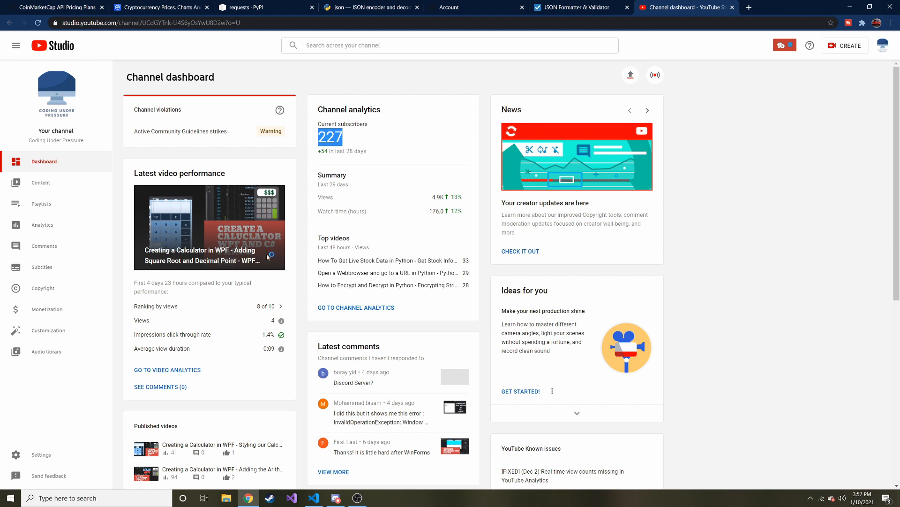
mouse_move(58, 6)
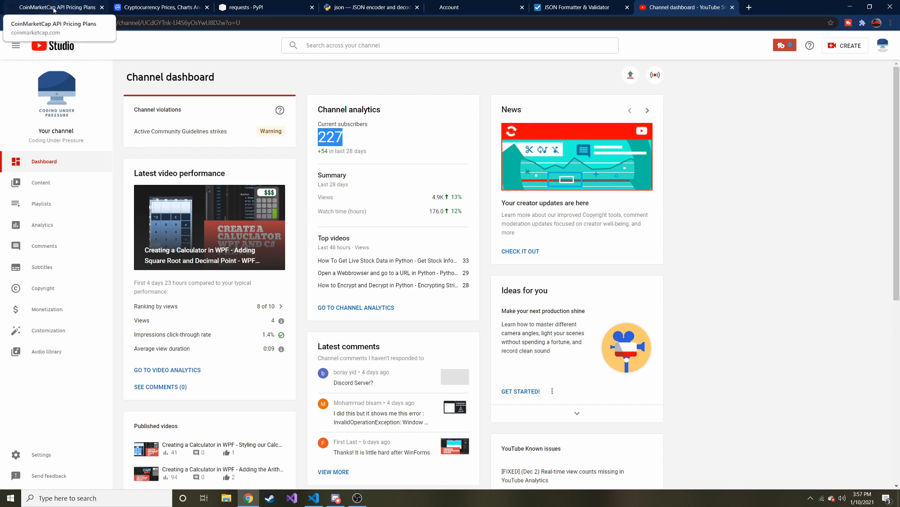
click(55, 7)
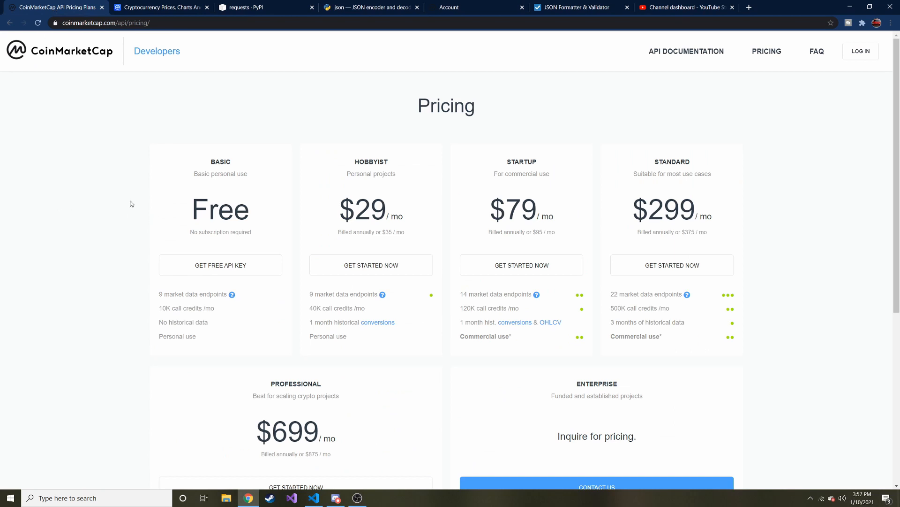
mouse_move(198, 196)
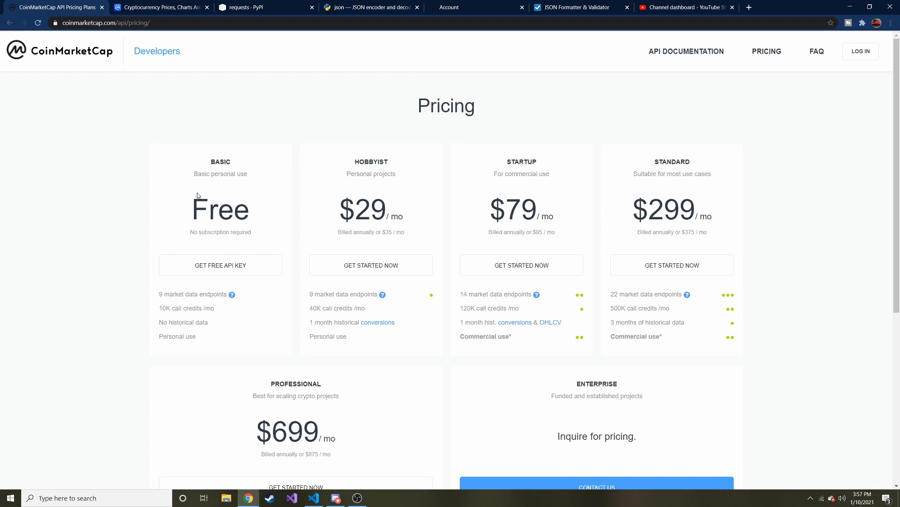
mouse_move(224, 206)
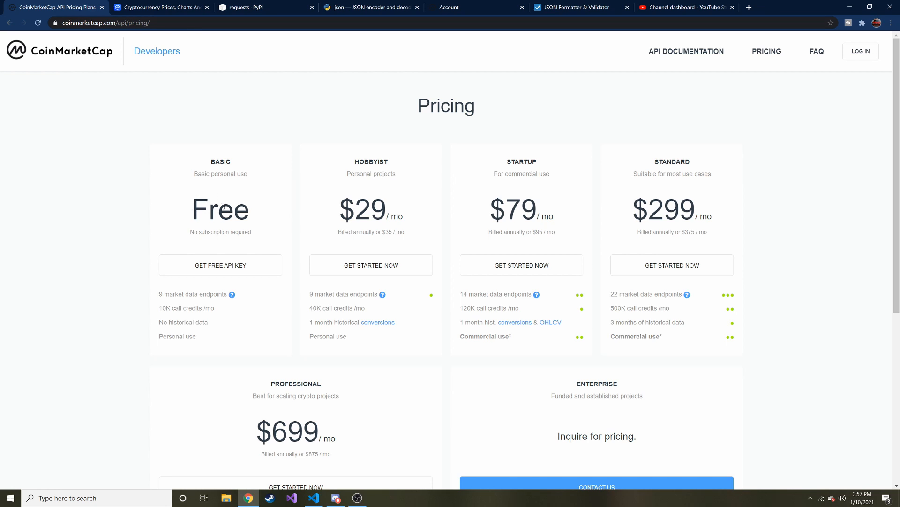
mouse_move(197, 343)
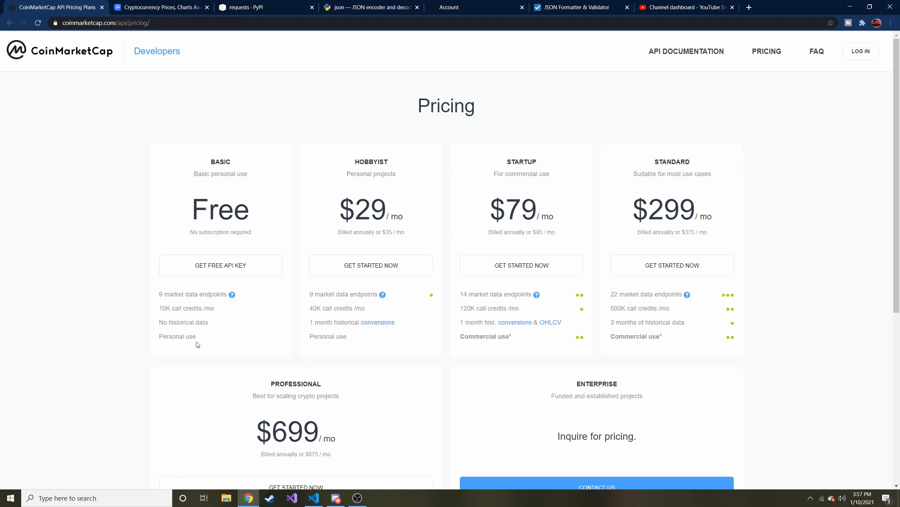
mouse_move(195, 329)
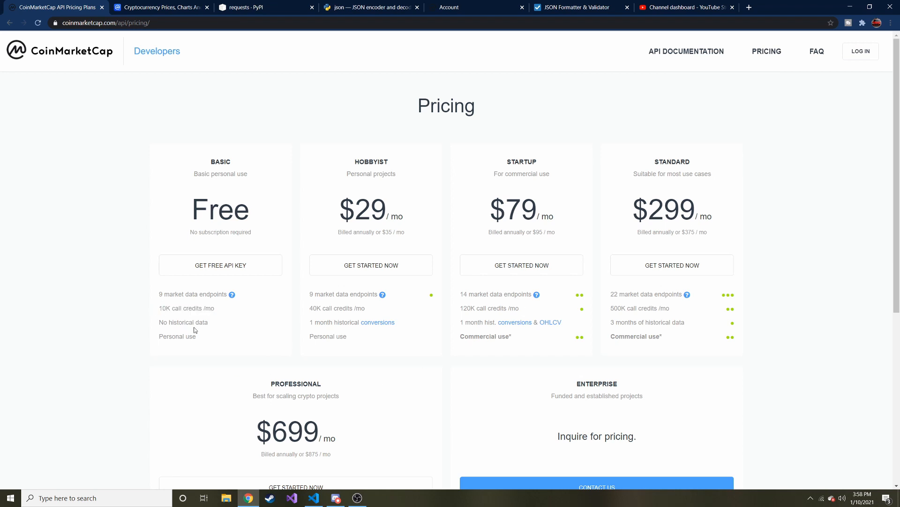
mouse_move(186, 340)
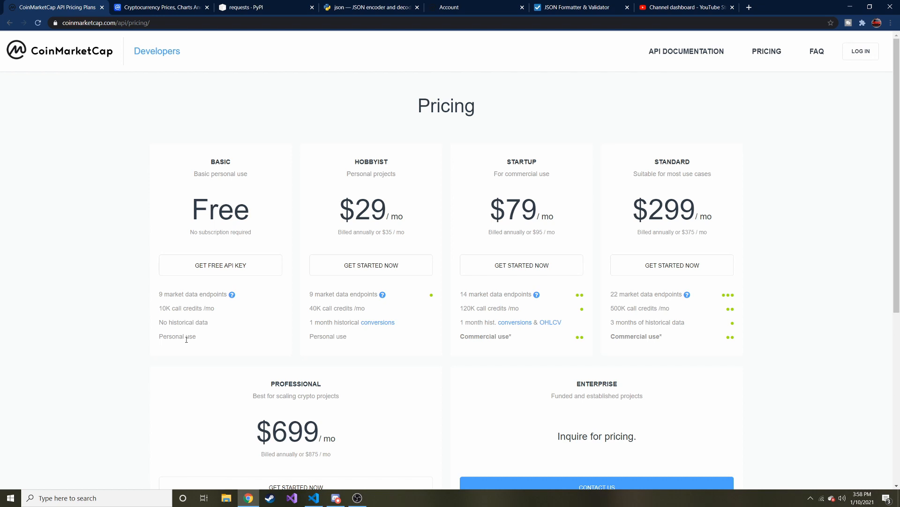
mouse_move(256, 375)
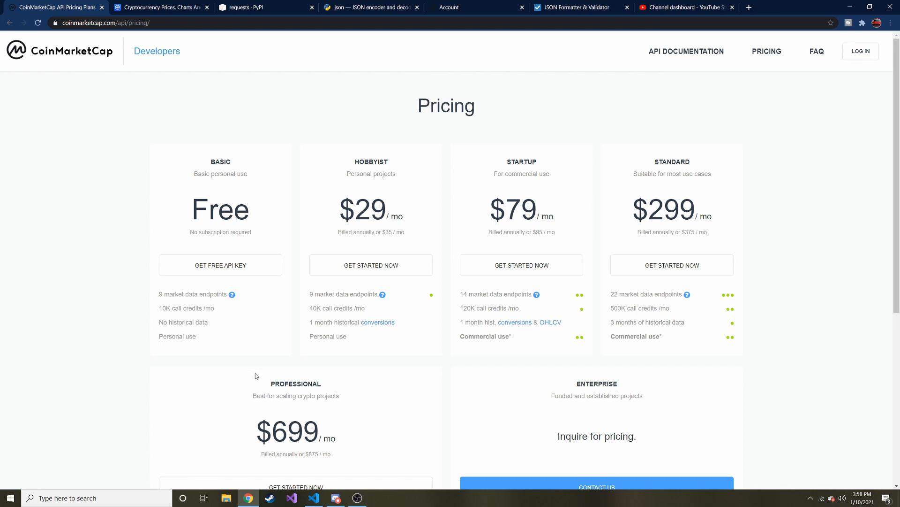
mouse_move(259, 378)
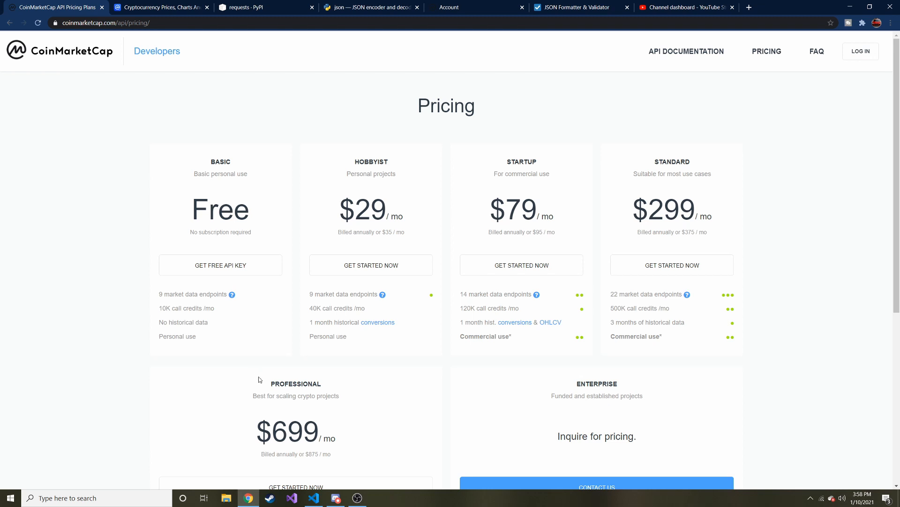
mouse_move(198, 247)
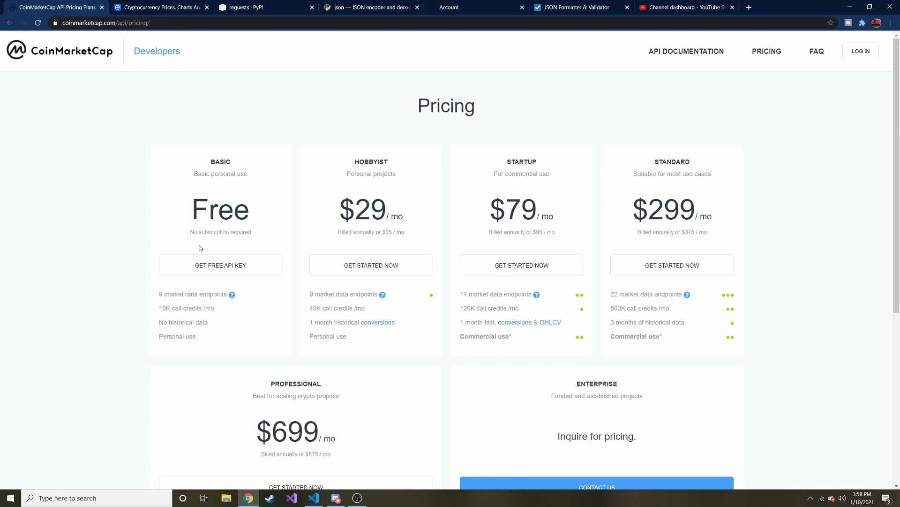
mouse_move(291, 203)
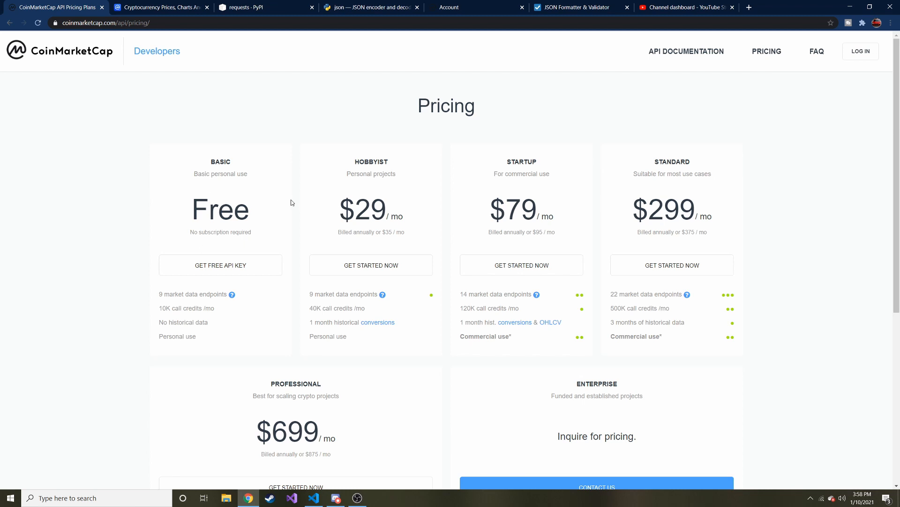
mouse_move(183, 126)
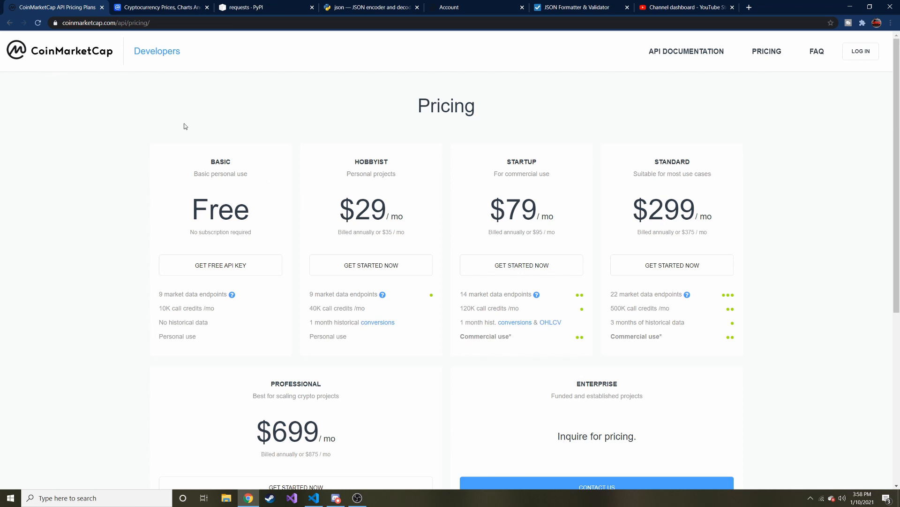
mouse_move(241, 159)
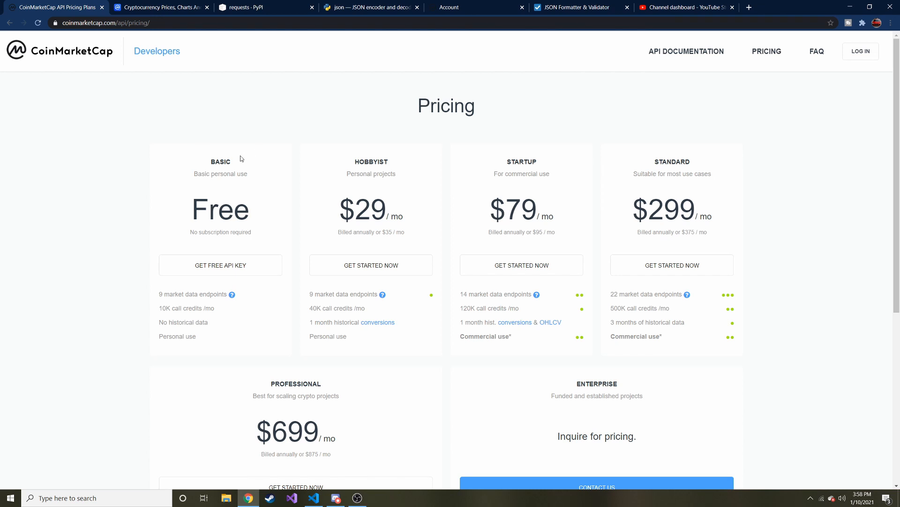
mouse_move(715, 119)
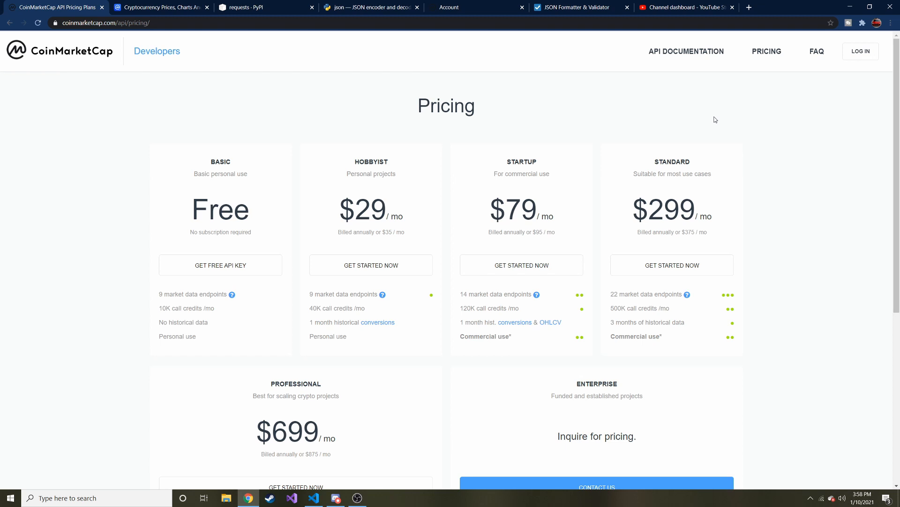
mouse_move(667, 117)
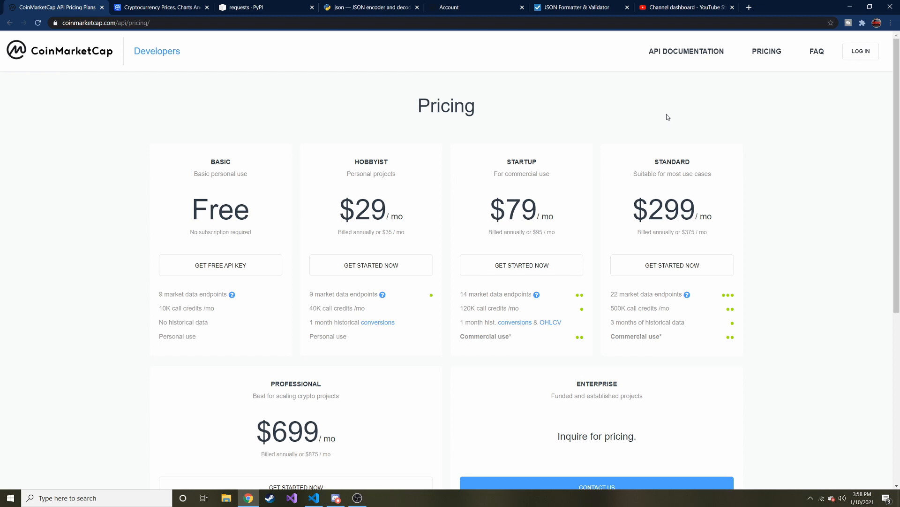
mouse_move(388, 121)
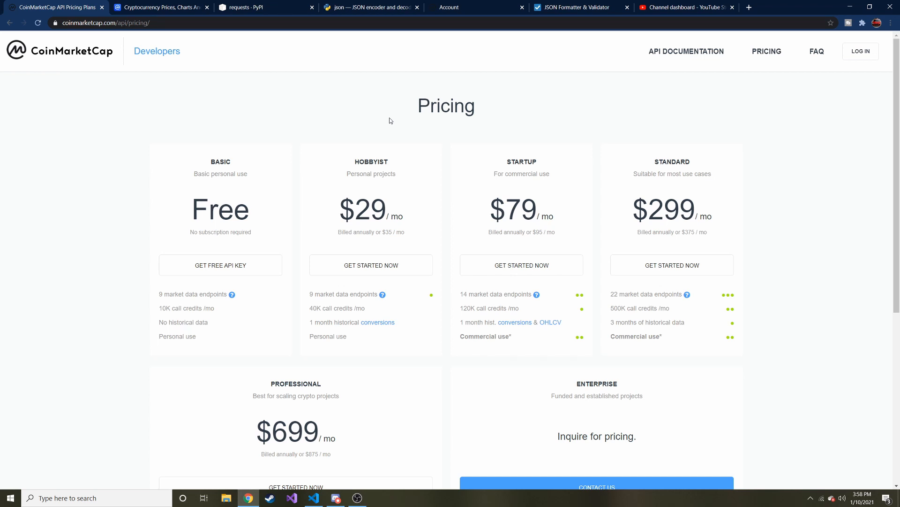
mouse_move(305, 242)
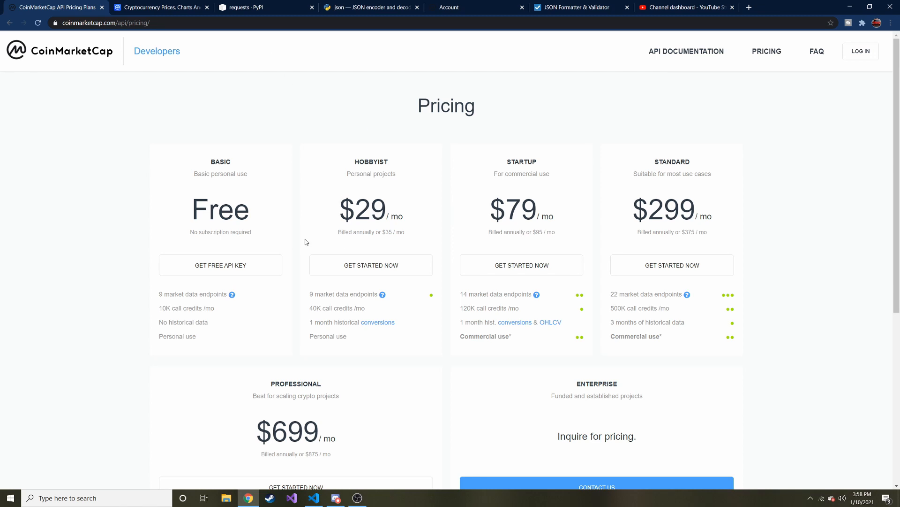
mouse_move(306, 232)
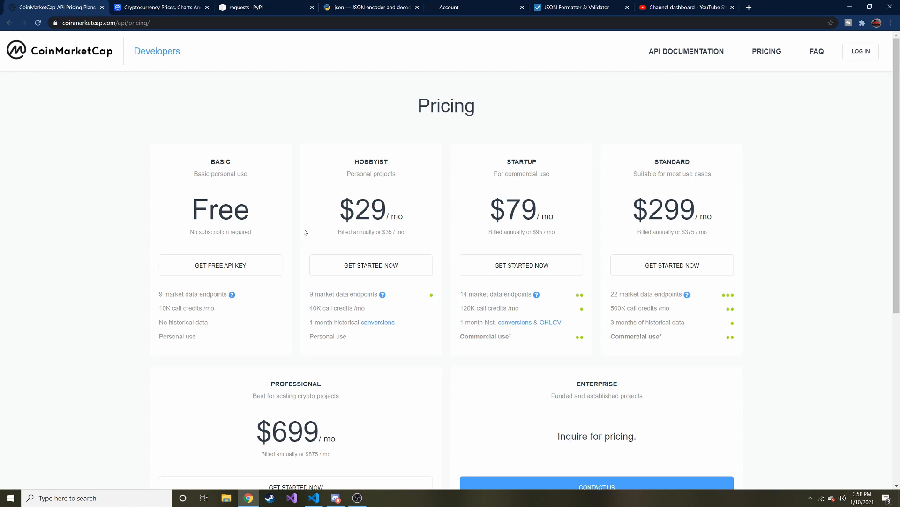
mouse_move(74, 48)
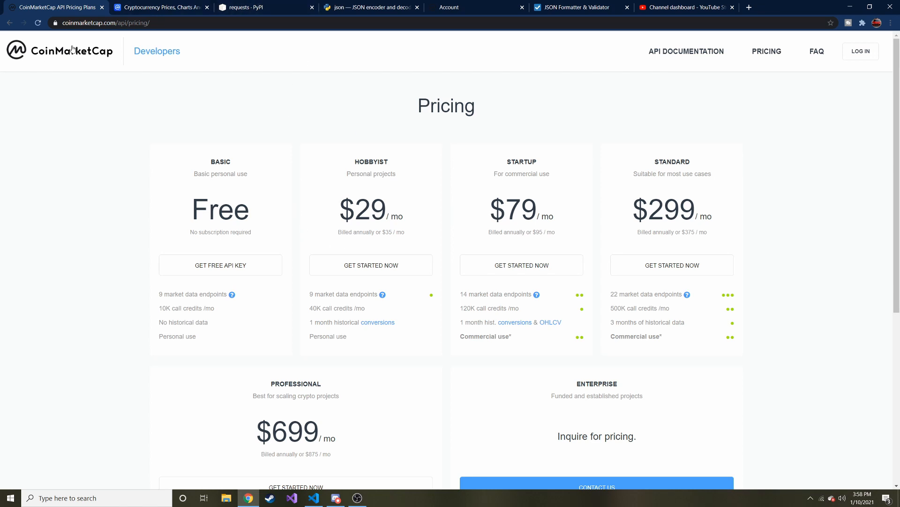
- Review the live cryptocurrency price table, then return to the API pricing plans
click(161, 6)
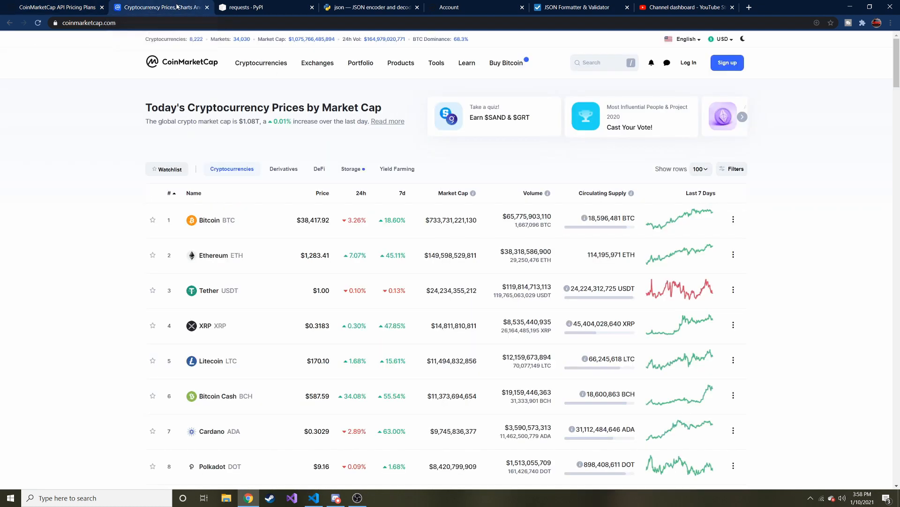
mouse_move(269, 229)
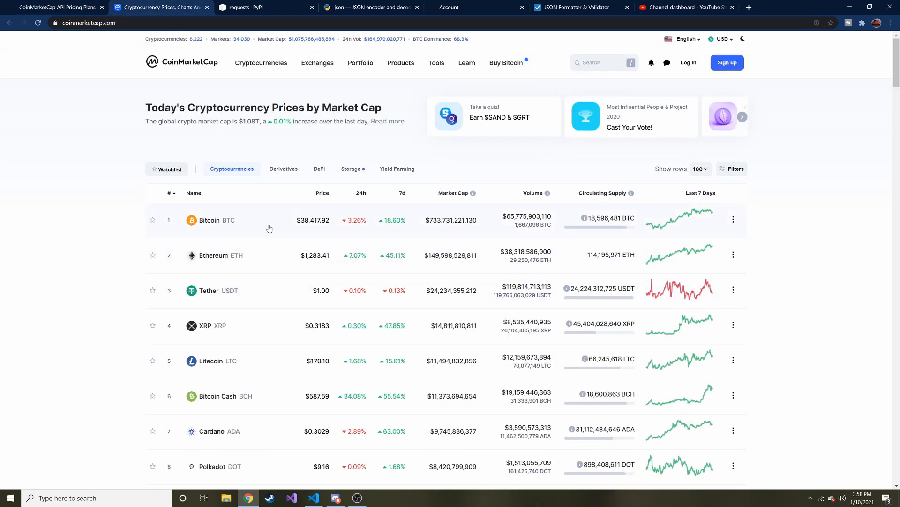
mouse_move(199, 229)
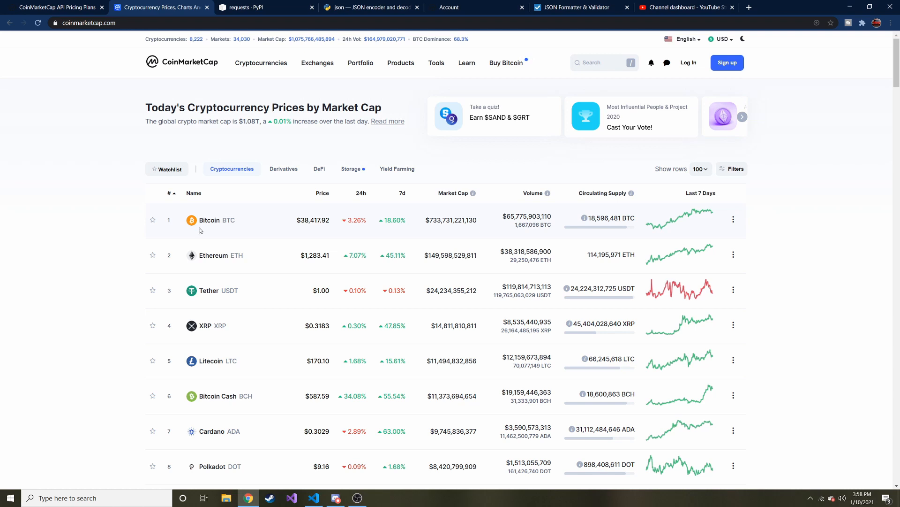
mouse_move(555, 258)
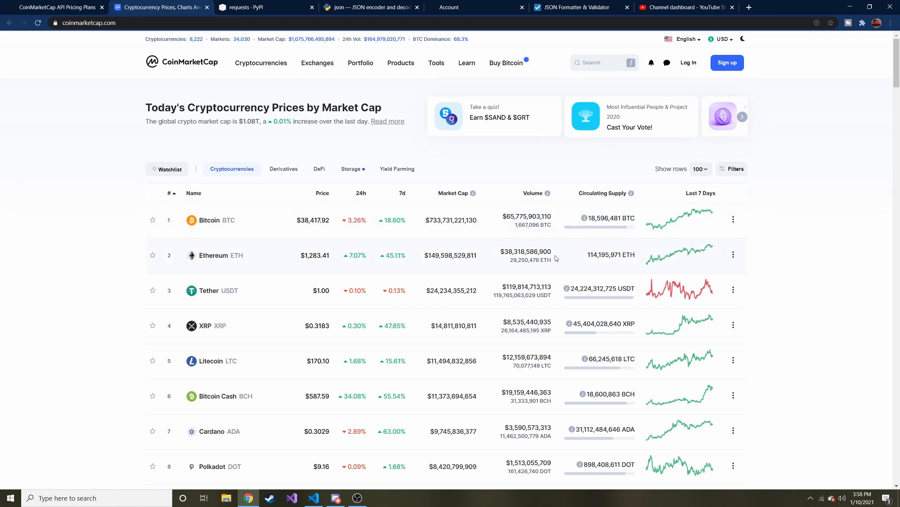
mouse_move(778, 279)
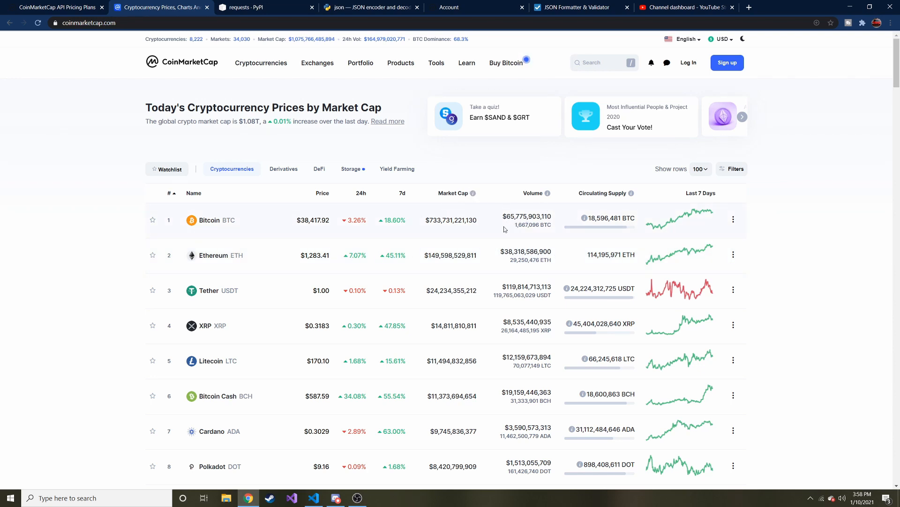
mouse_move(362, 359)
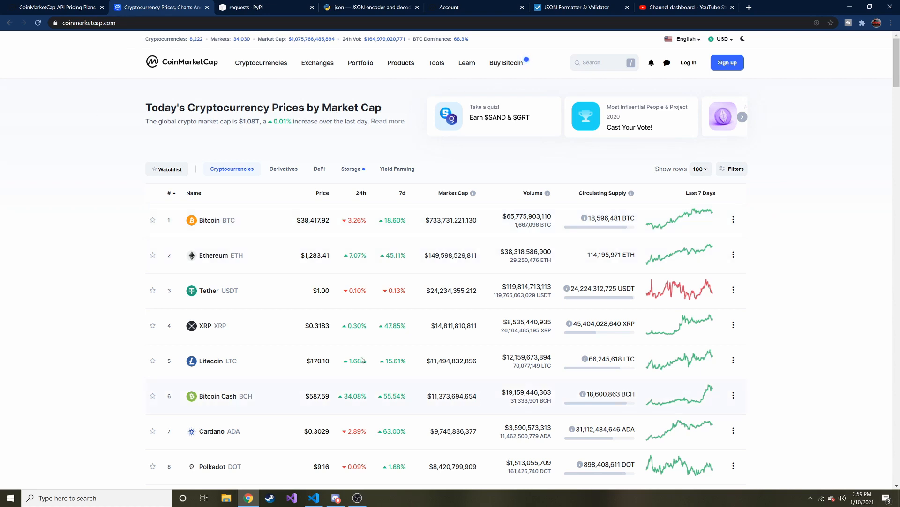
mouse_move(351, 269)
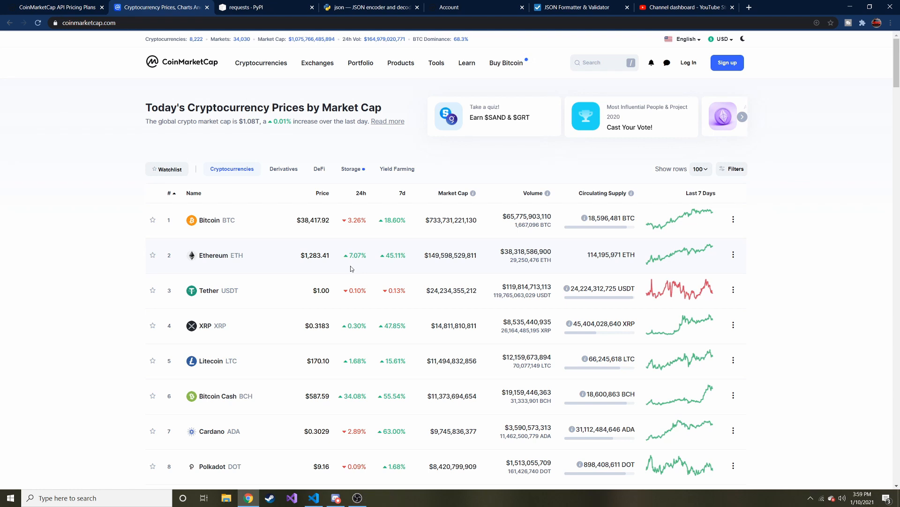
click(54, 7)
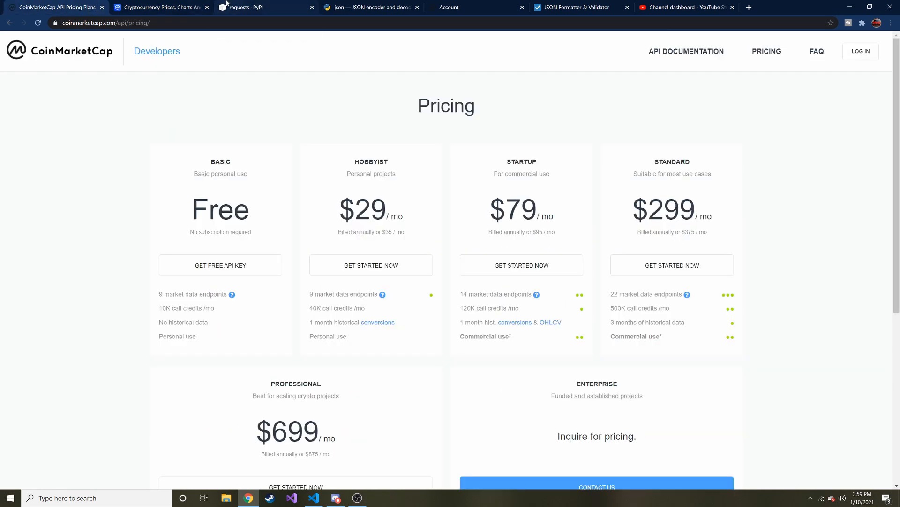
- Show the requests PyPI page and highlight its 'python -m pip install requests' command
click(262, 7)
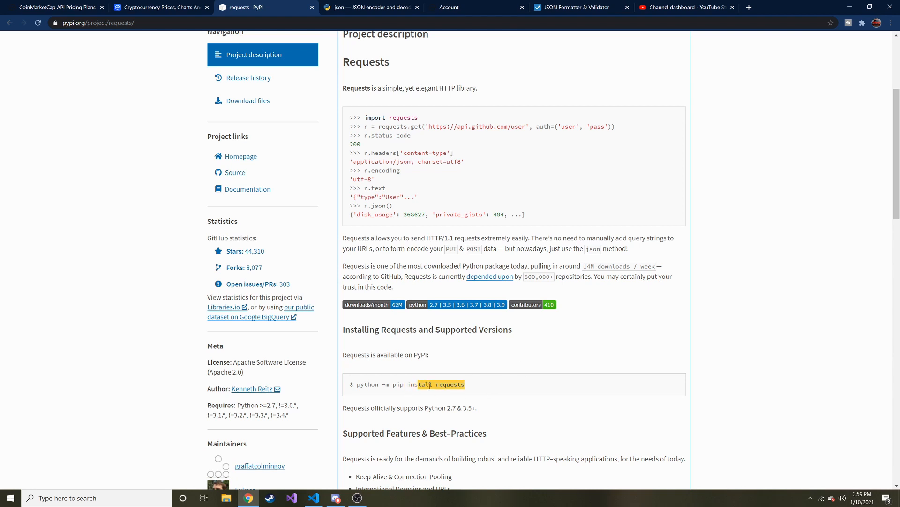
double_click(452, 384)
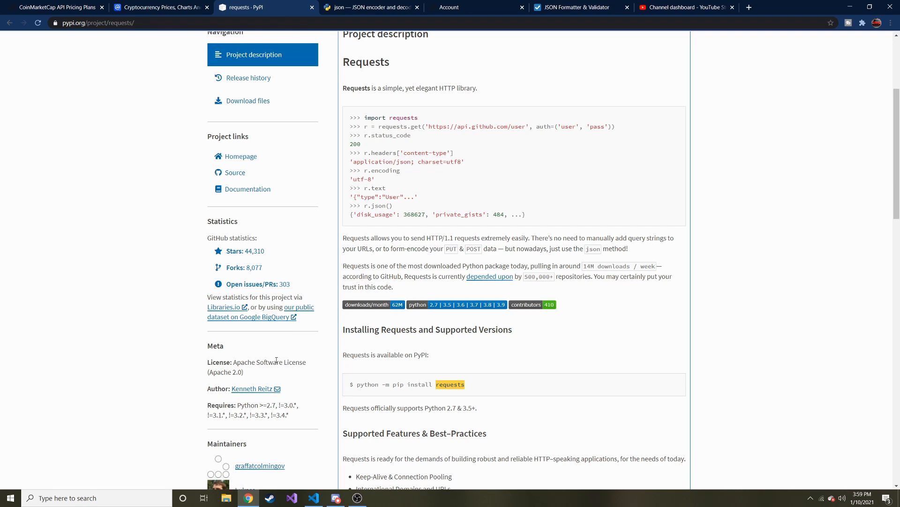
mouse_move(454, 392)
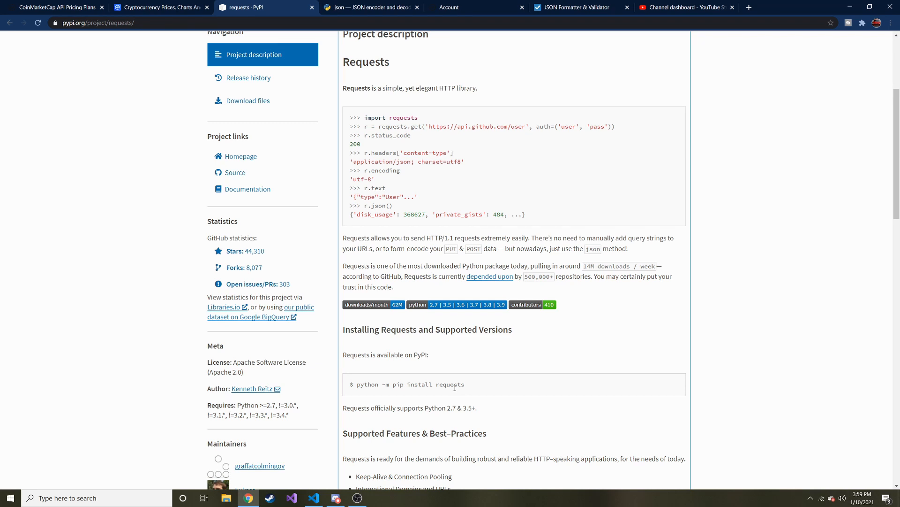
mouse_move(449, 379)
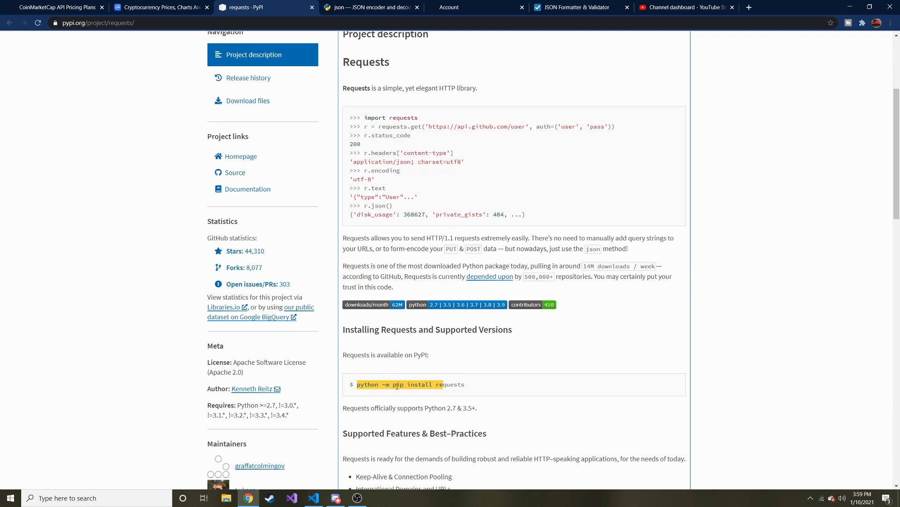
double_click(453, 384)
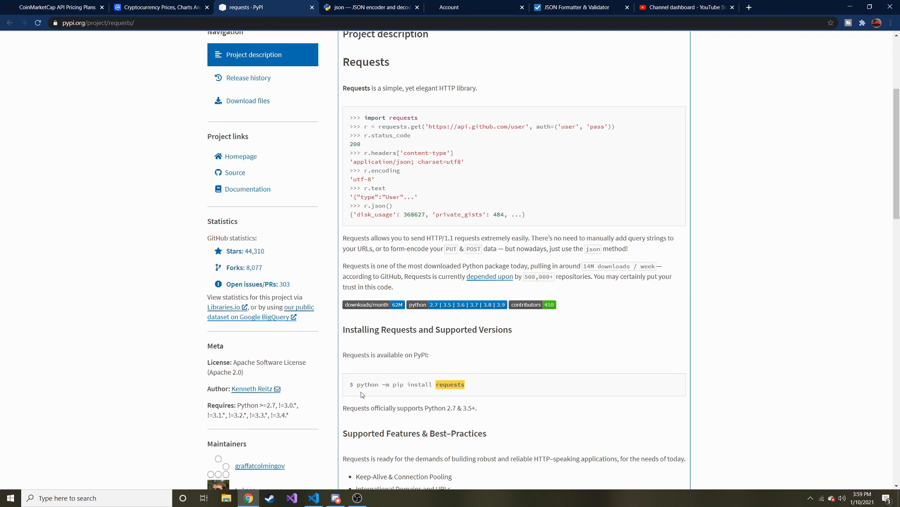
mouse_move(227, 40)
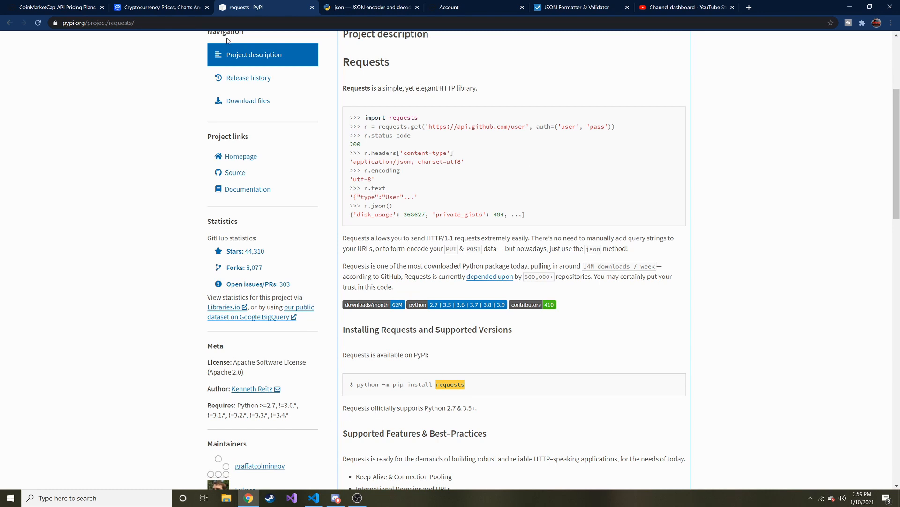
- Show the Python docs page for the json encoder and decoder module
click(370, 6)
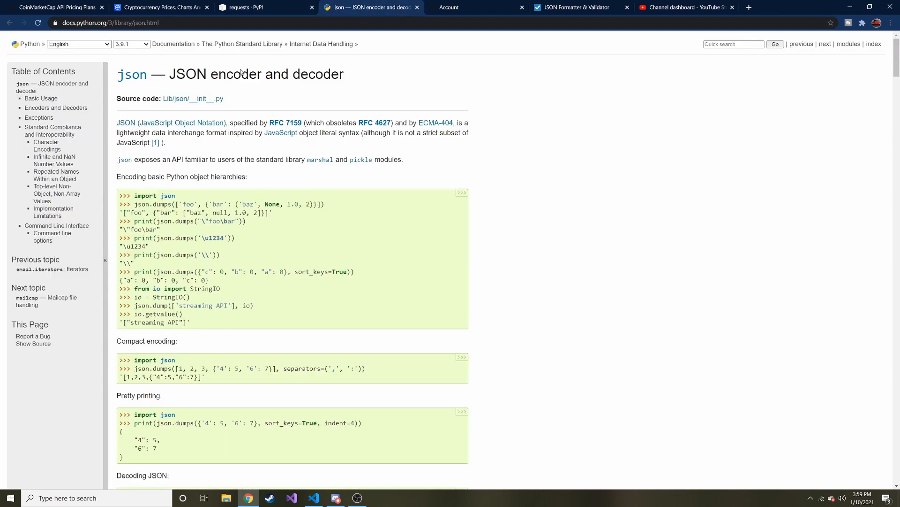
mouse_move(206, 88)
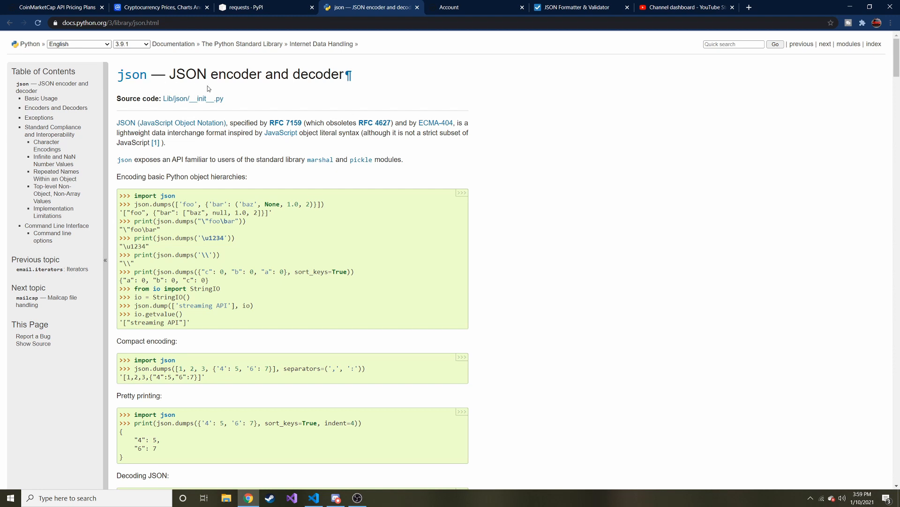
mouse_move(194, 98)
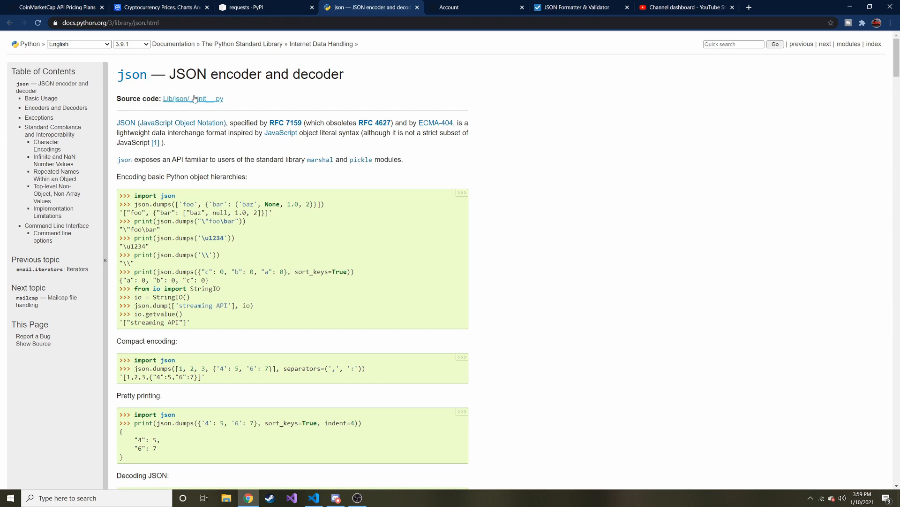
mouse_move(265, 4)
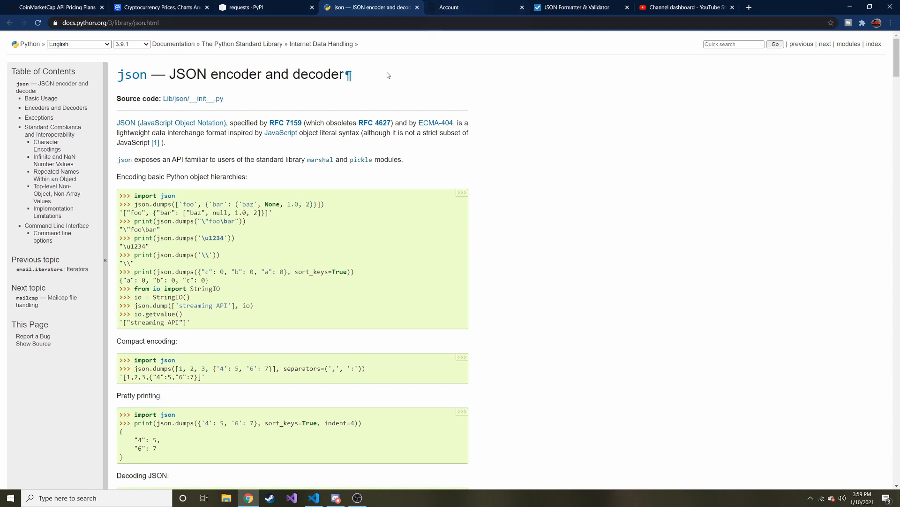
- Show the CoinMarketCap developer dashboard with API key usage and the request log
click(453, 8)
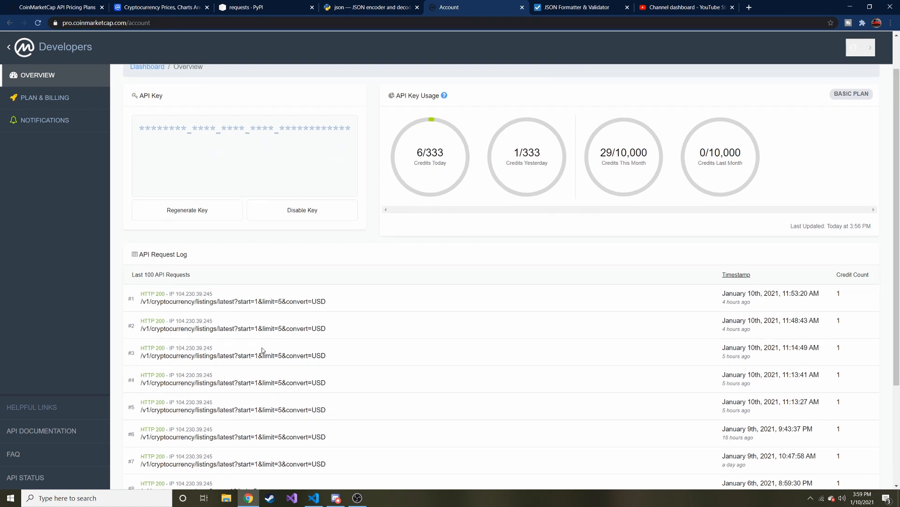
mouse_move(283, 336)
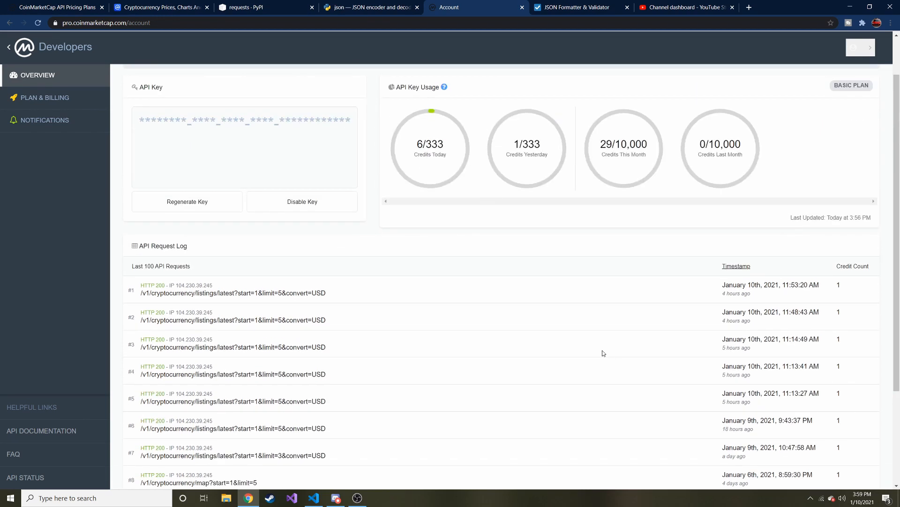
scroll(up, 3)
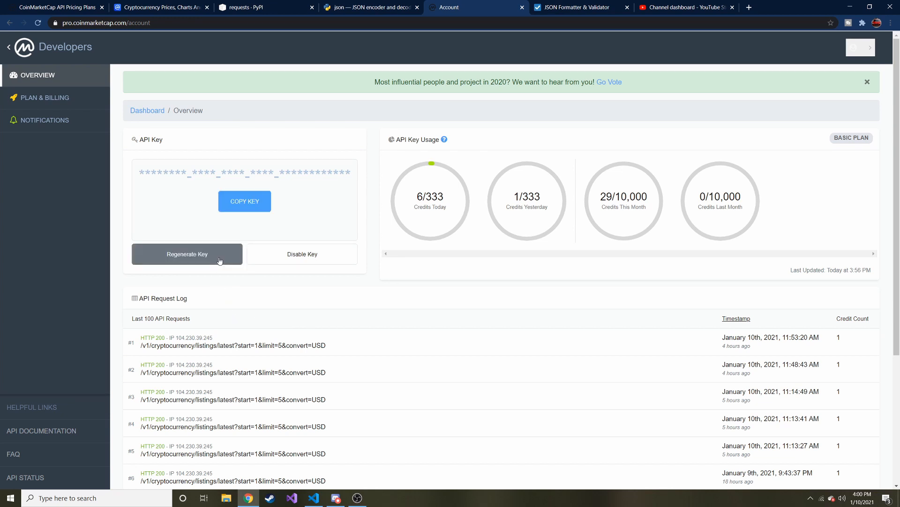
mouse_move(336, 498)
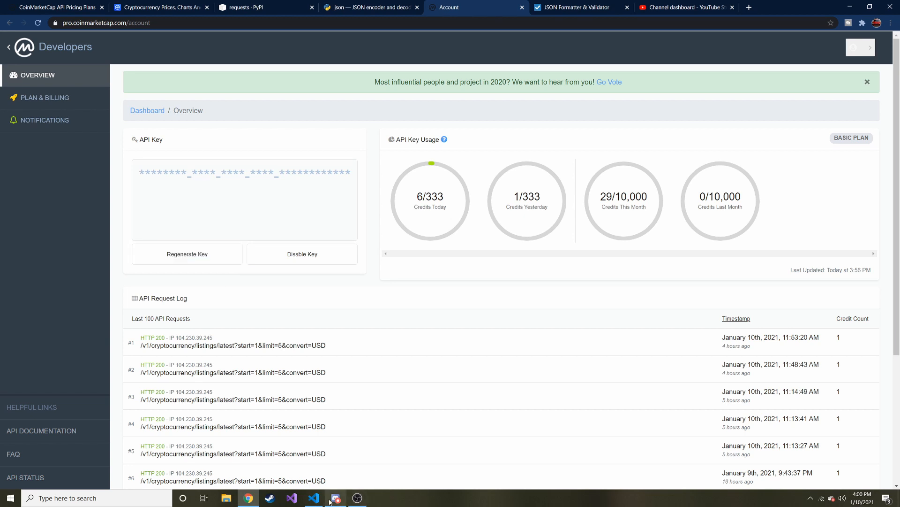
- Add 'import apikey' and 'import requests' to bitcoin.py and save
click(313, 497)
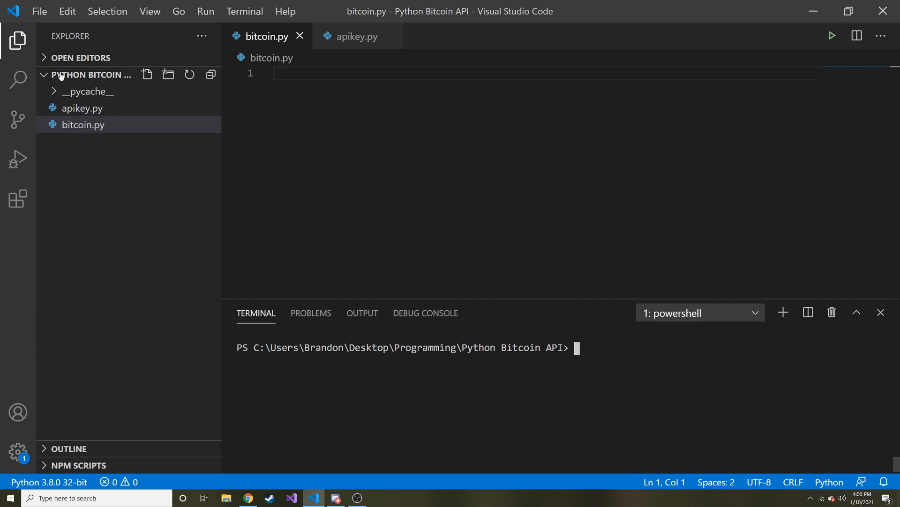
mouse_move(89, 75)
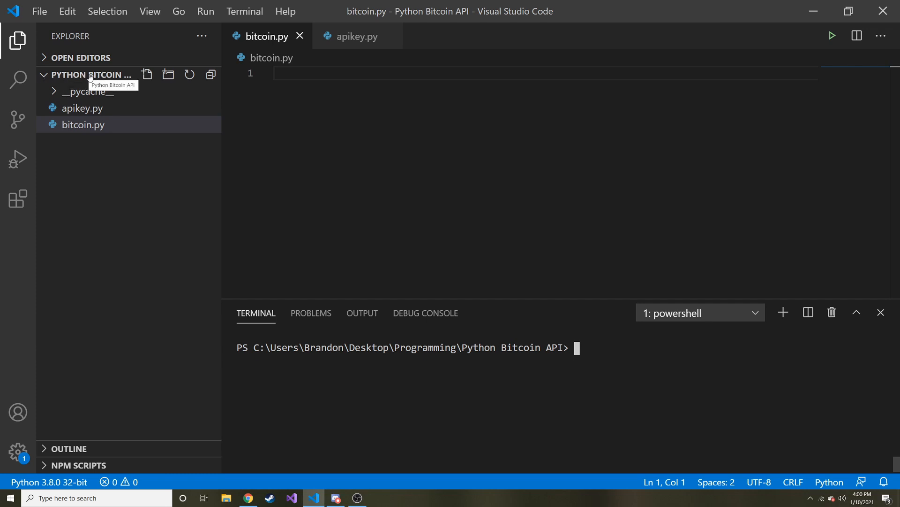
mouse_move(356, 36)
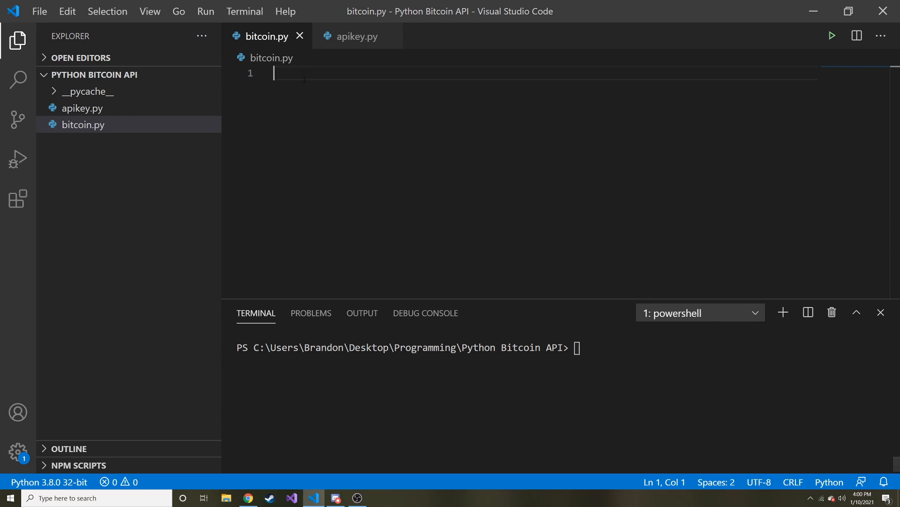
text(import a)
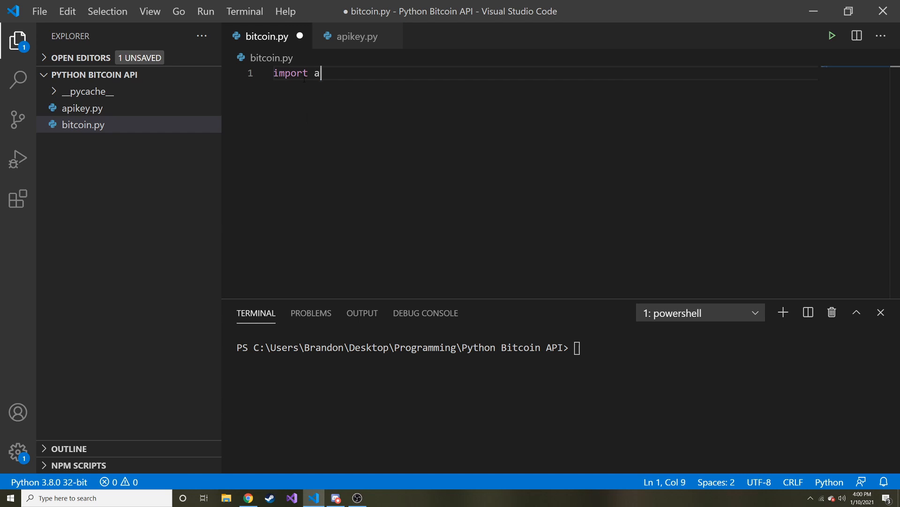
text(pikey)
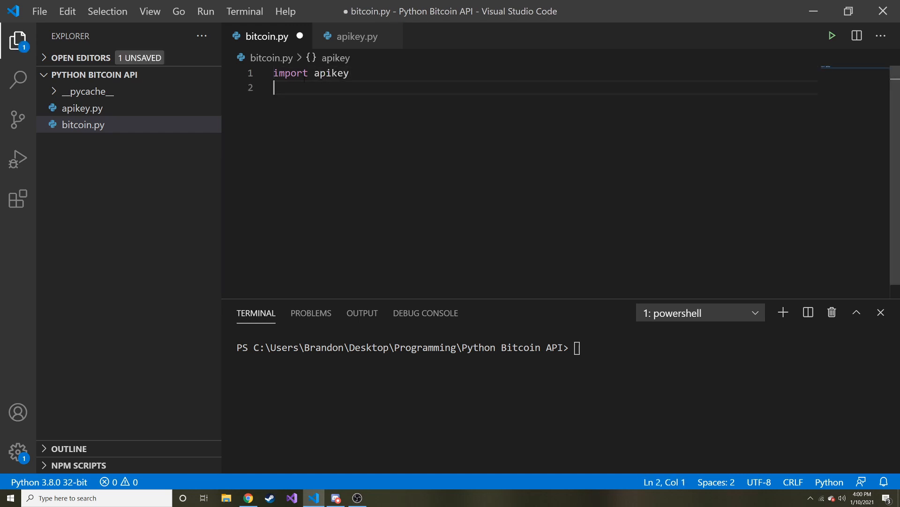
text(import)
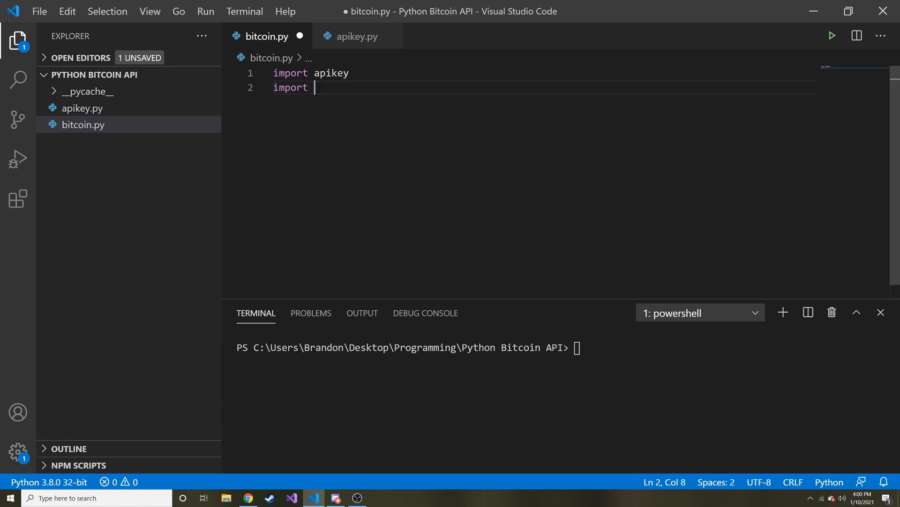
text(requ)
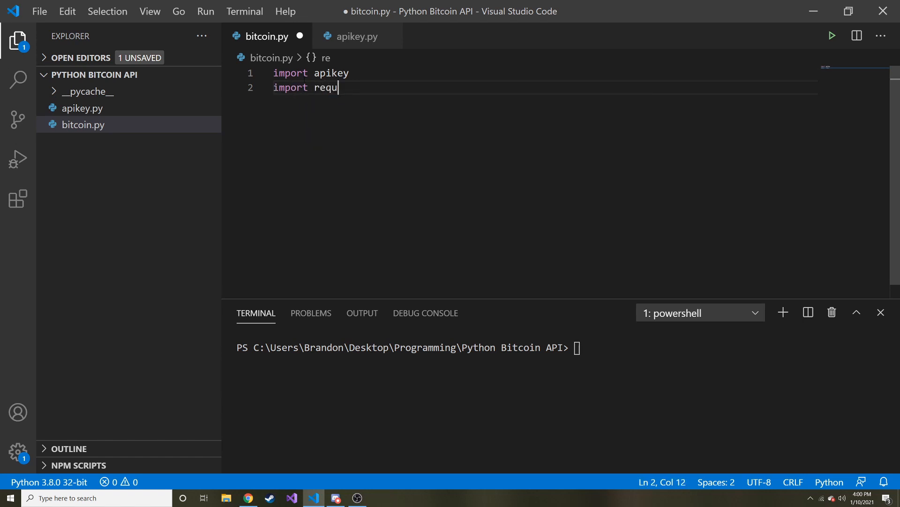
text(ests)
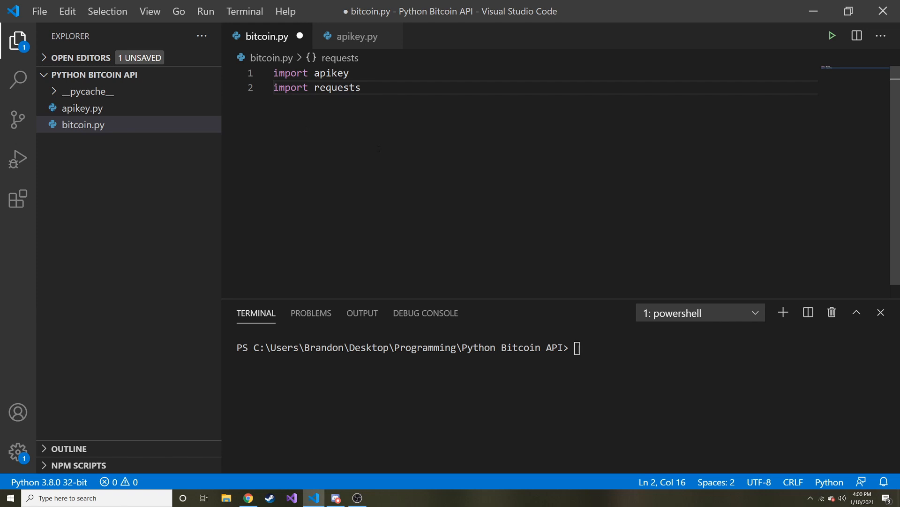
double_click(337, 87)
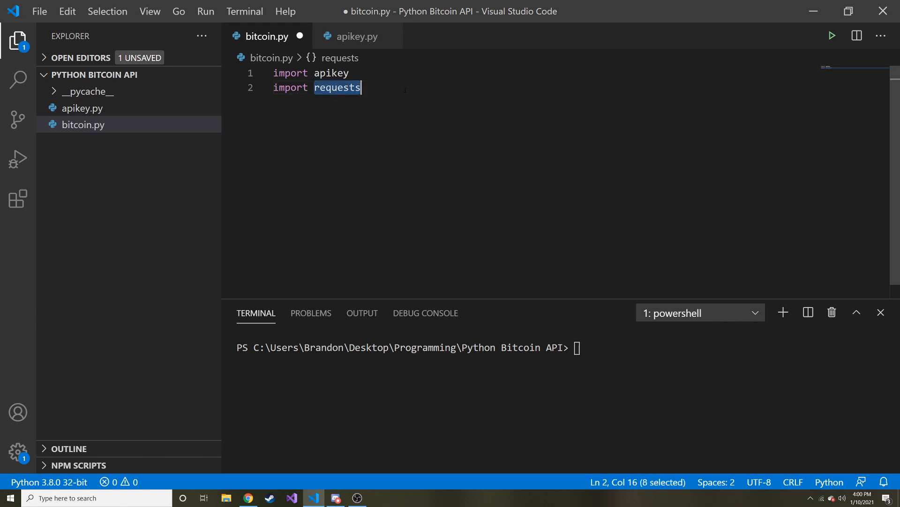
key(ctrl+s)
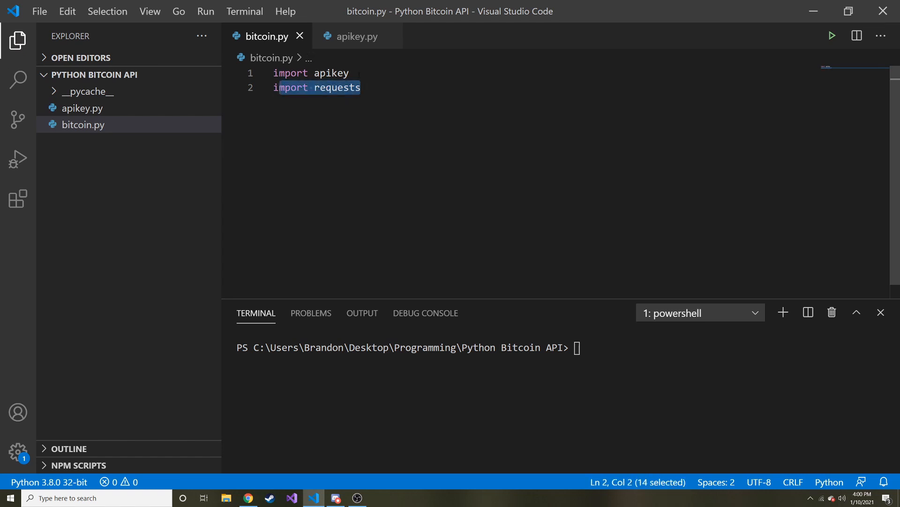
- Leave a blank line below the imports and save bitcoin.py again
double_click(331, 73)
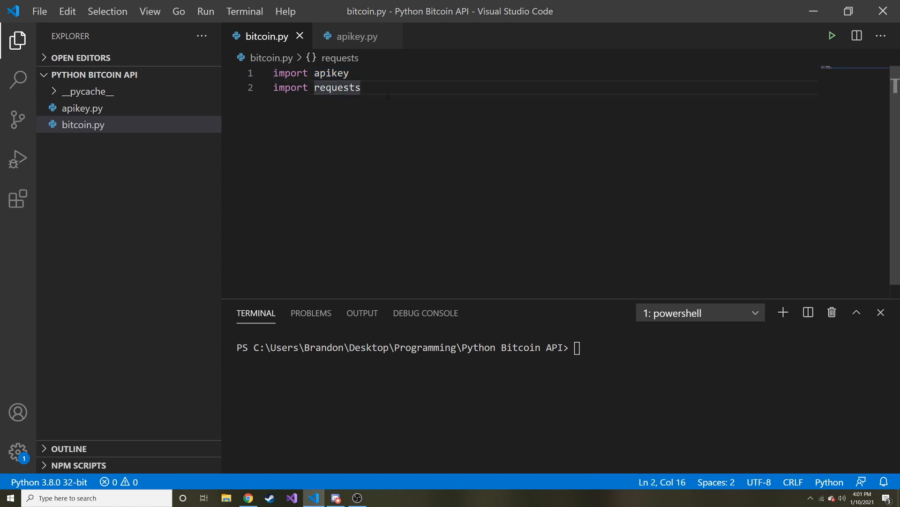
key(enter)
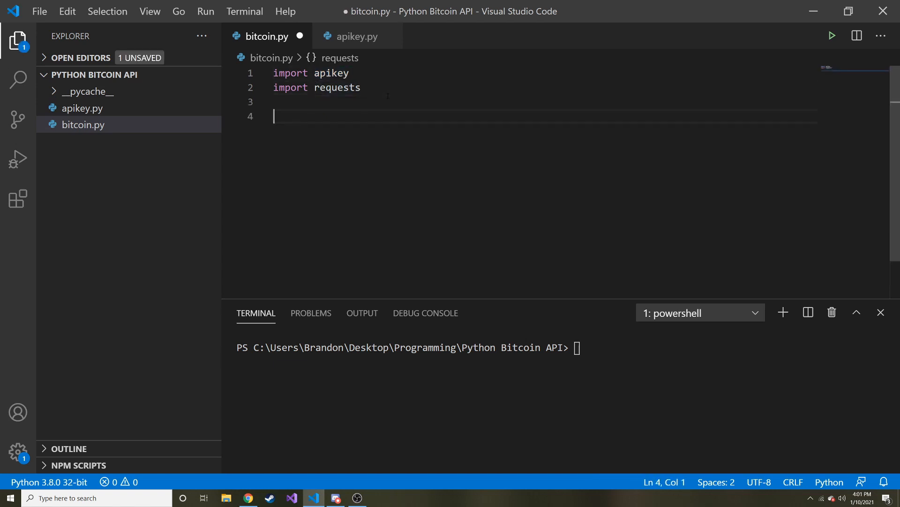
key(ctrl+s)
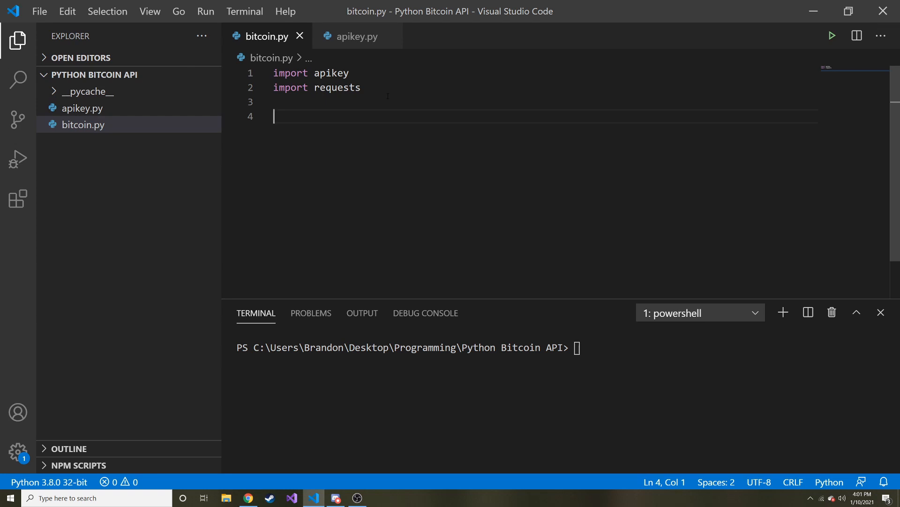
- Begin a 'headers = {' dictionary in bitcoin.py
text(header)
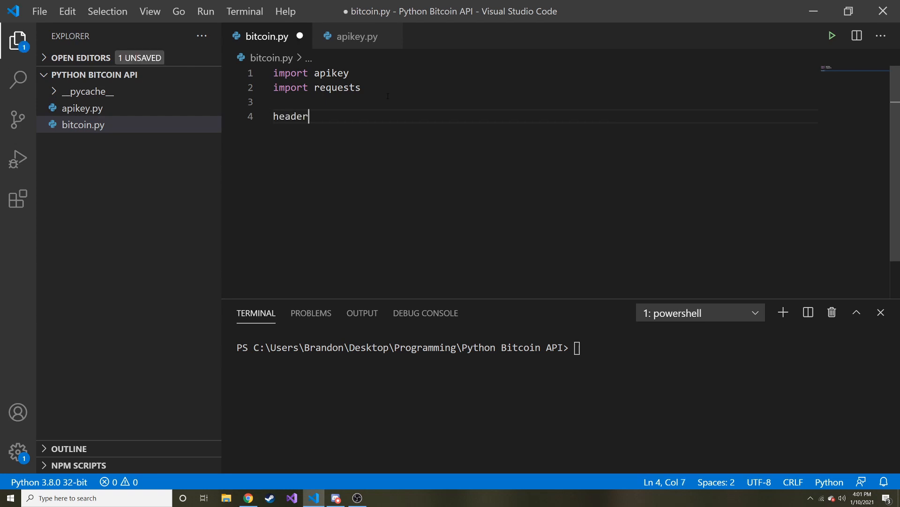
text(s =)
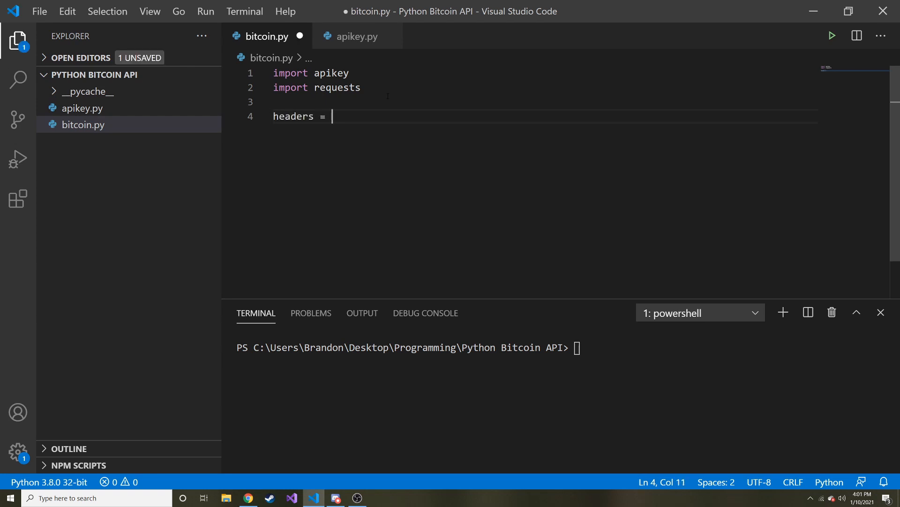
text({)
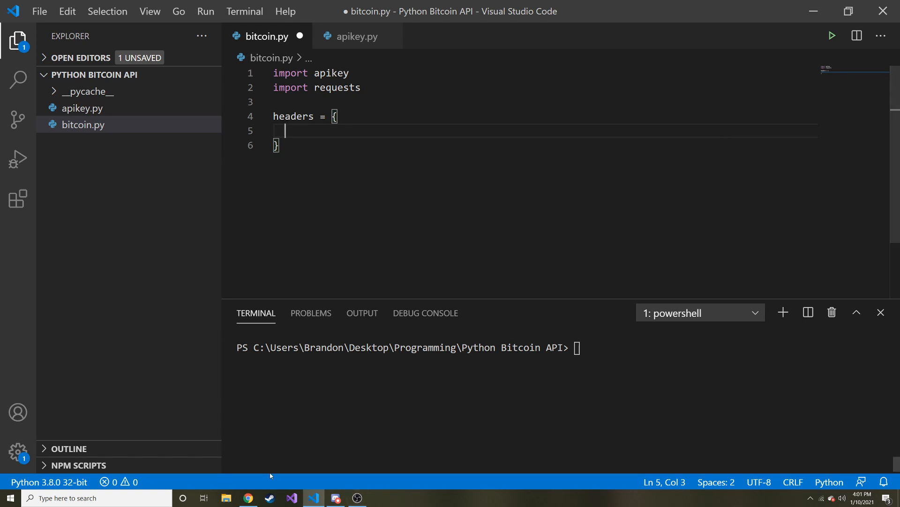
- Find the X-CMC_PRO_API_KEY header name in the CoinMarketCap Authentication docs
click(248, 497)
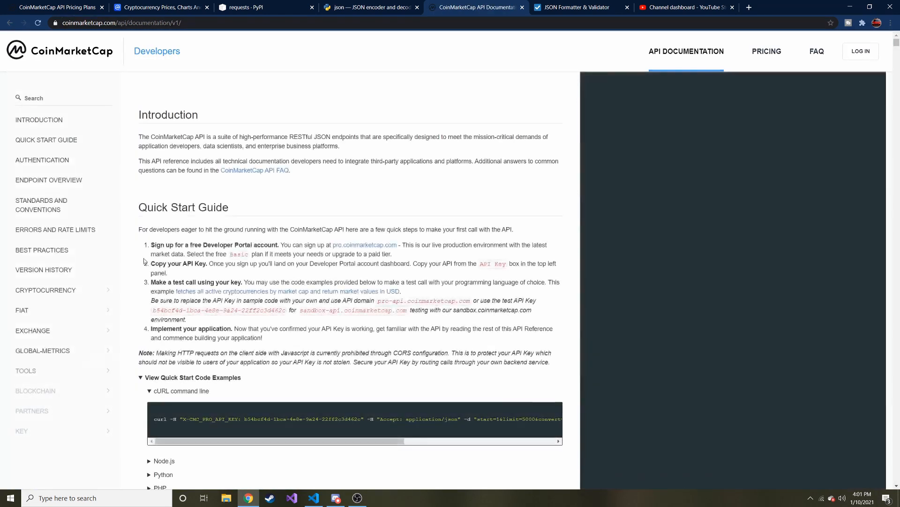
click(42, 159)
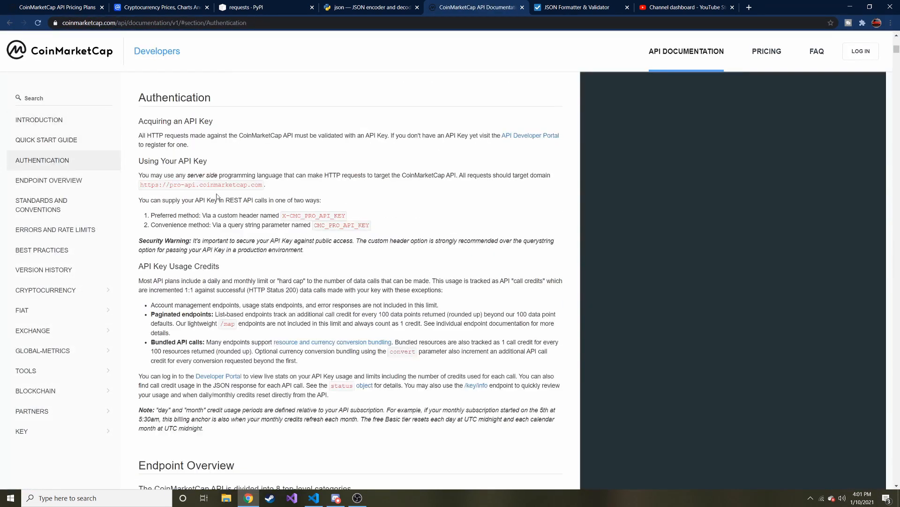
double_click(314, 214)
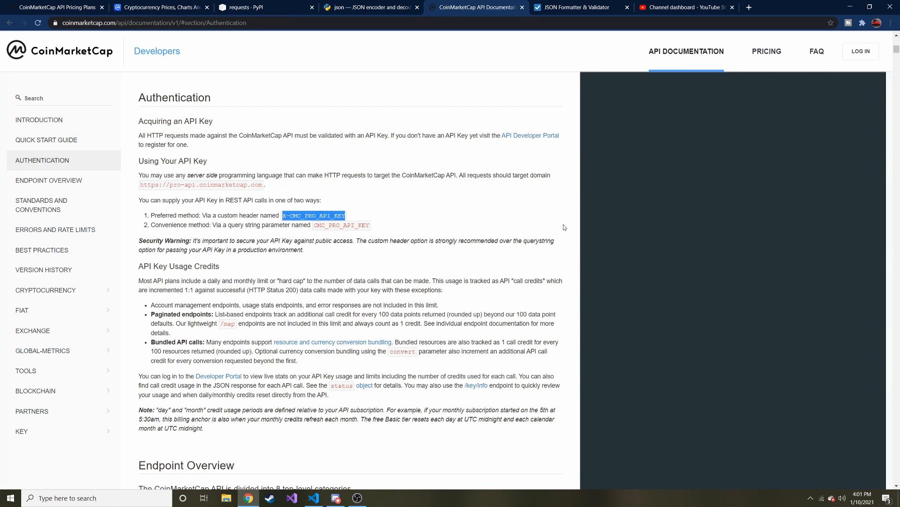
mouse_move(373, 484)
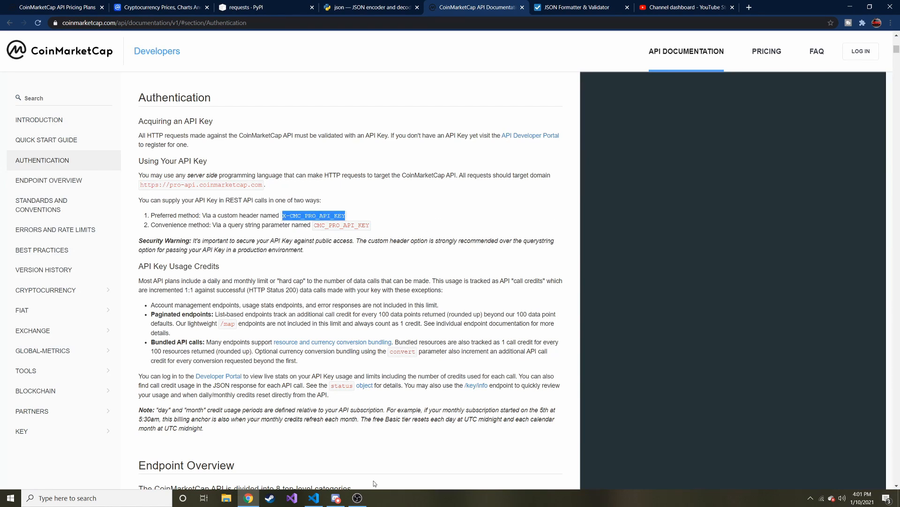
- Add an 'X-CMC_PRO_API_KEY' : apikey.key entry to the headers dictionary
click(313, 498)
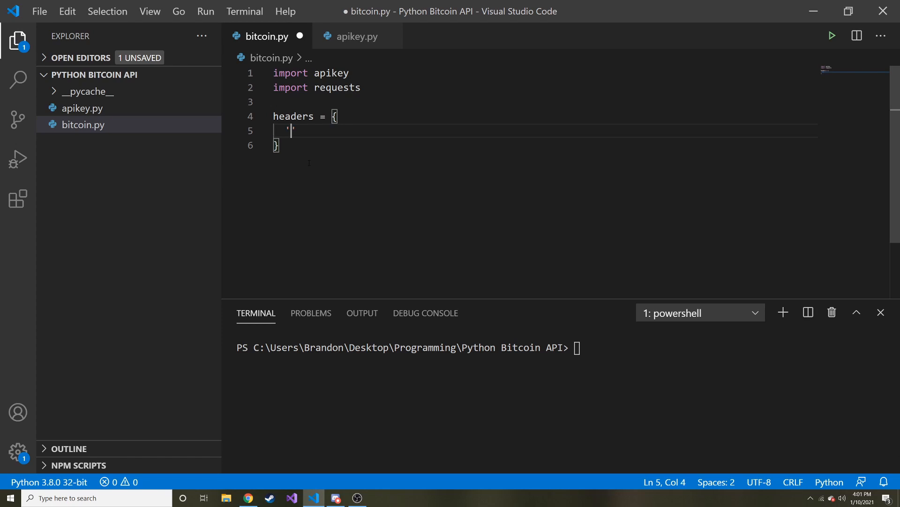
text(X-CMC_PRO_API_KEY' :)
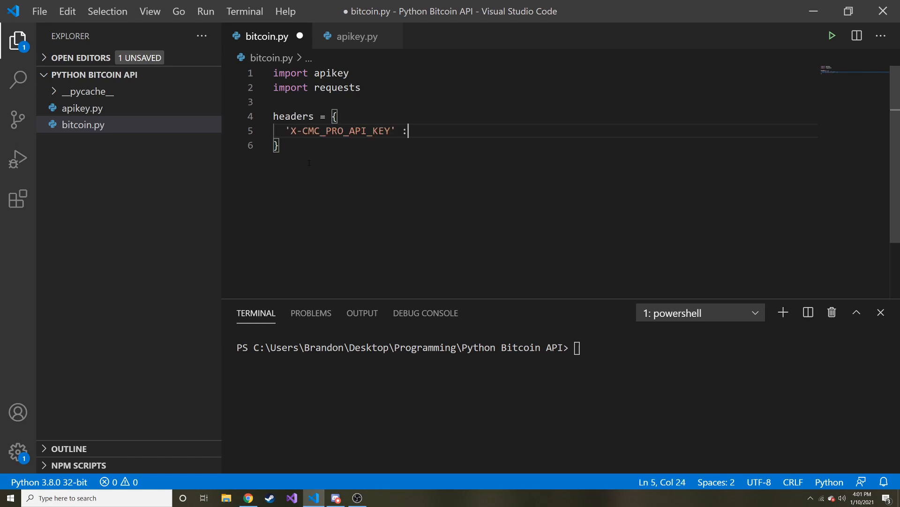
text(api)
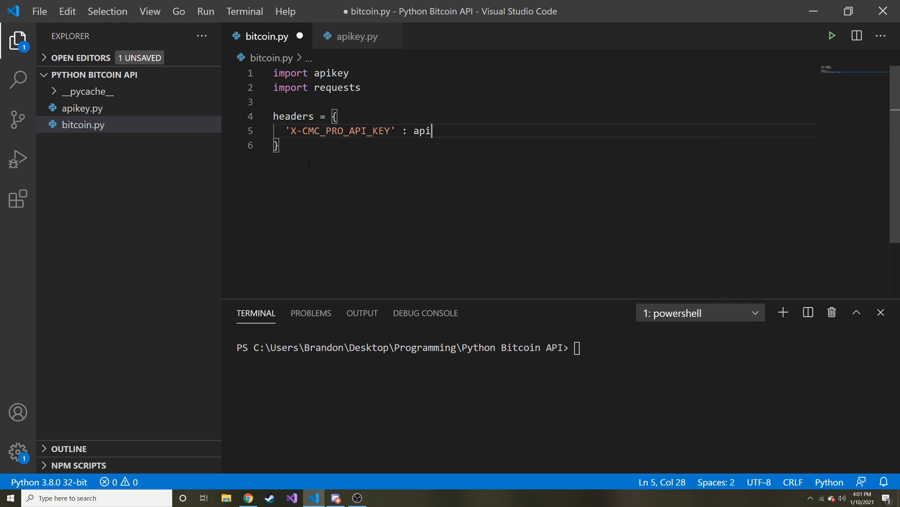
text(key.key,)
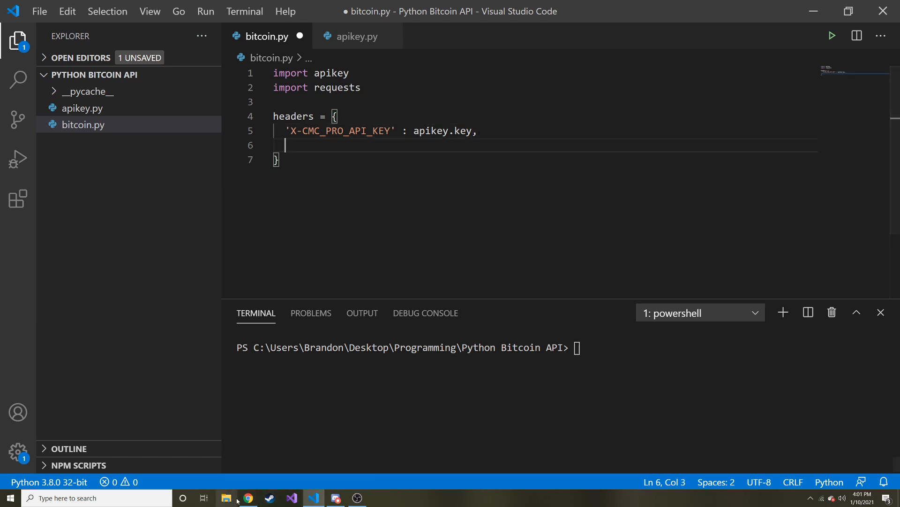
- Expand the Python quick start example and highlight the Accepts: application/json header
click(247, 497)
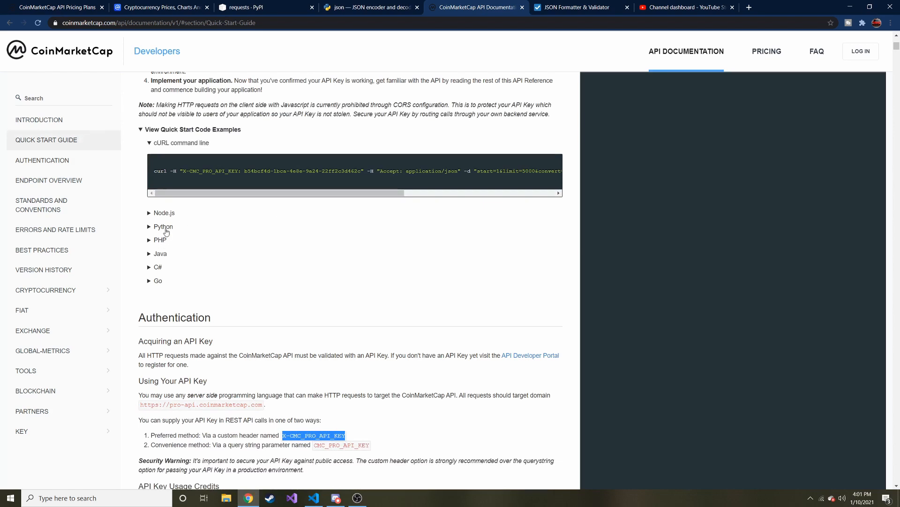
click(163, 226)
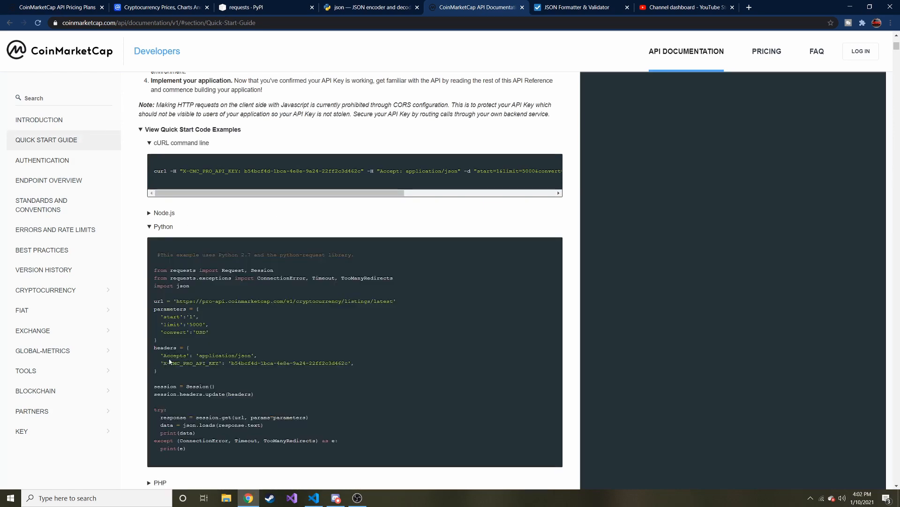
double_click(174, 355)
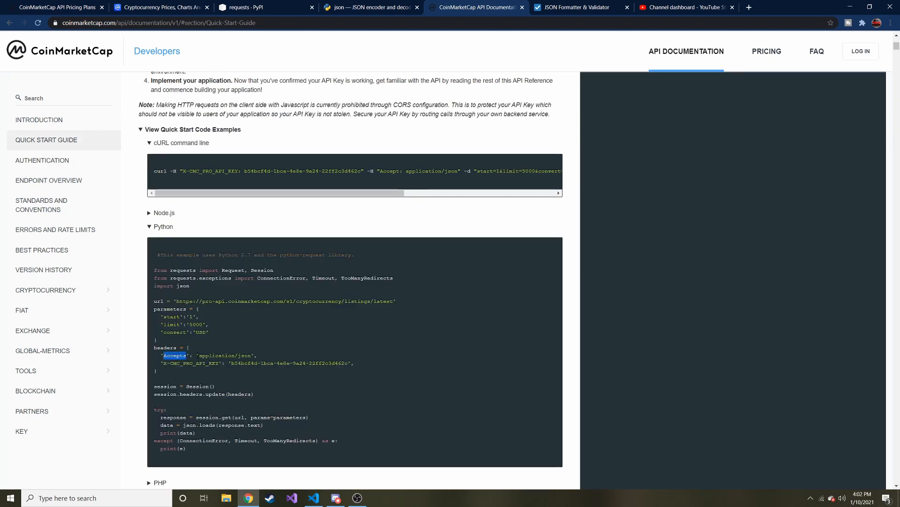
double_click(223, 355)
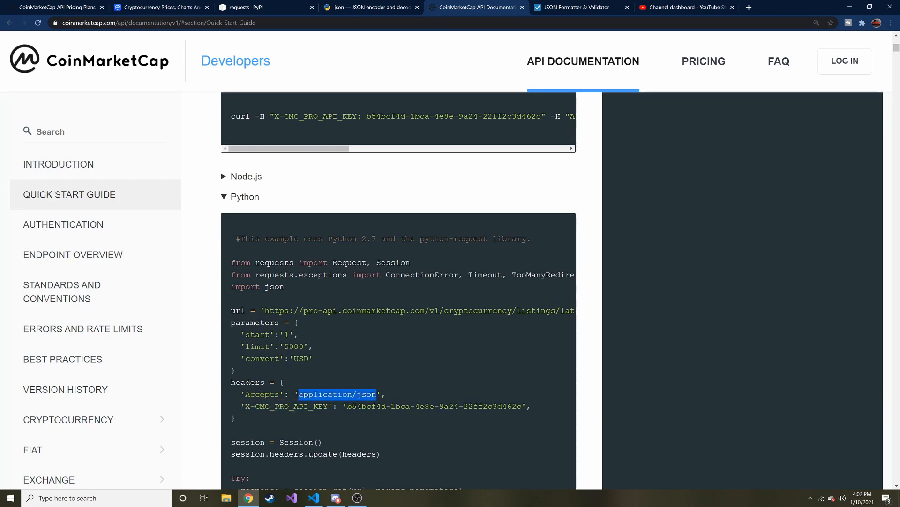
- Add an 'Accepts' : 'application/json' header entry, leave blank lines below, and save
click(313, 497)
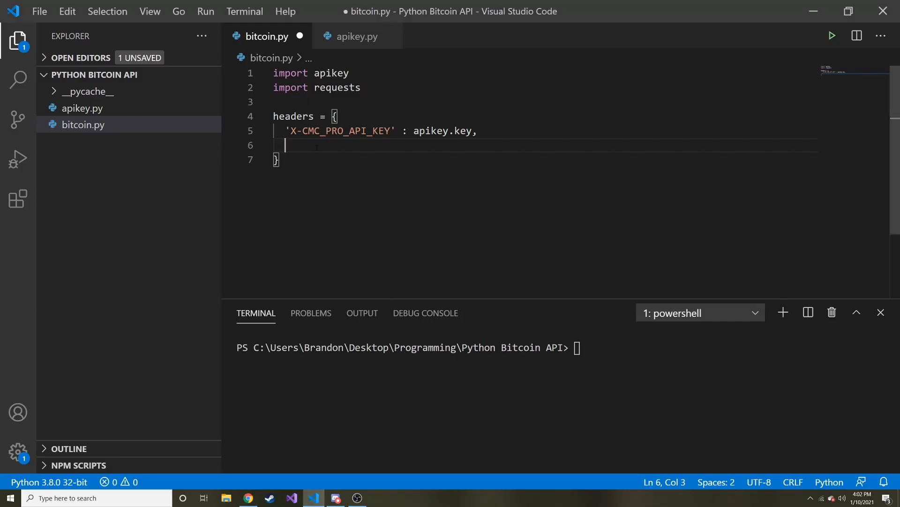
text('Accepts)
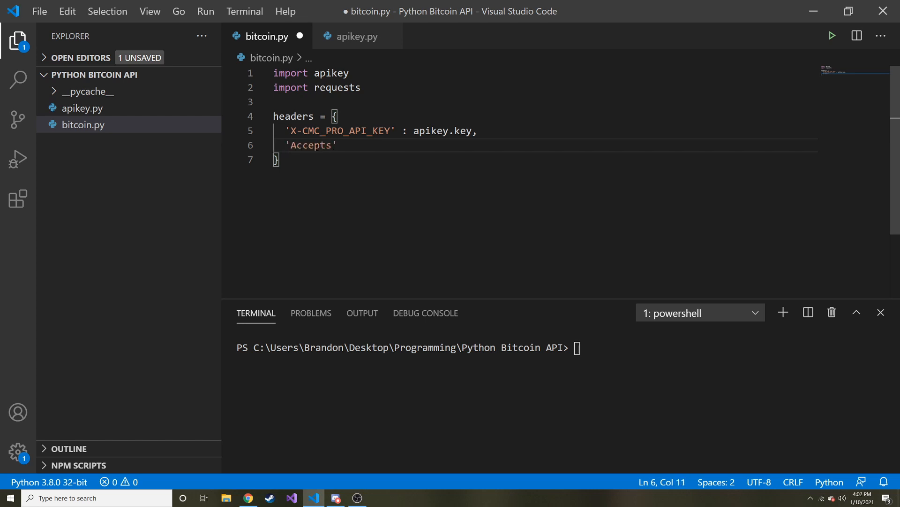
text(: '')
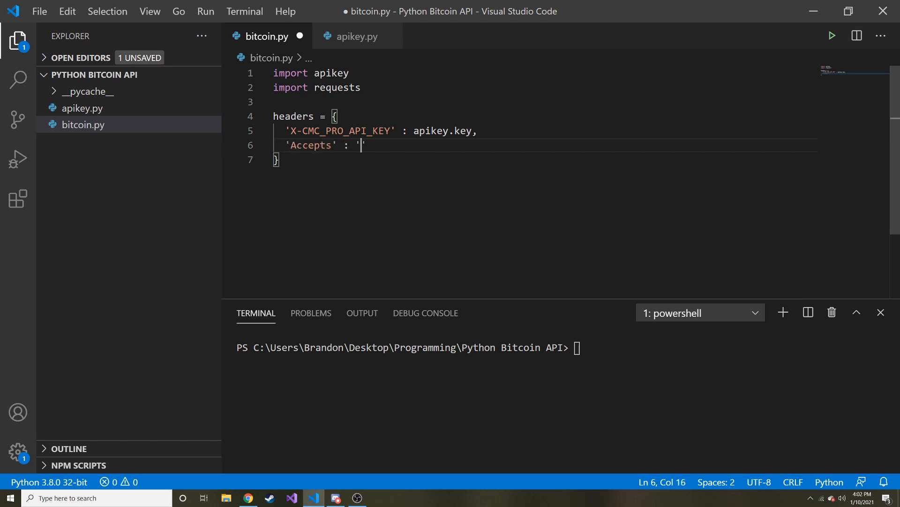
text(application)
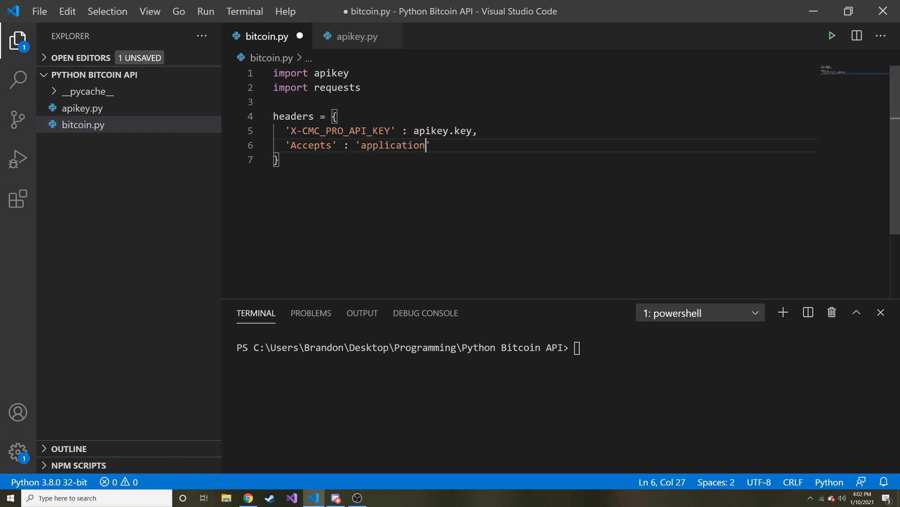
text(/jaso)
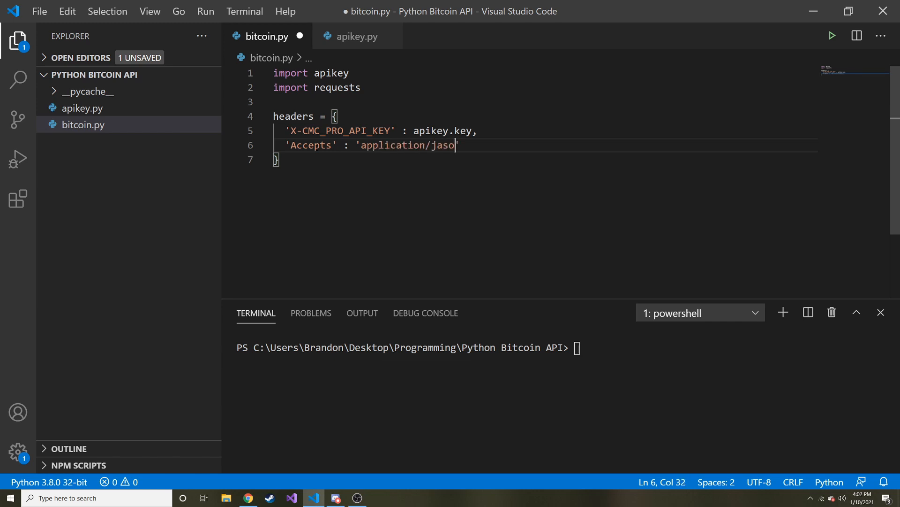
key(ctrl+s)
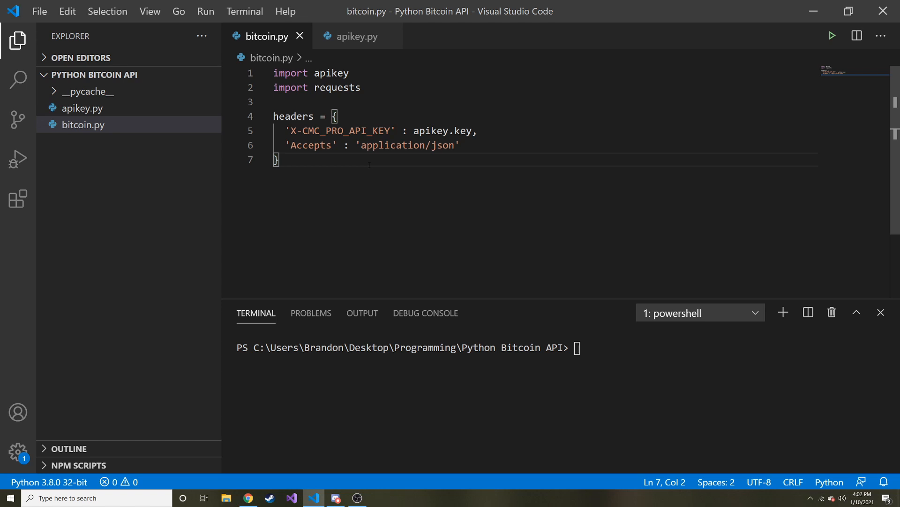
key(enter)
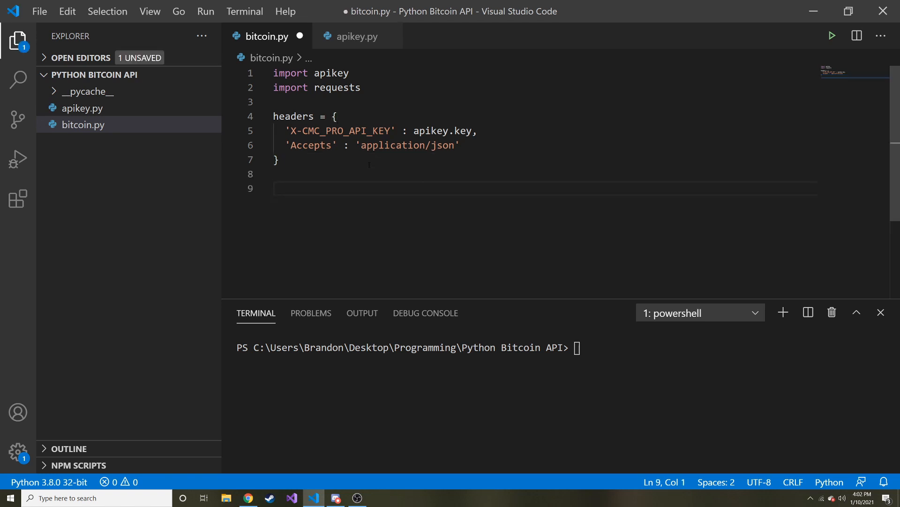
key(ctrl+s)
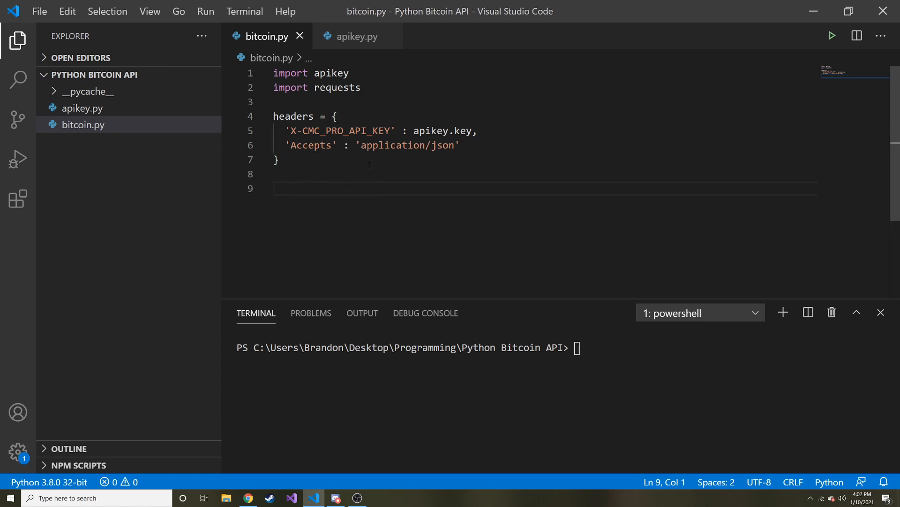
- Write the params dictionary with 'start': '1' and 'limit': '5' entries below headers
text(params)
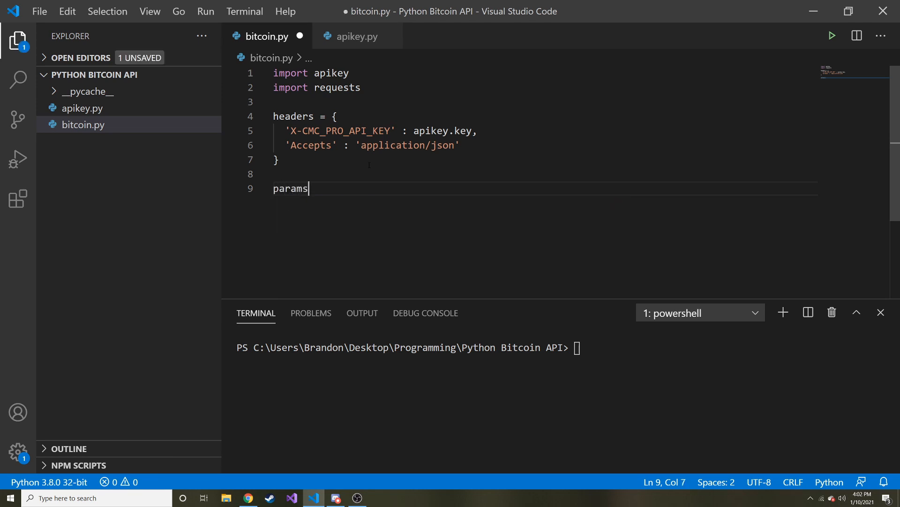
text(= {})
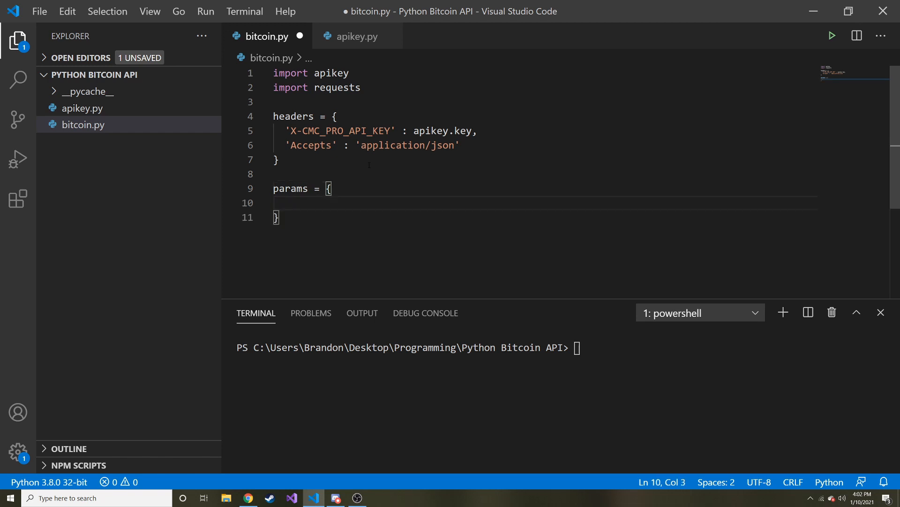
text(')
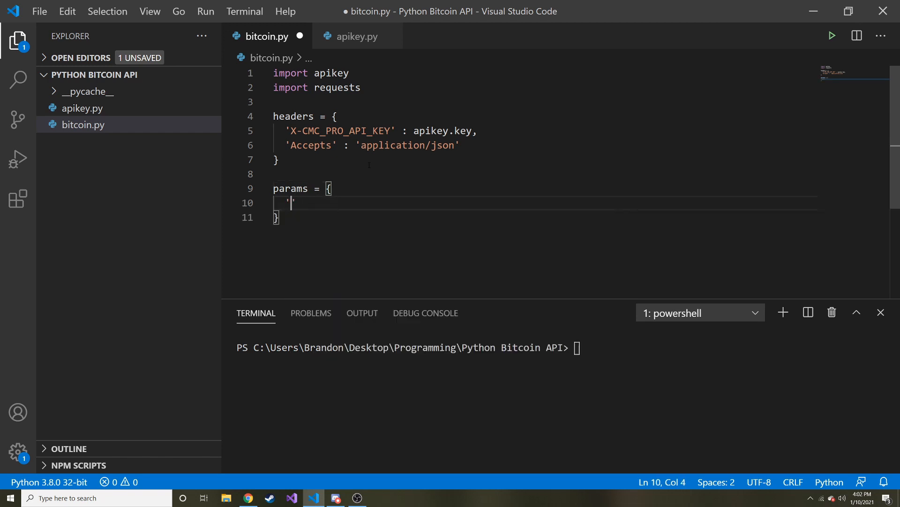
text(start)
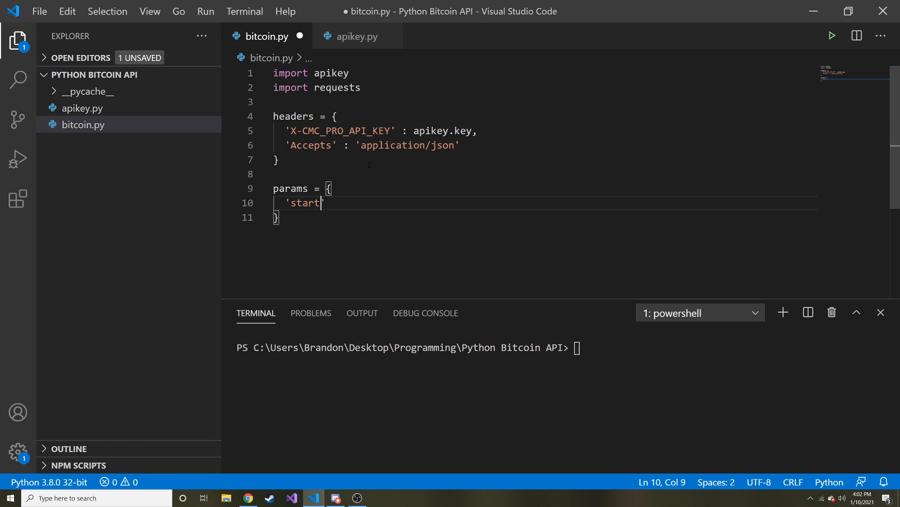
text(:)
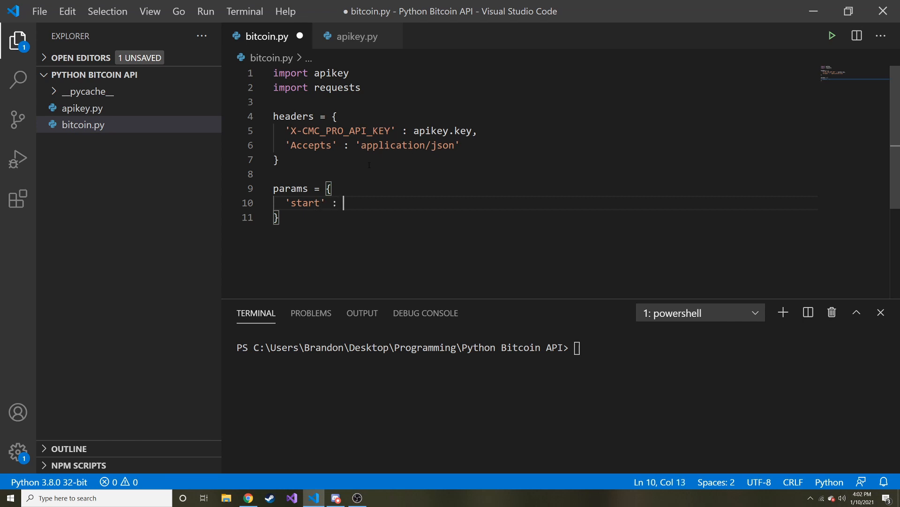
text('1')
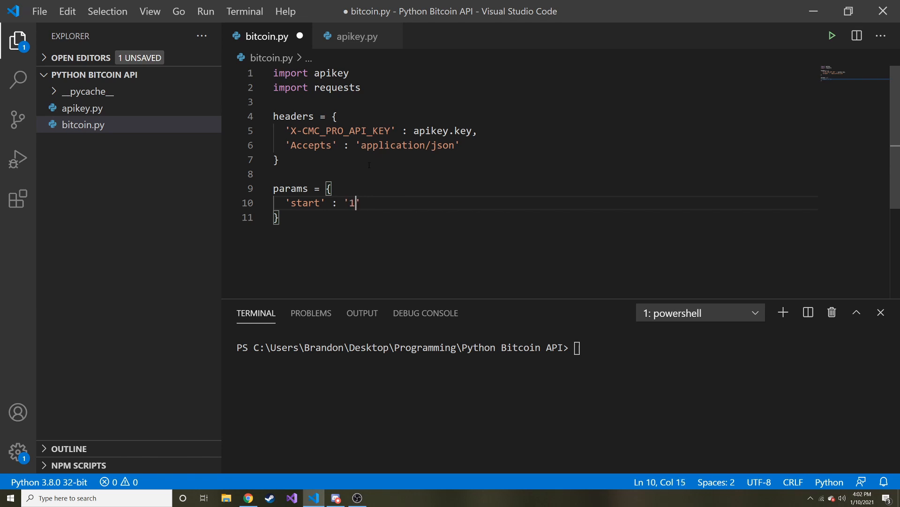
text(')
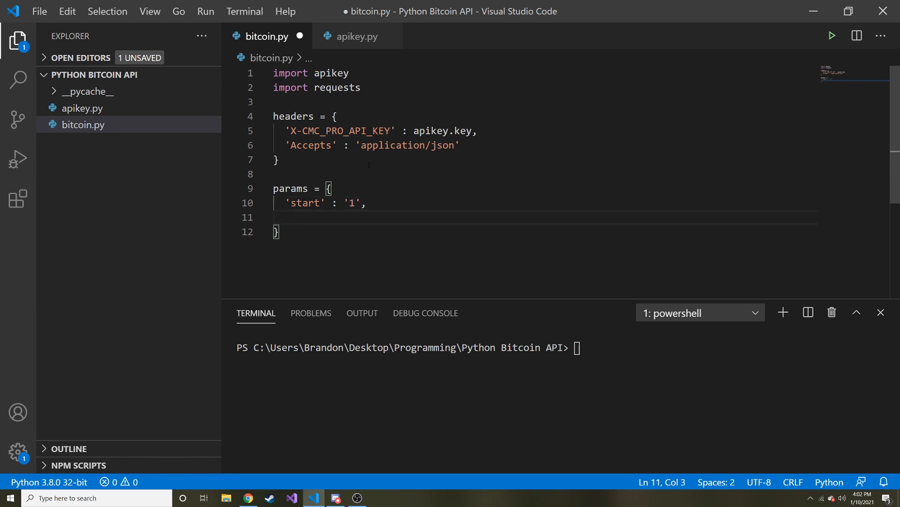
text('limit')
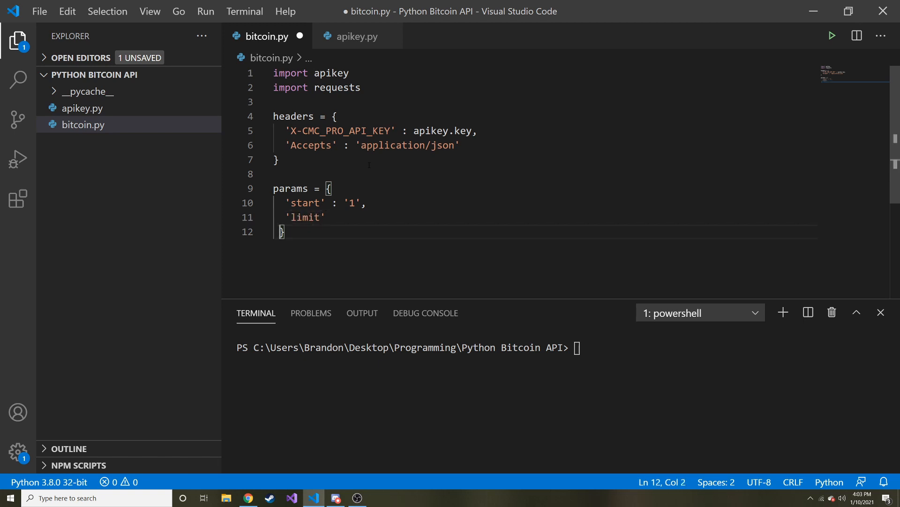
key(Backspace)
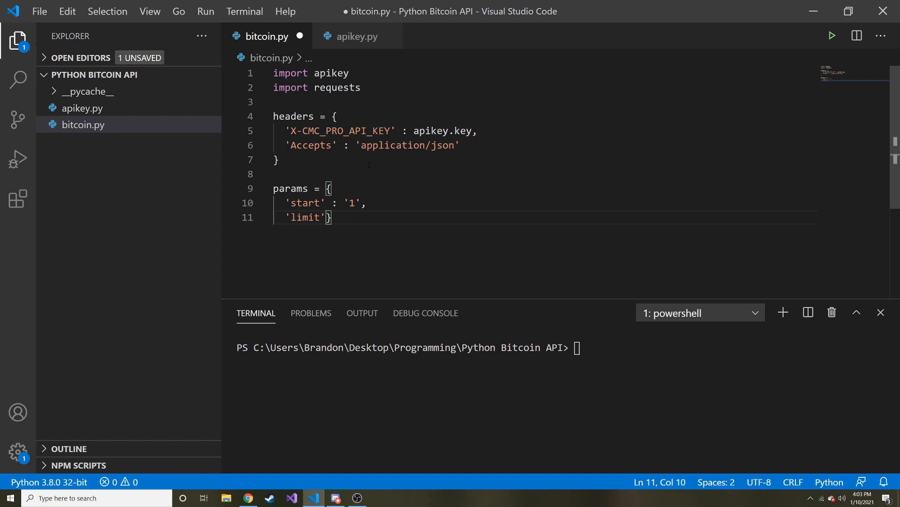
text(: '5')
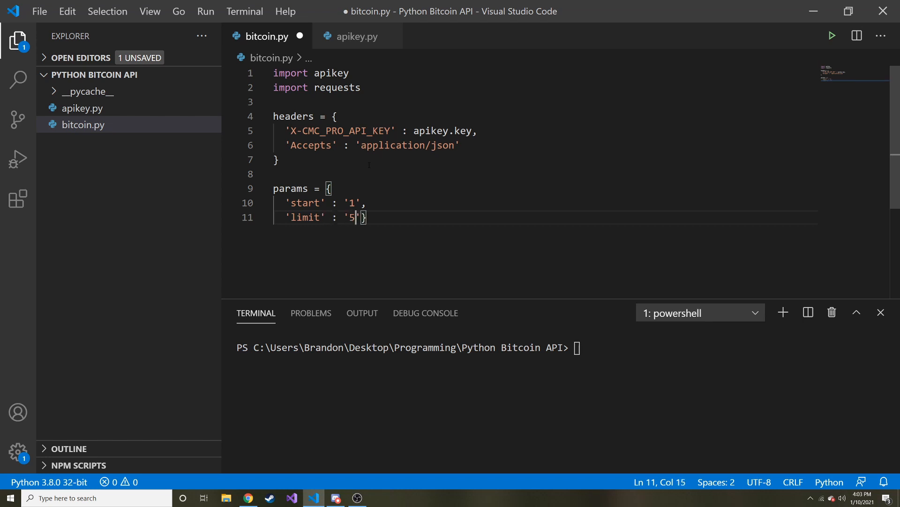
- Add the 'convert': 'USD' entry to params and switch to the browser's API example
text(,)
key(Enter)
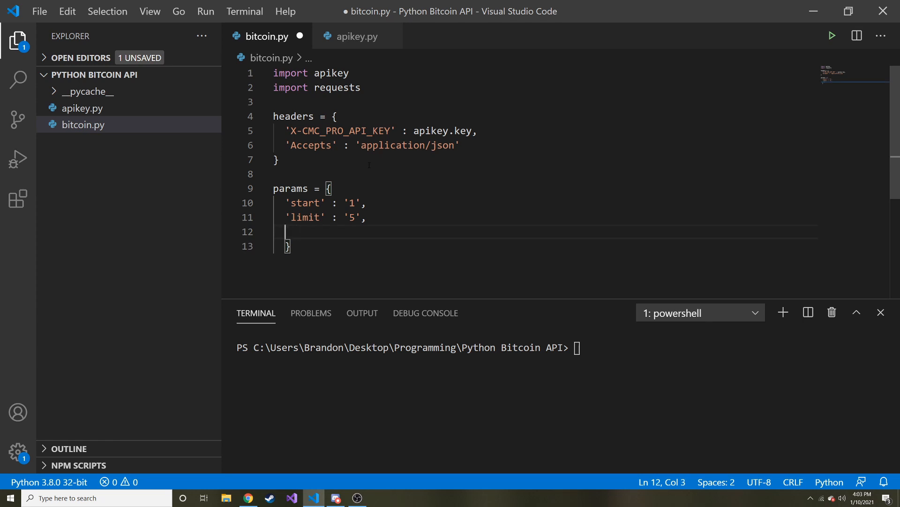
text('conver')
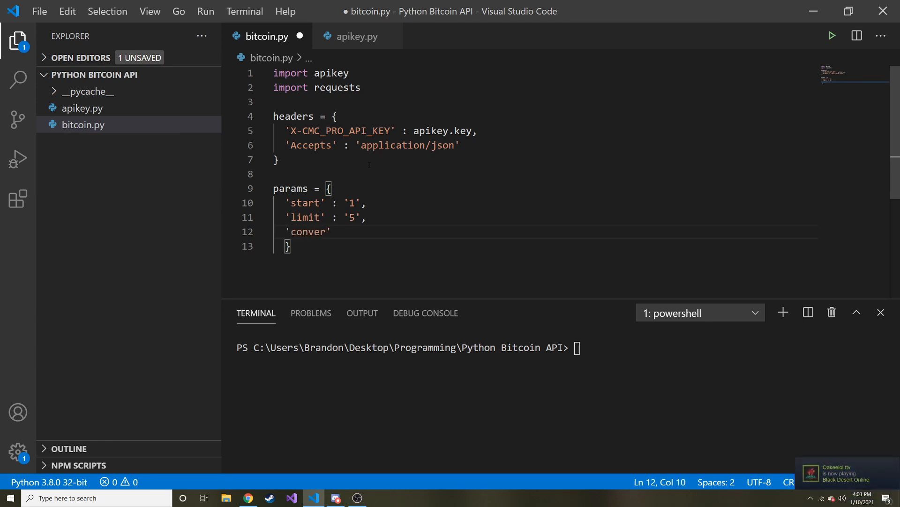
text(t' :)
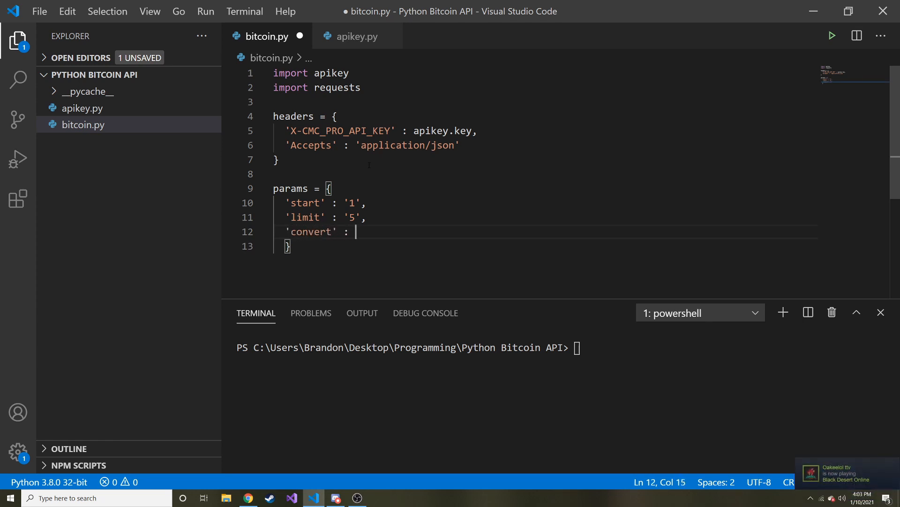
text('USD')
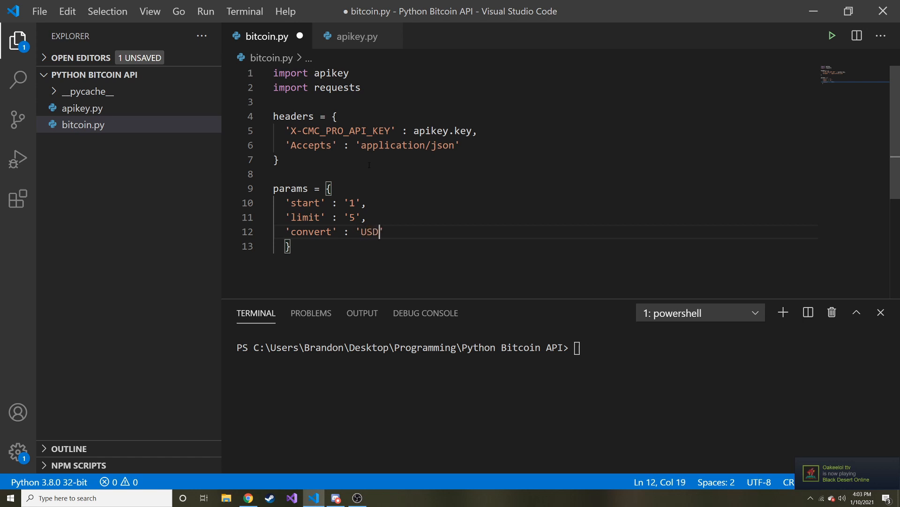
click(248, 497)
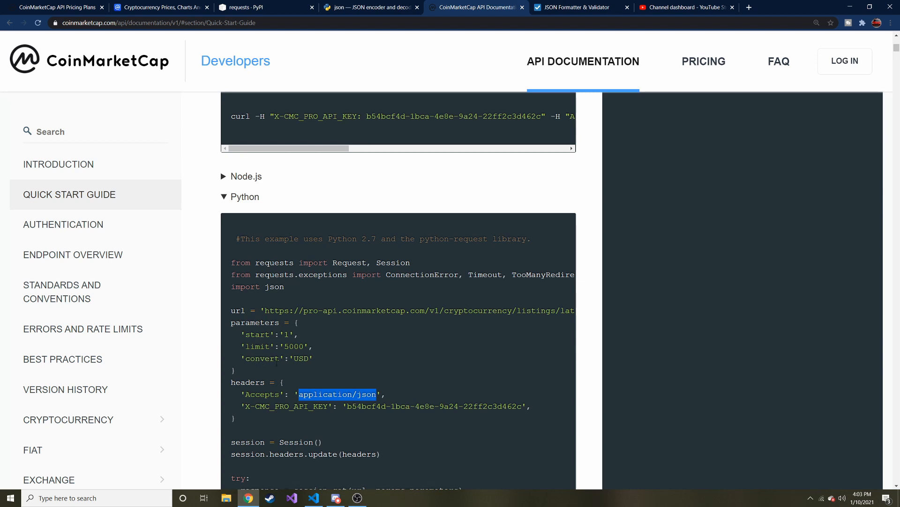
- Check the start value in bitcoin.py, then scroll CoinMarketCap's top cryptocurrencies list
click(313, 497)
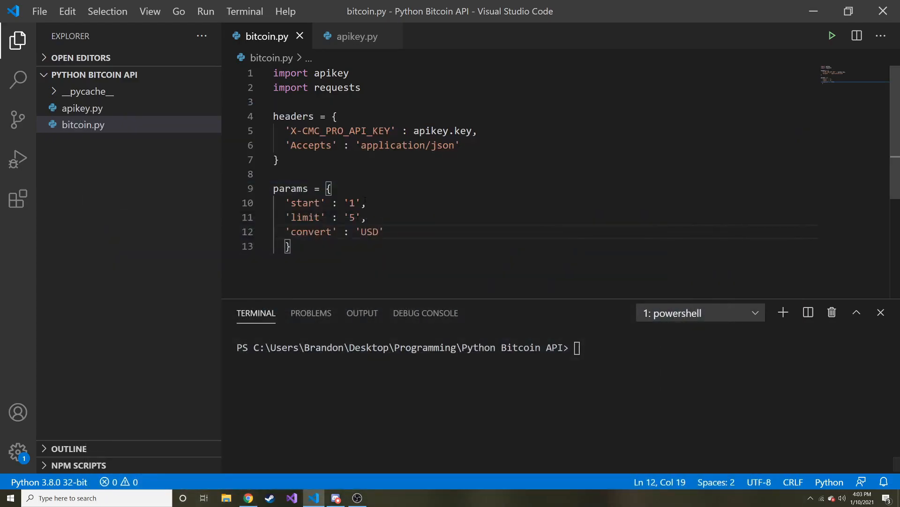
double_click(352, 202)
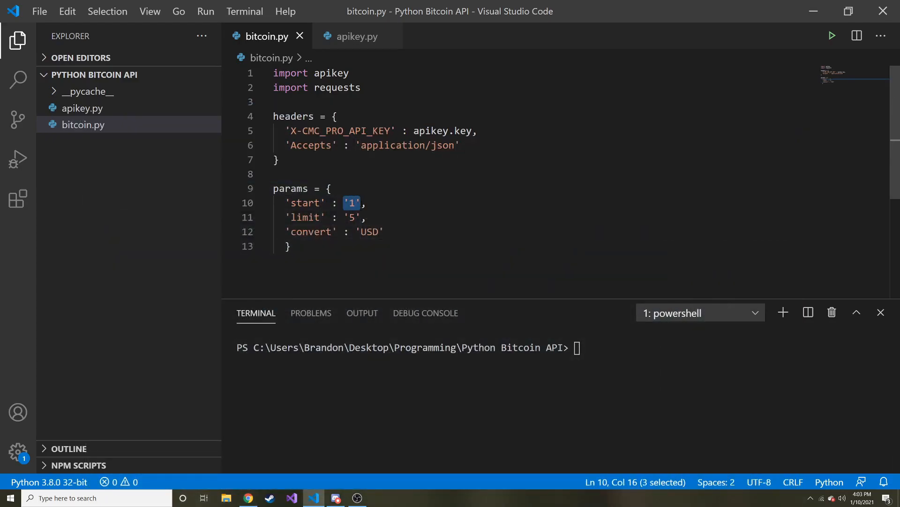
click(248, 497)
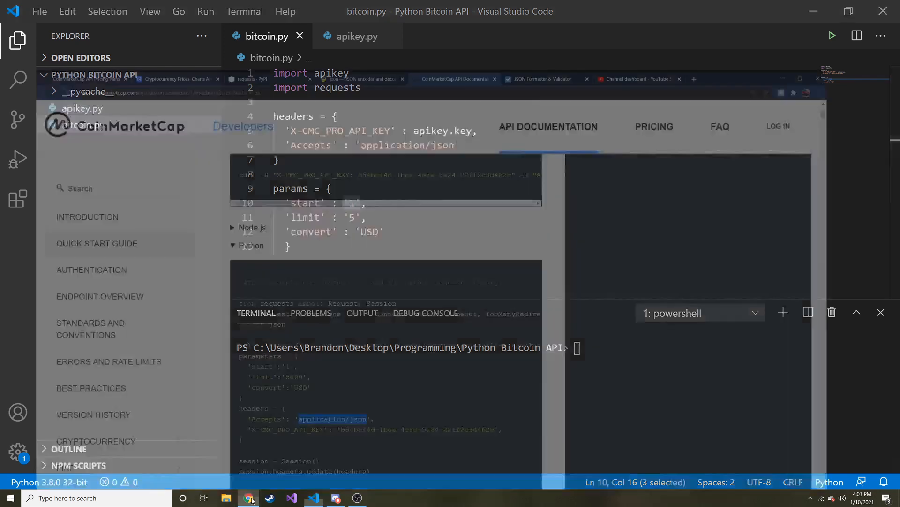
click(247, 497)
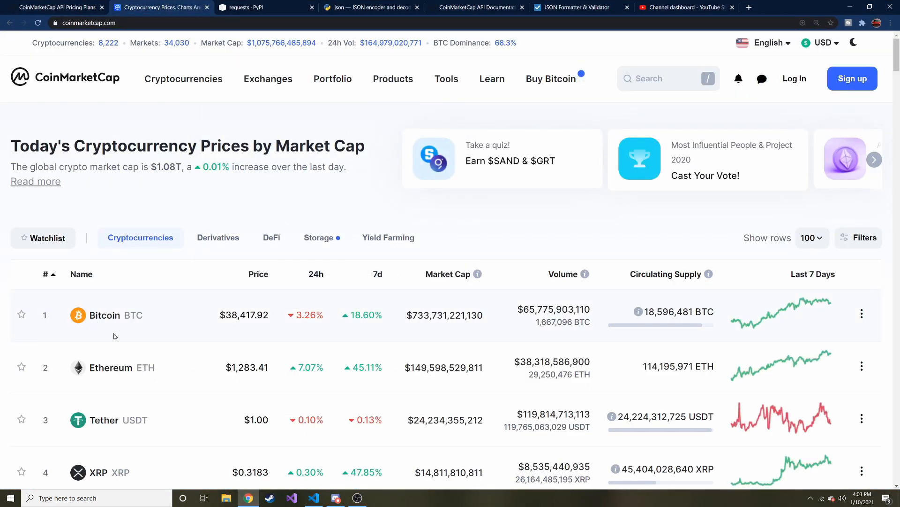
scroll(down, 3)
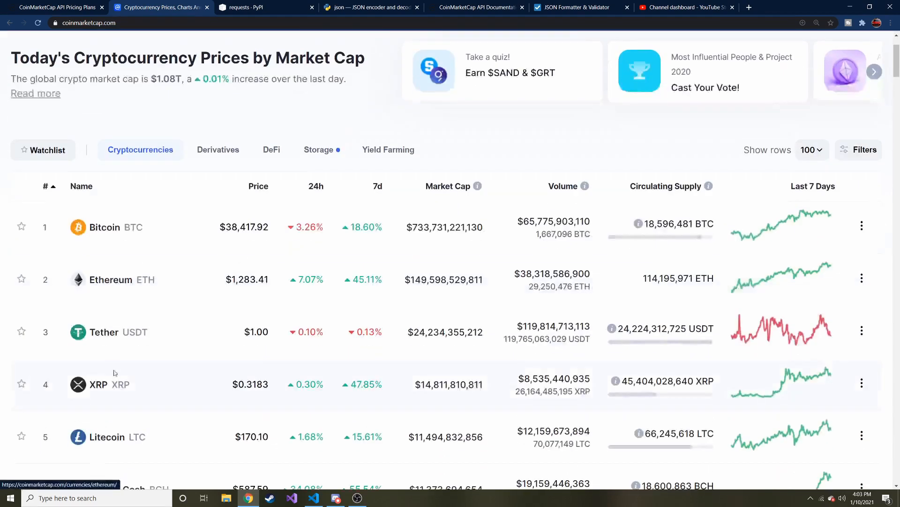
mouse_move(108, 446)
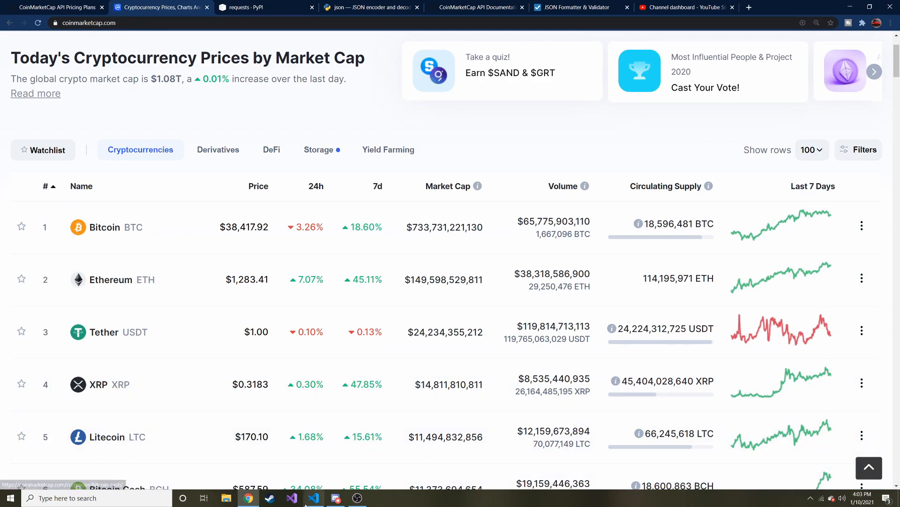
- Add blank lines below params in bitcoin.py and bring up the API pricing plans page
click(313, 497)
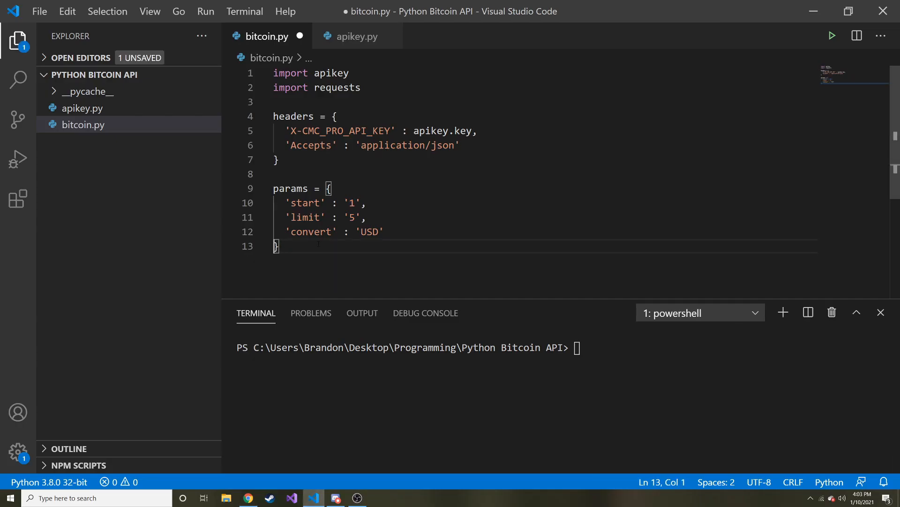
key(Enter)
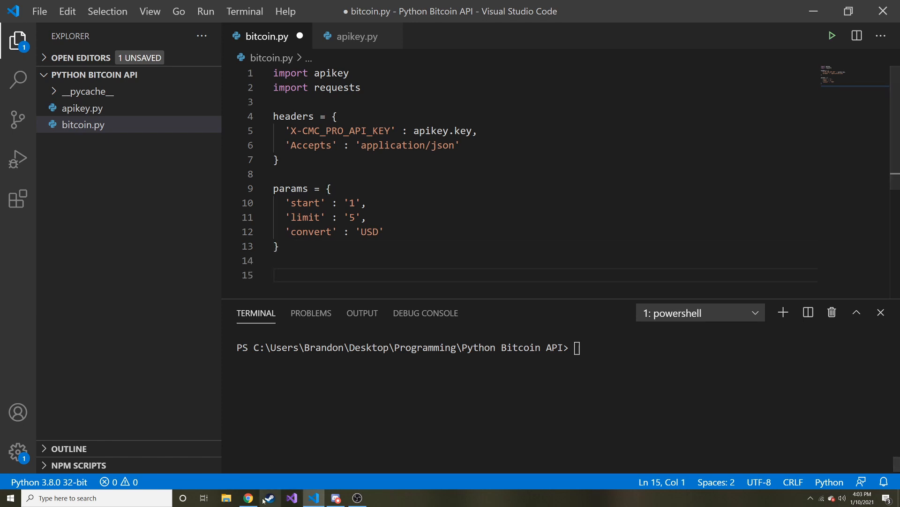
click(248, 497)
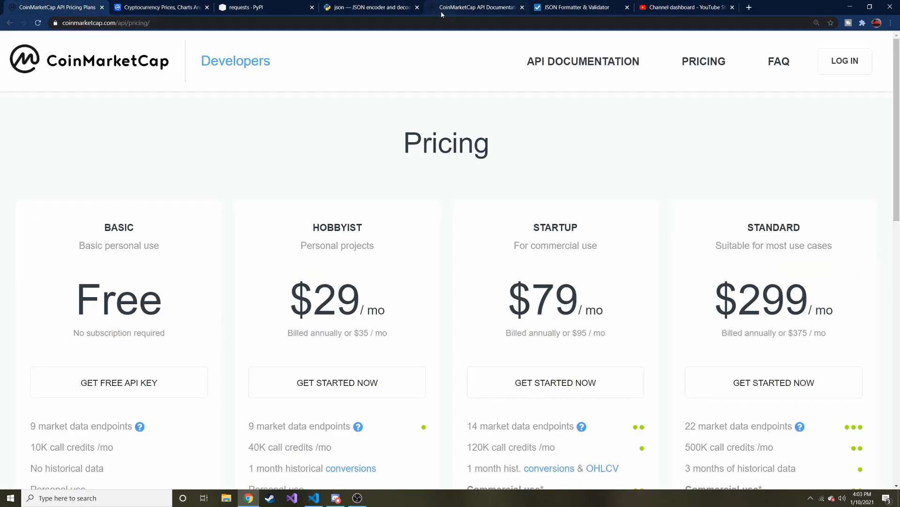
- Navigate the API docs to the Cryptocurrency > Listings Latest endpoint
click(476, 7)
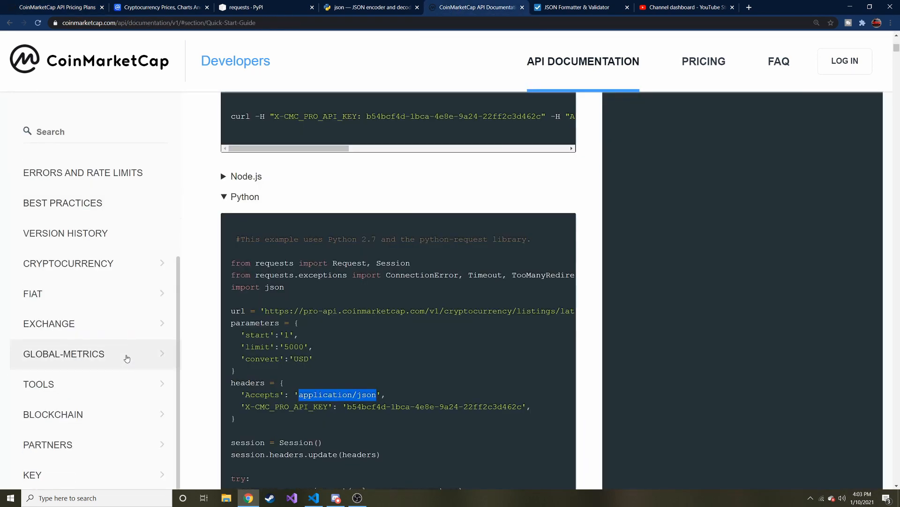
mouse_move(69, 266)
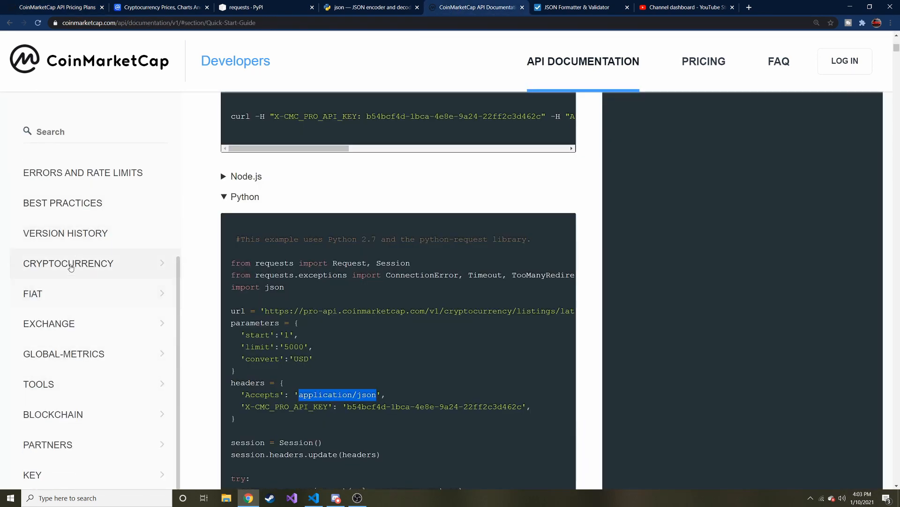
click(69, 262)
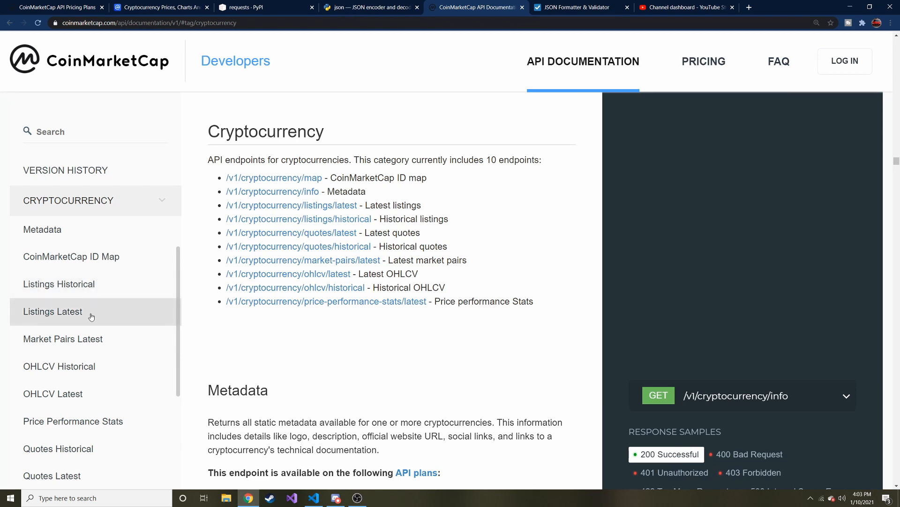
click(52, 311)
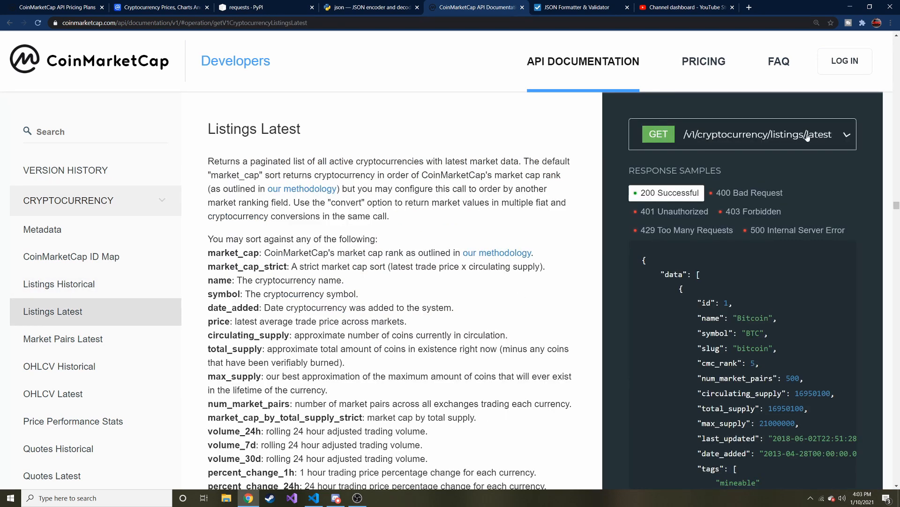
- Select the endpoint's full server URL and return to bitcoin.py
click(847, 135)
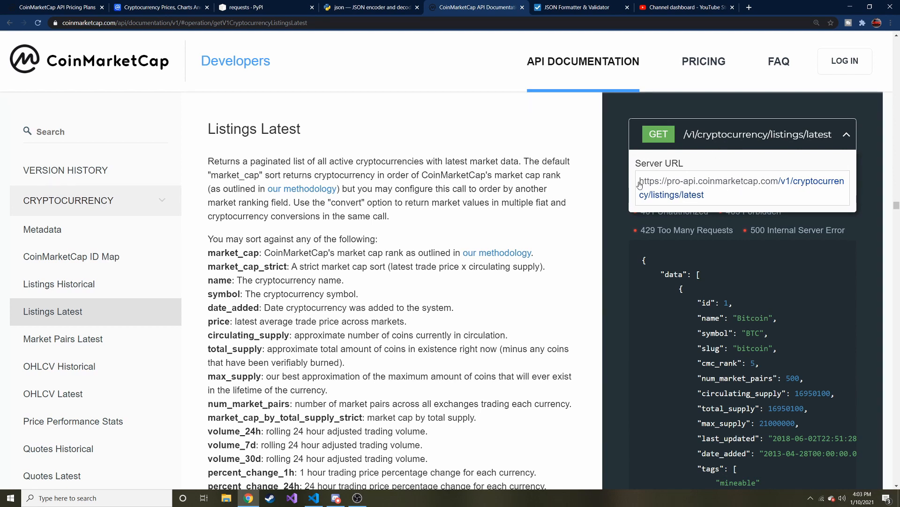
double_click(741, 180)
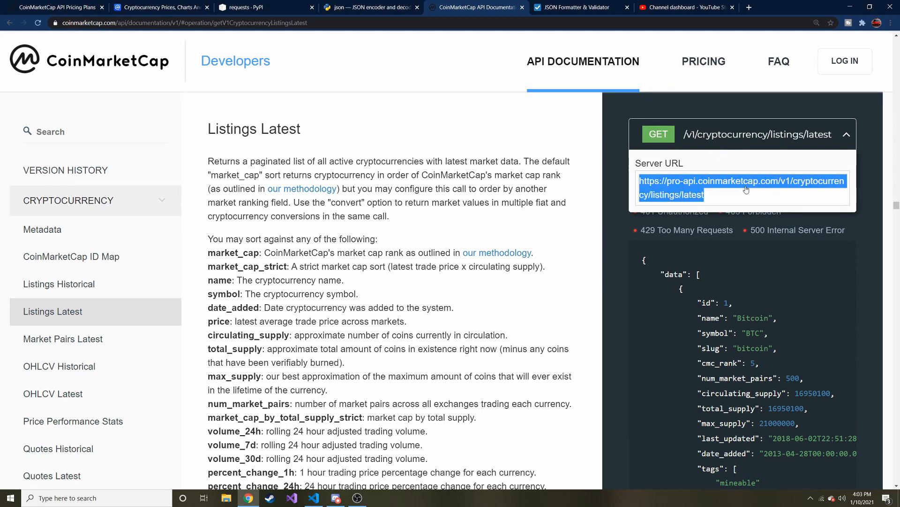
click(314, 497)
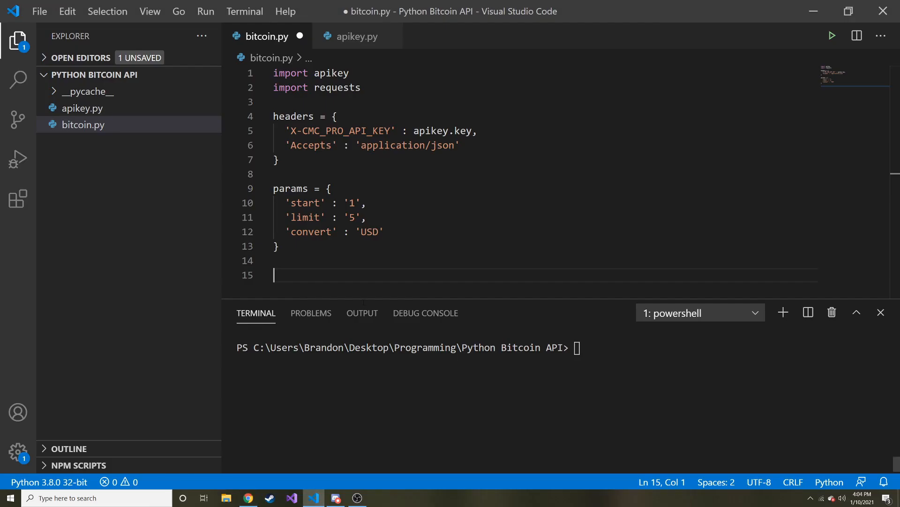
text(url)
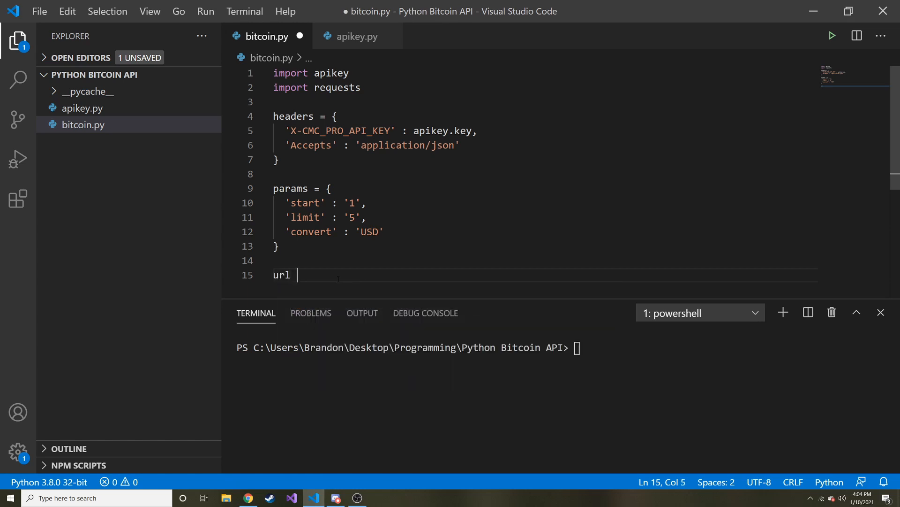
text(= 'https://pro-api.coinmarketcap.com/v1/cryptocurrency/listings/latest')
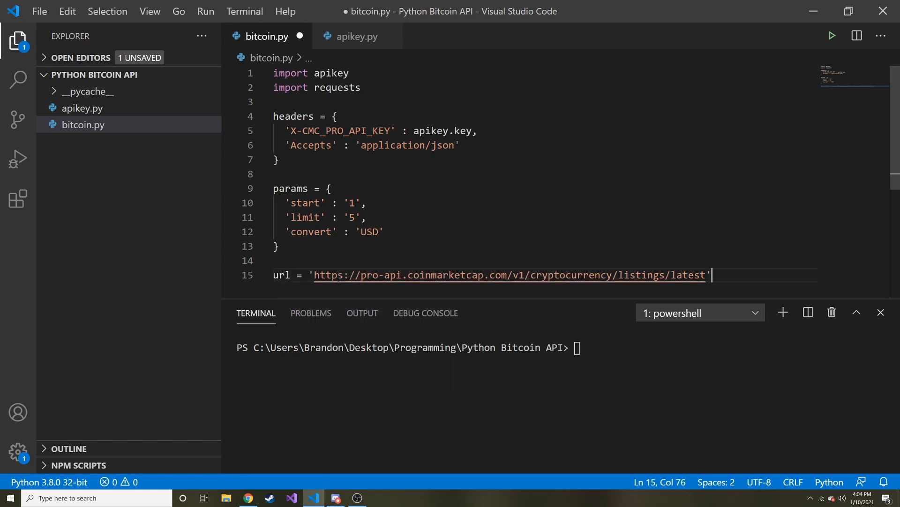
key(enter)
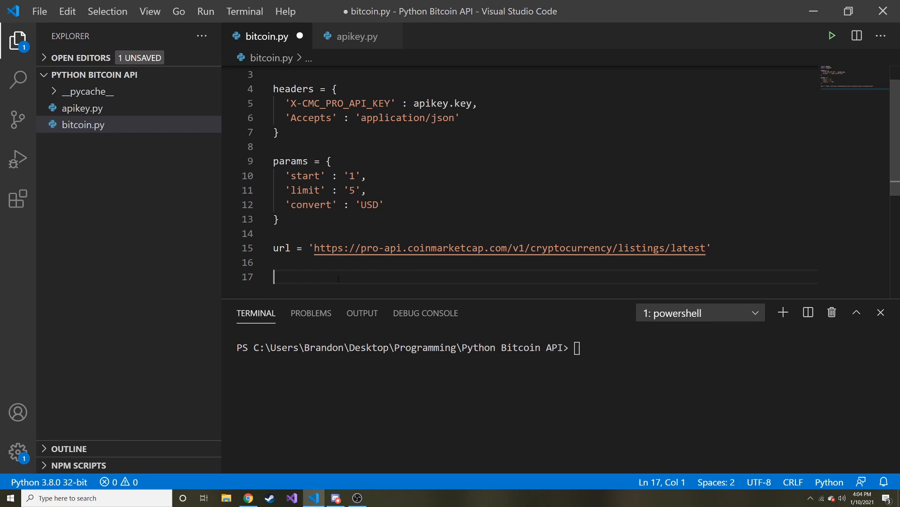
- Start the json = requests.get( call, fixing the method name
text(json)
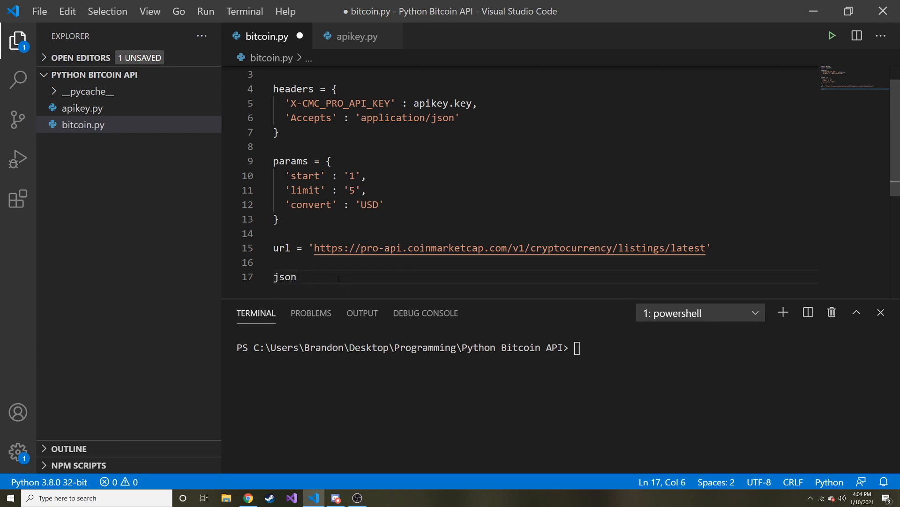
text(=)
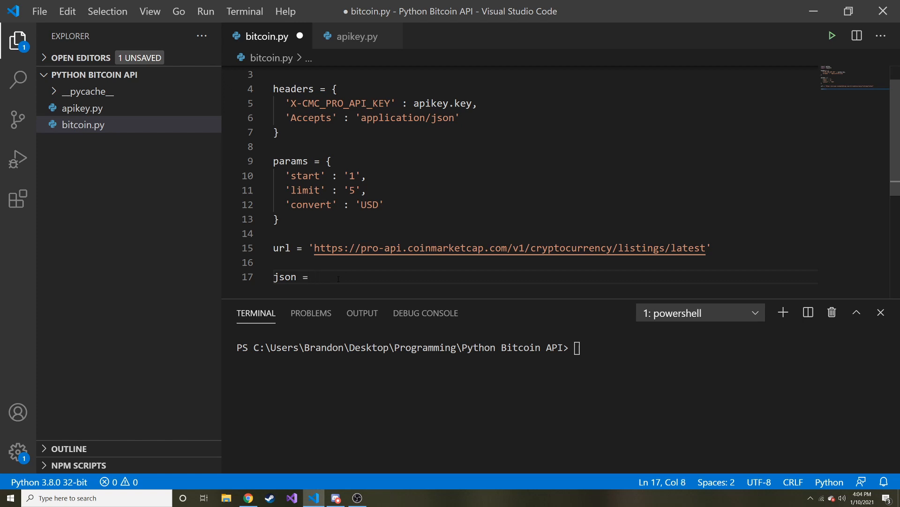
text(requests)
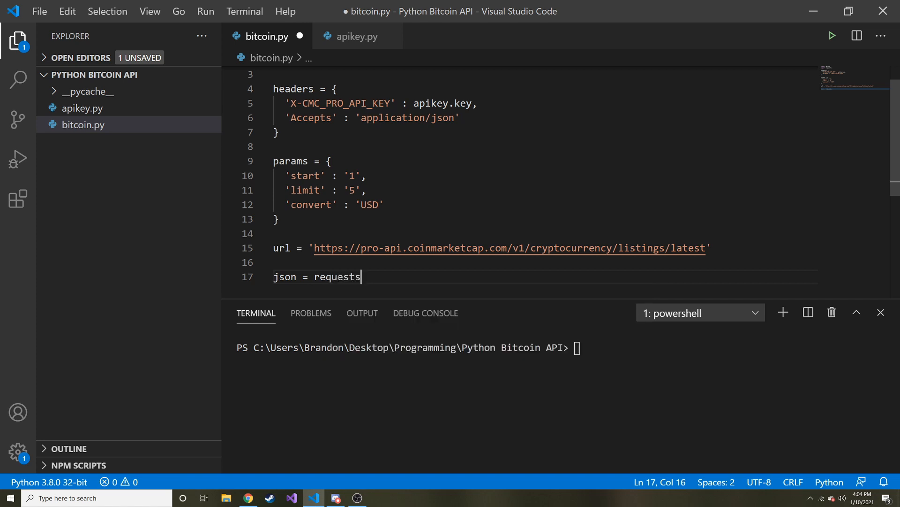
text(.g)
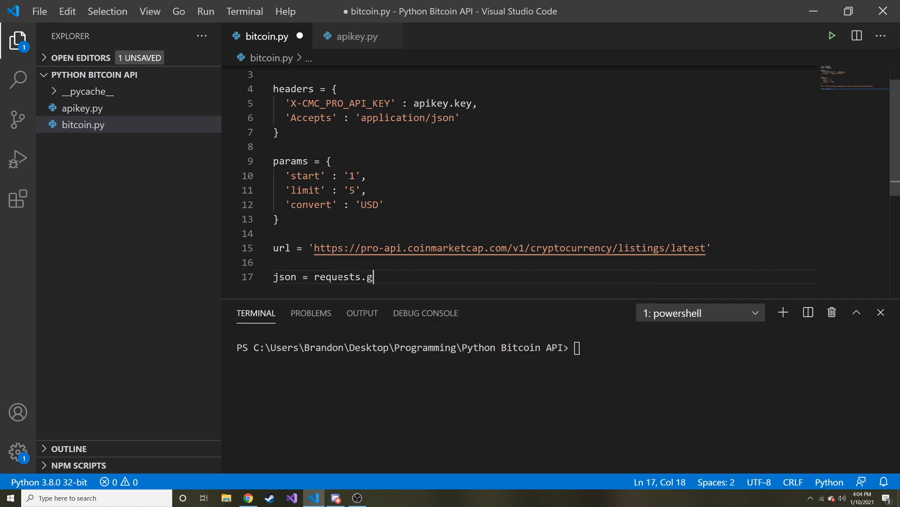
key(Backspace)
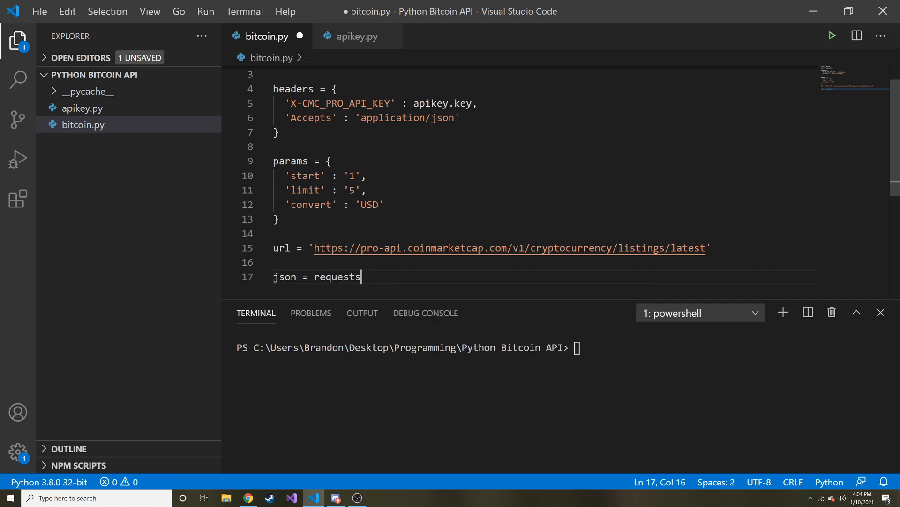
text(.get)
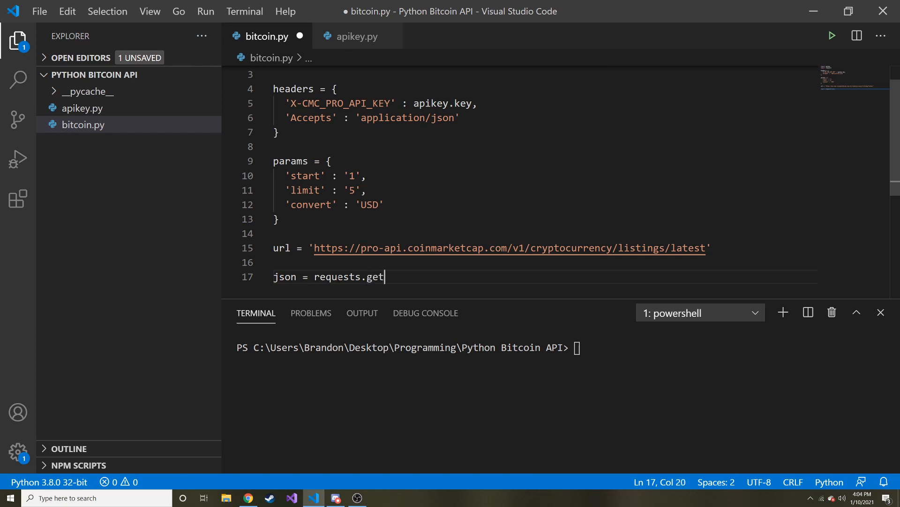
scroll(up, 3)
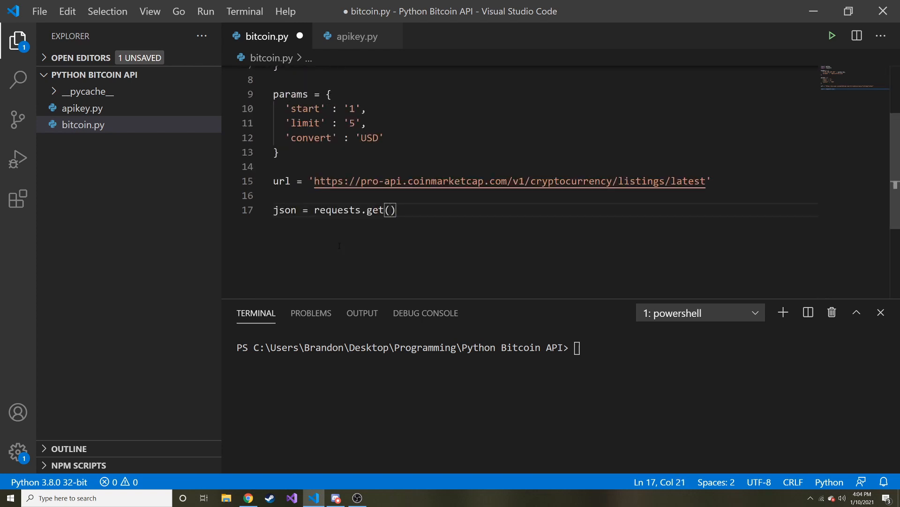
- Pass url, params=params and headers=headers as the request arguments
text(url)
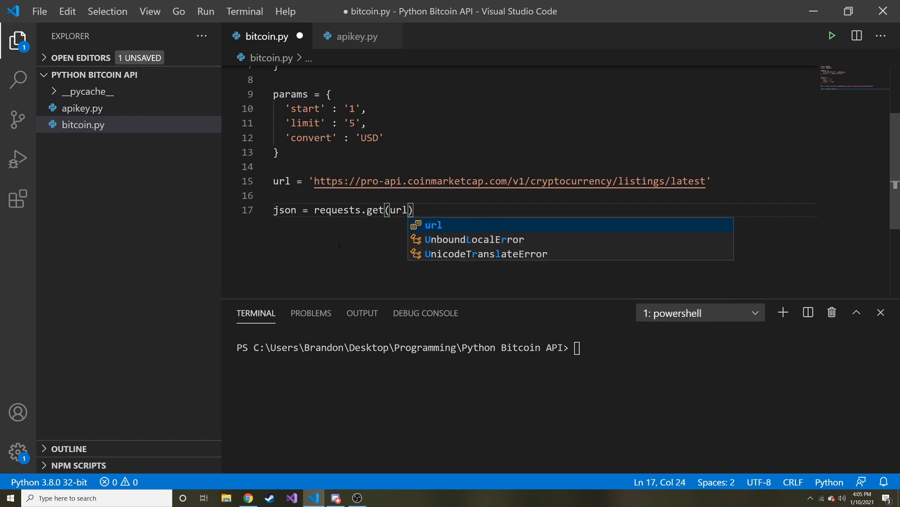
text(, params=)
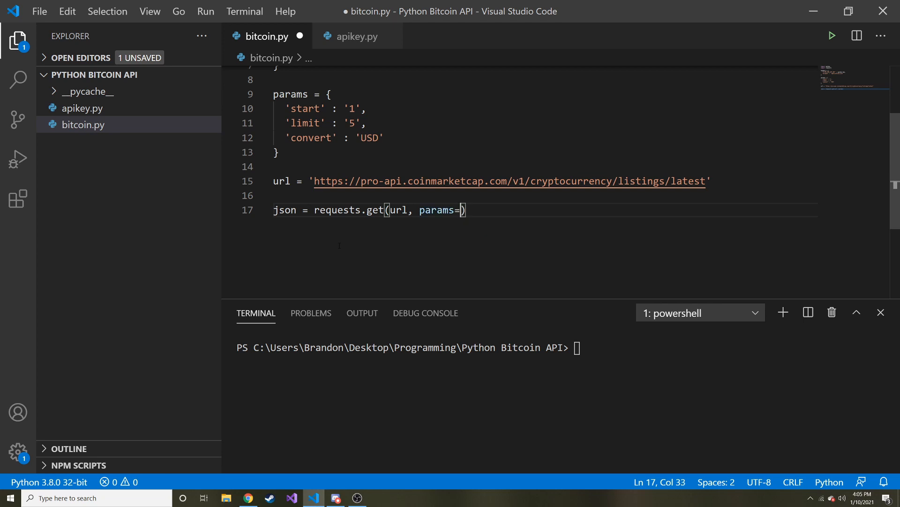
text(params)
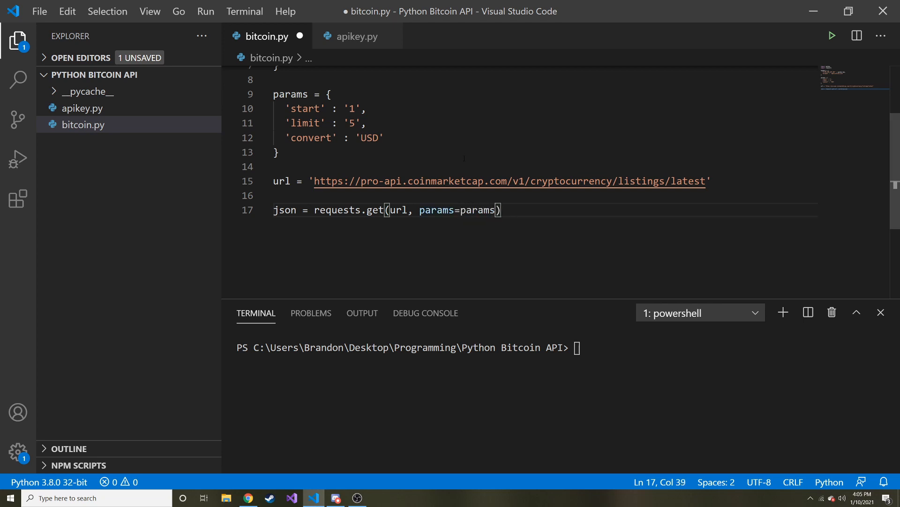
text(, hear)
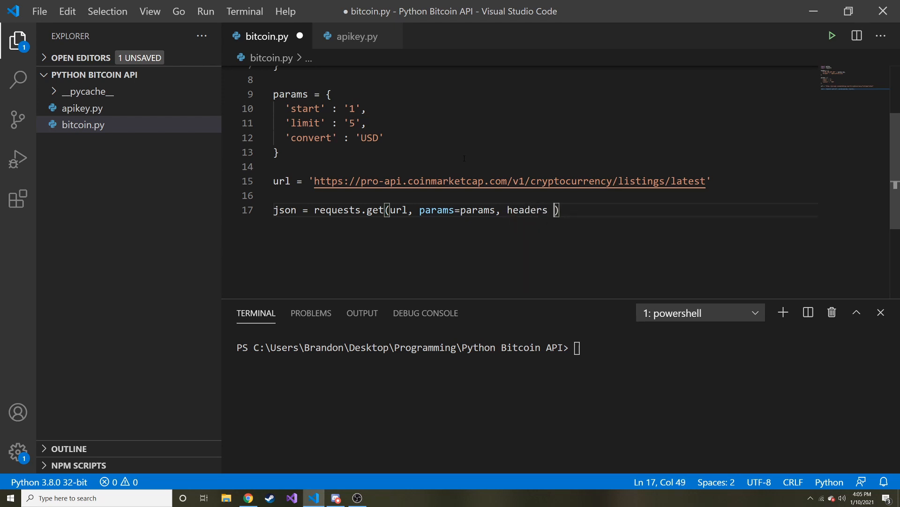
text(=headers)
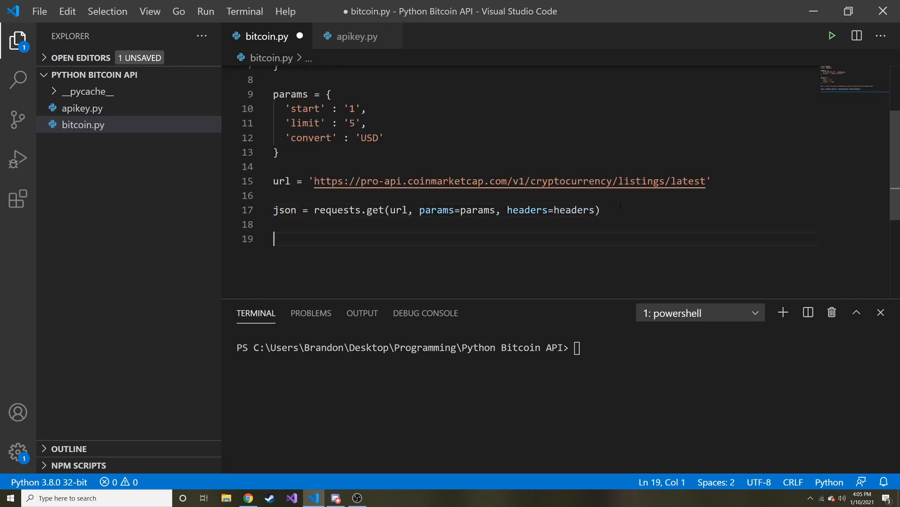
- Add print(json) and run python .\bitcoin.py in the terminal to get Response 200
text(print(json)
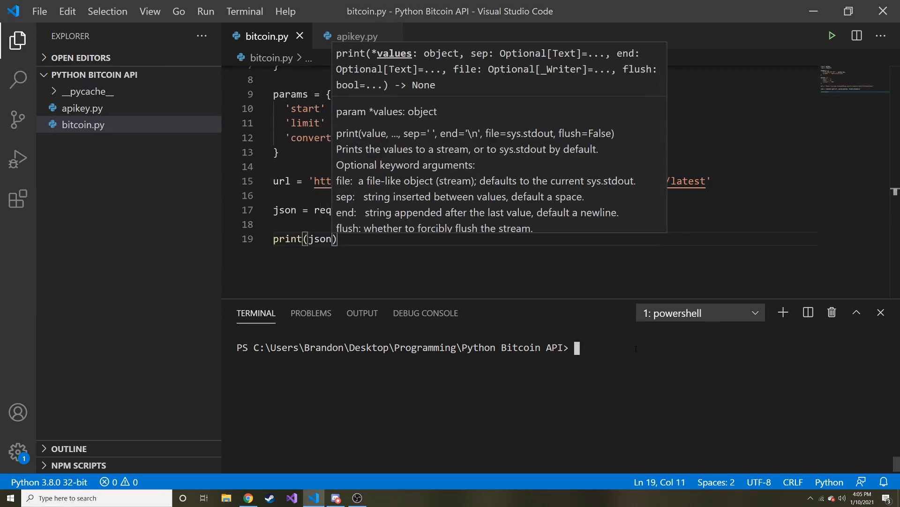
text(p)
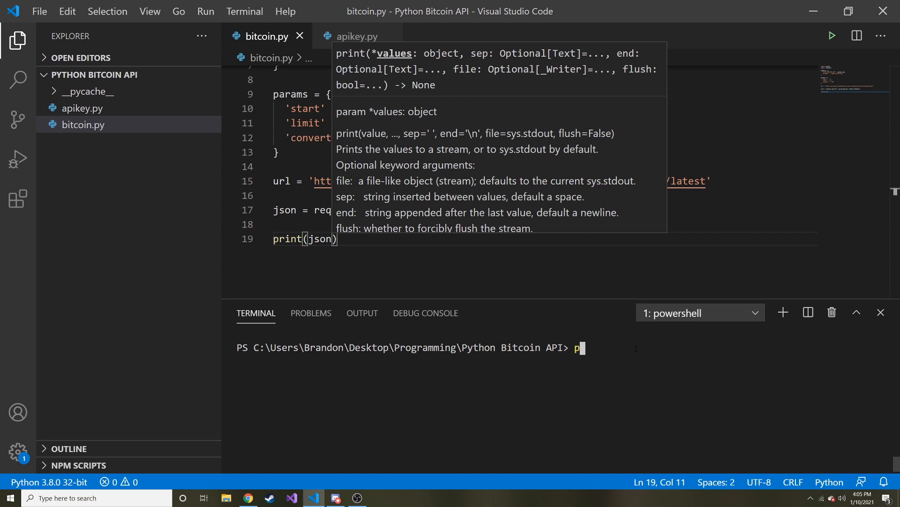
text(ython .\bitcoin.py)
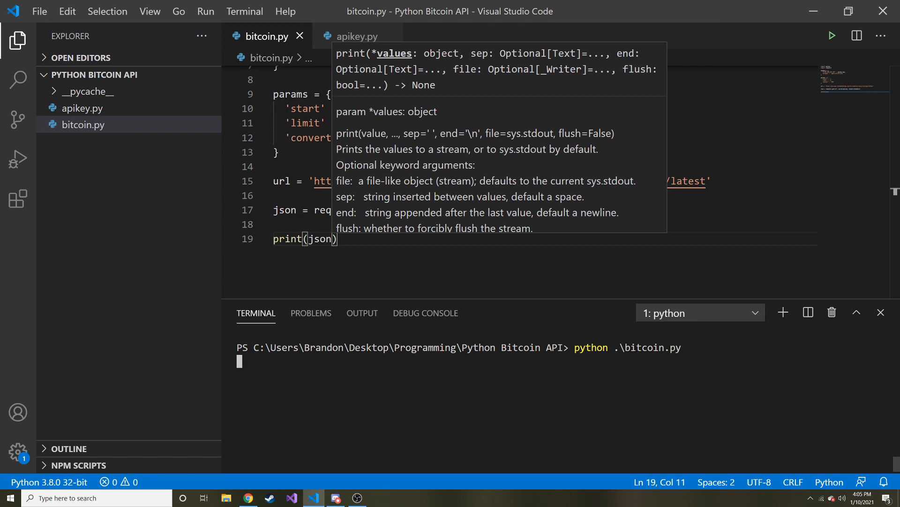
key(Return)
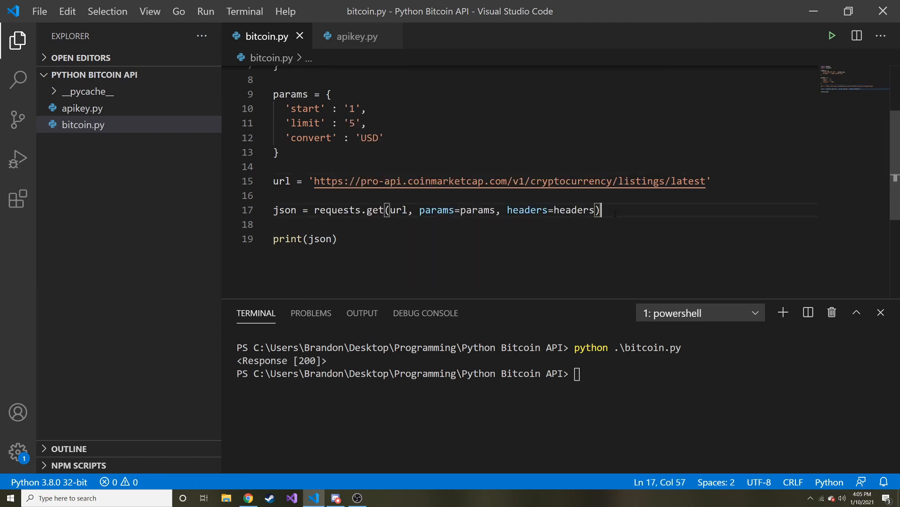
- Append .json() to the requests.get call so the response becomes JSON data
text(.json)
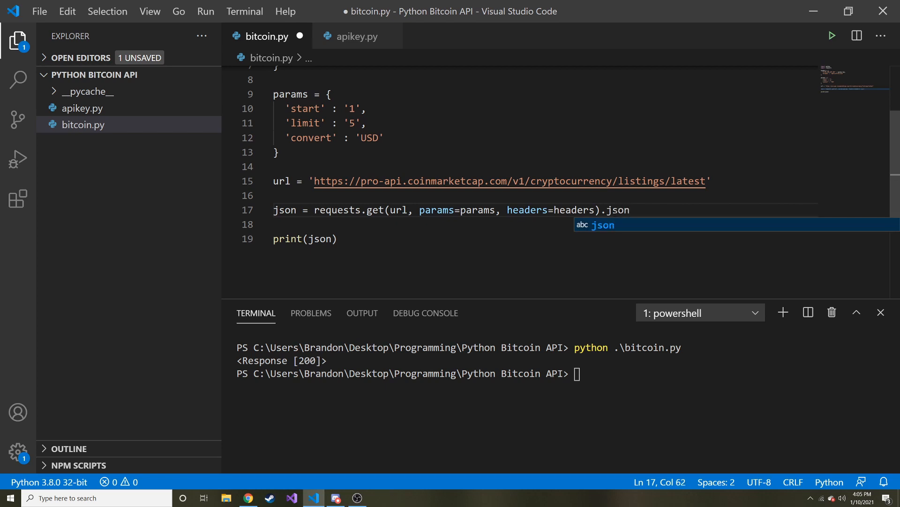
text(())
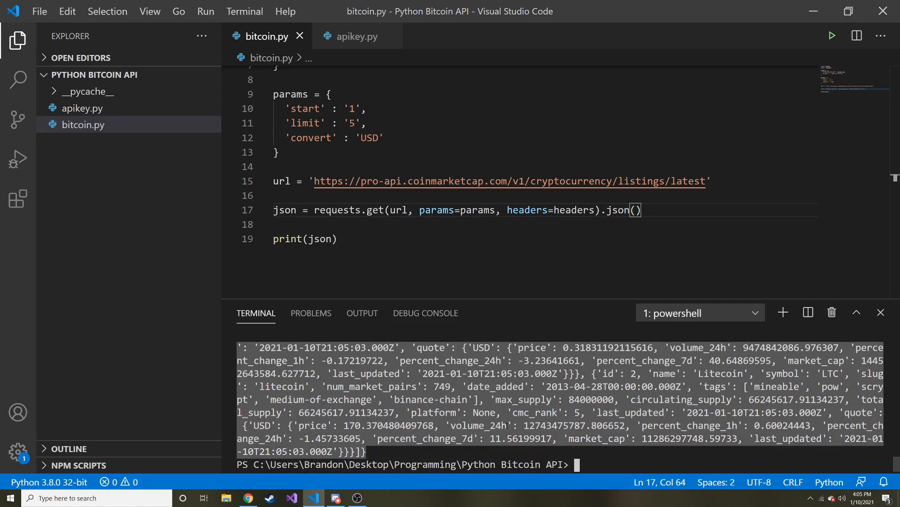
mouse_move(506, 427)
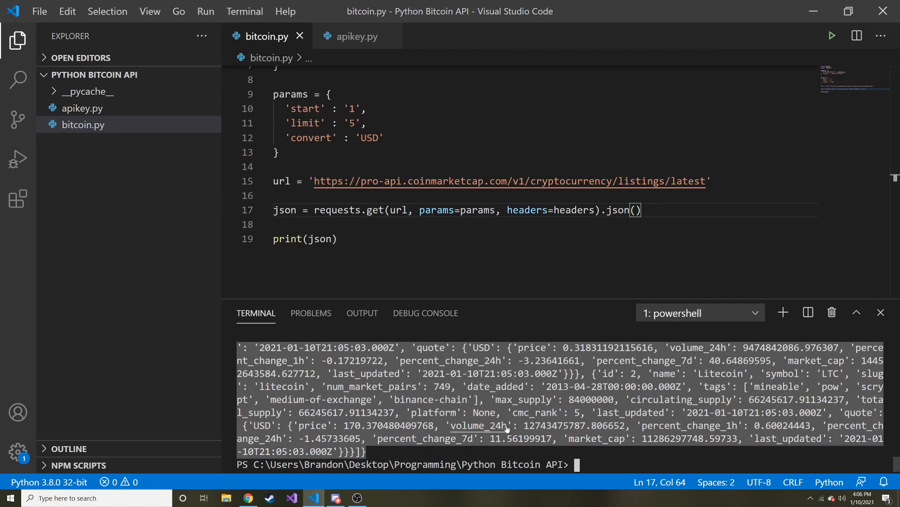
mouse_move(17, 199)
text(json pre)
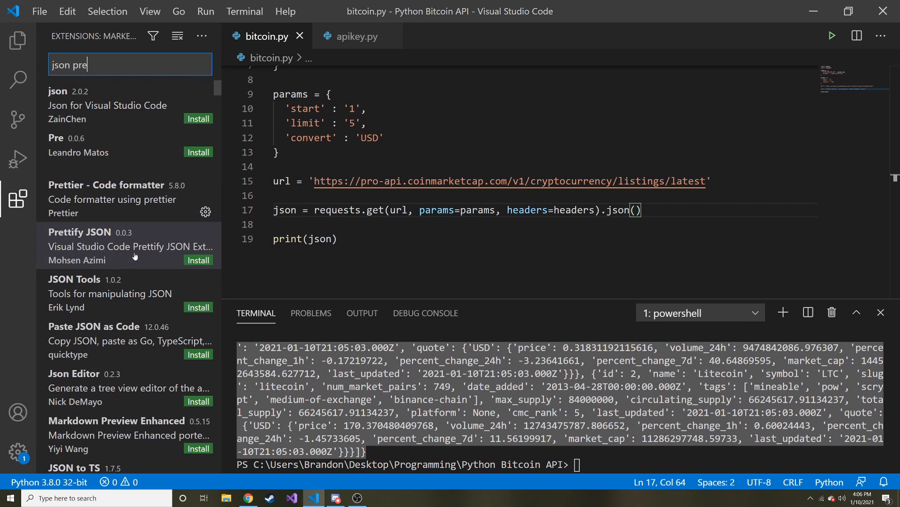
mouse_move(131, 252)
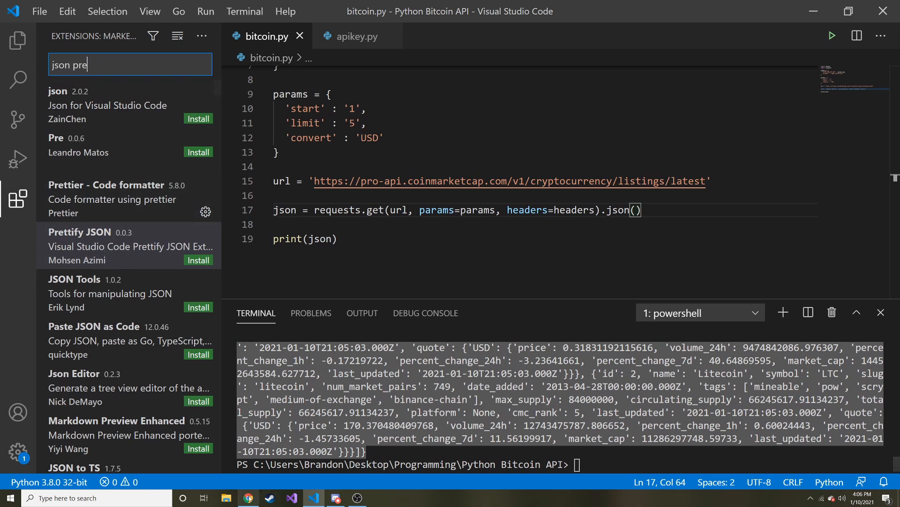
- Switch from Visual Studio Code to the web browser
click(248, 497)
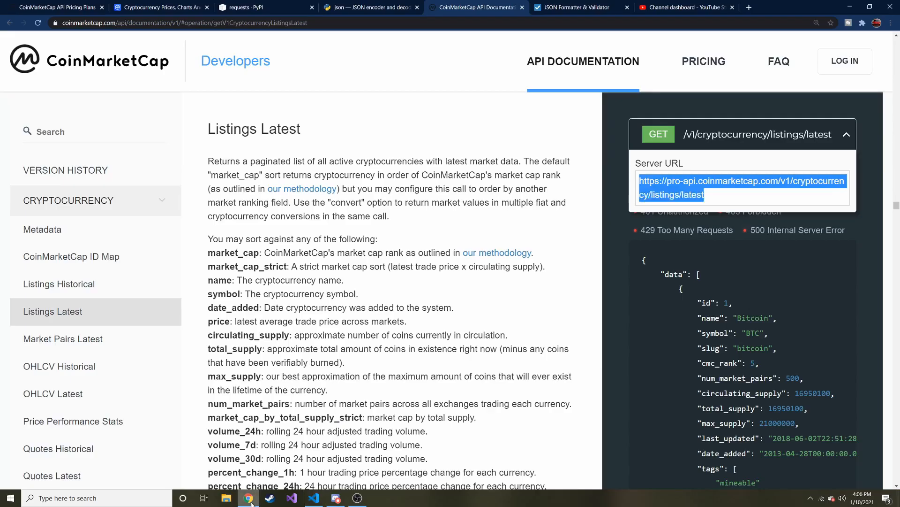
- Format the listings output in the JSON Formatter and scroll through the five data entries
click(574, 8)
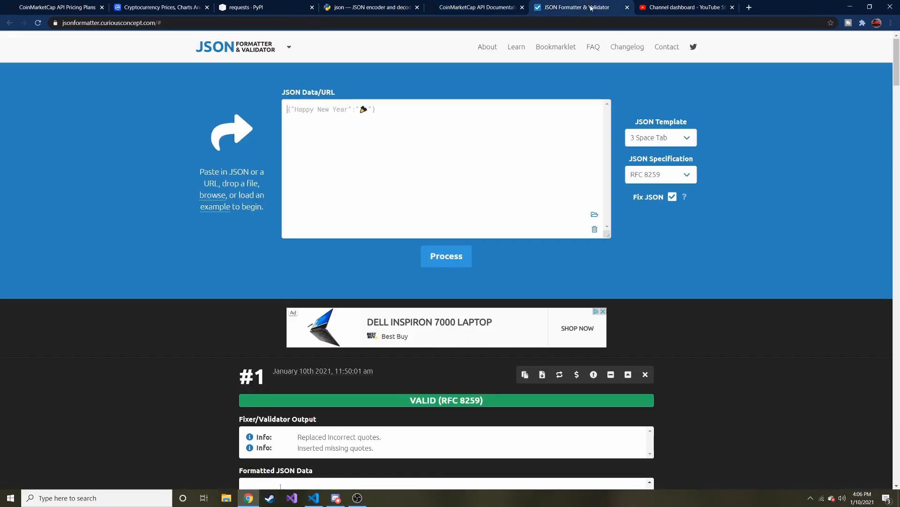
mouse_move(383, 139)
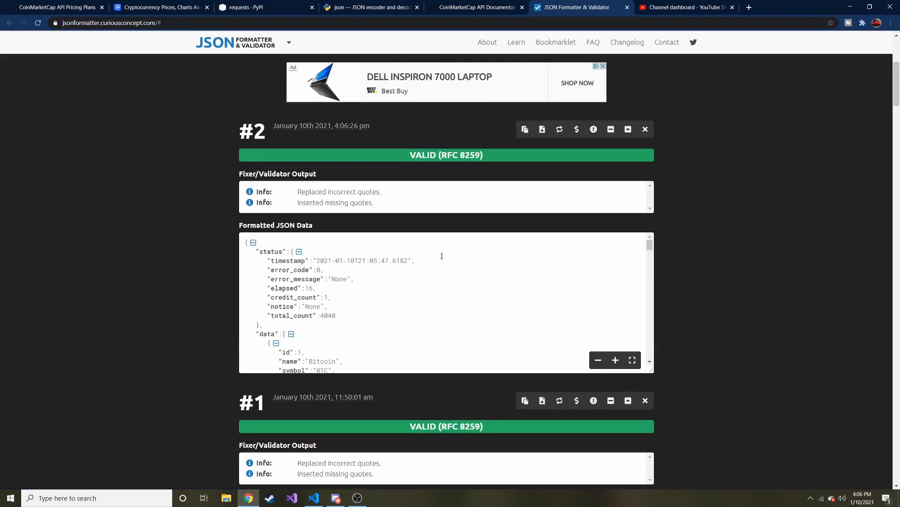
scroll(down, 3)
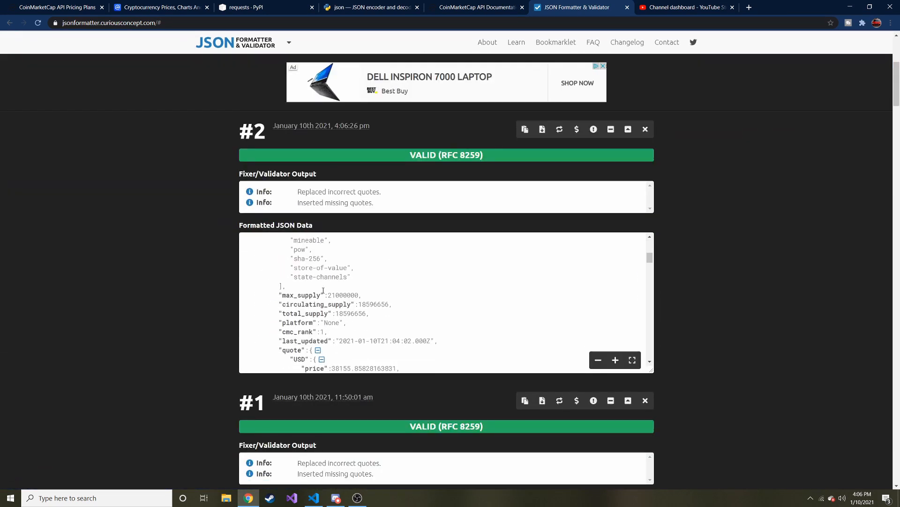
scroll(up, 3)
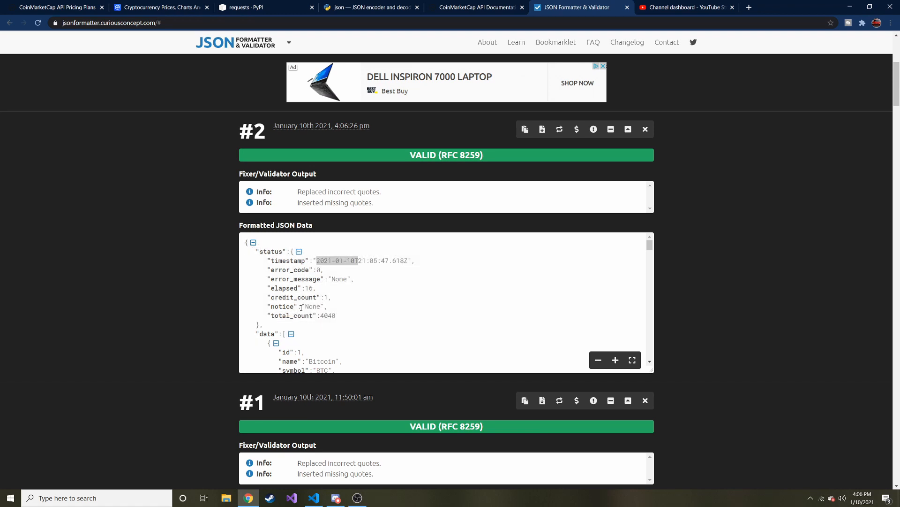
scroll(down, 3)
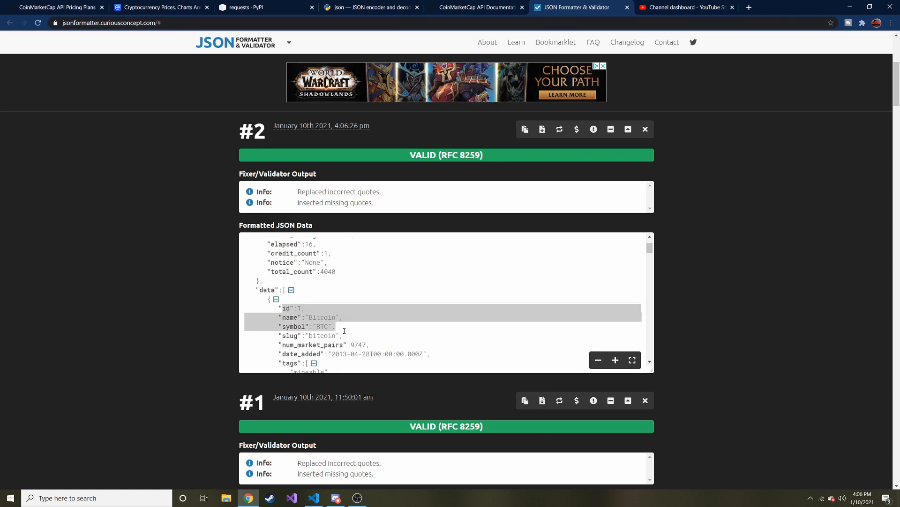
scroll(down, 3)
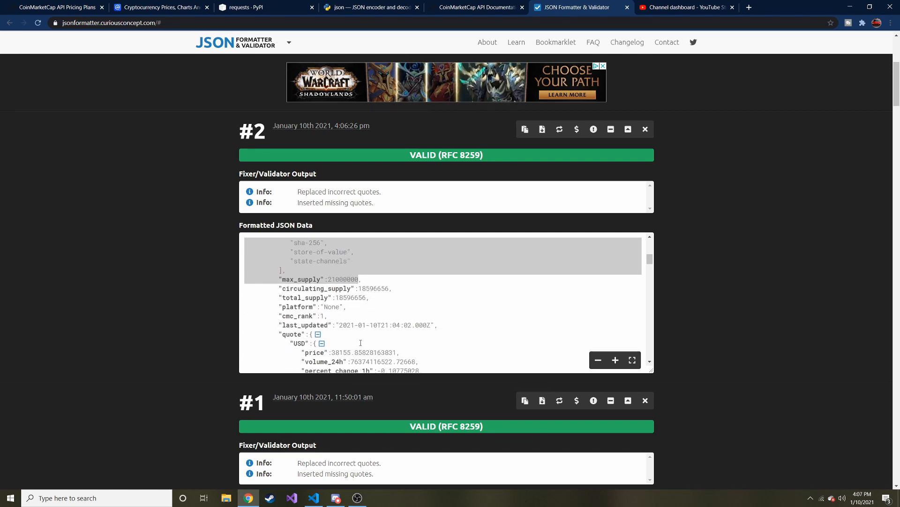
scroll(up, 3)
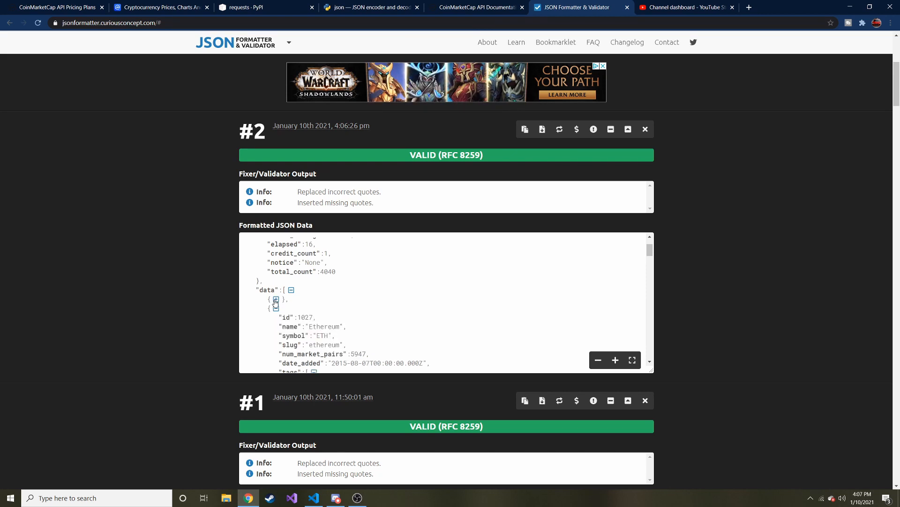
- Collapse the Ethereum, XRP and Litecoin entries and expand Bitcoin again
click(276, 299)
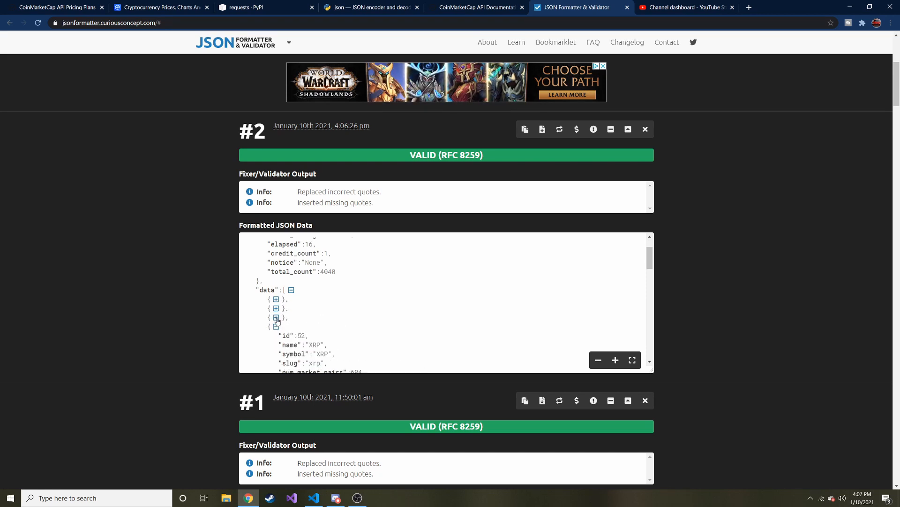
click(275, 318)
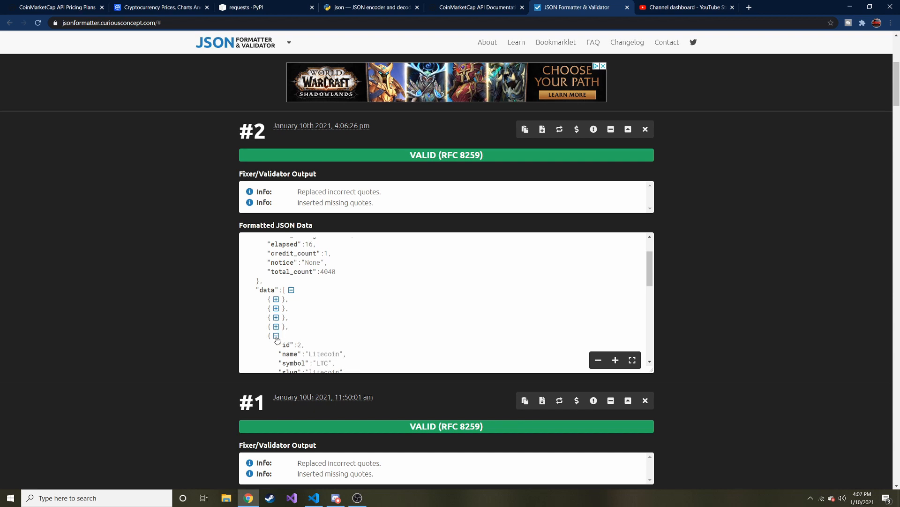
click(276, 336)
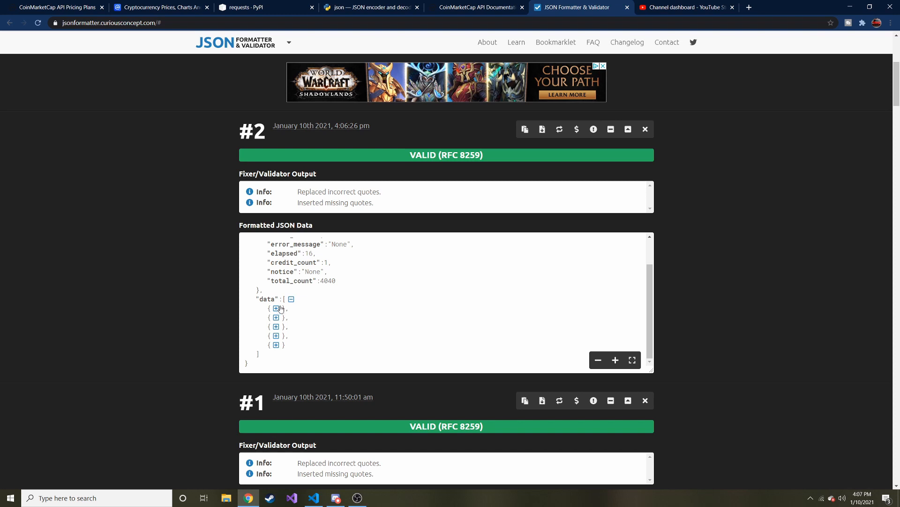
click(275, 309)
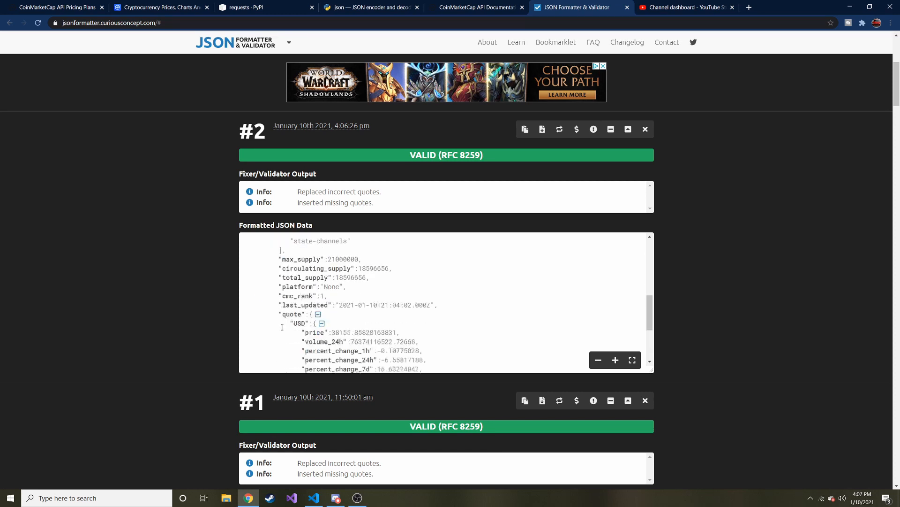
scroll(up, 3)
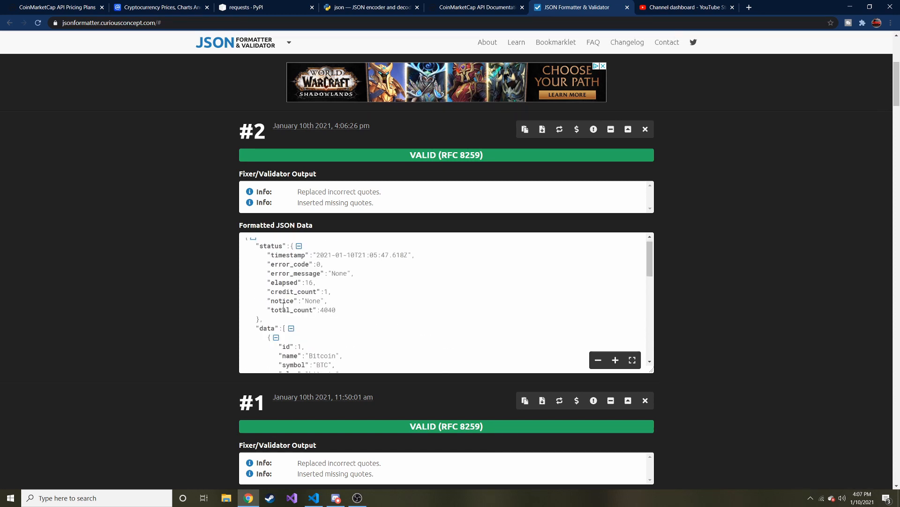
scroll(down, 3)
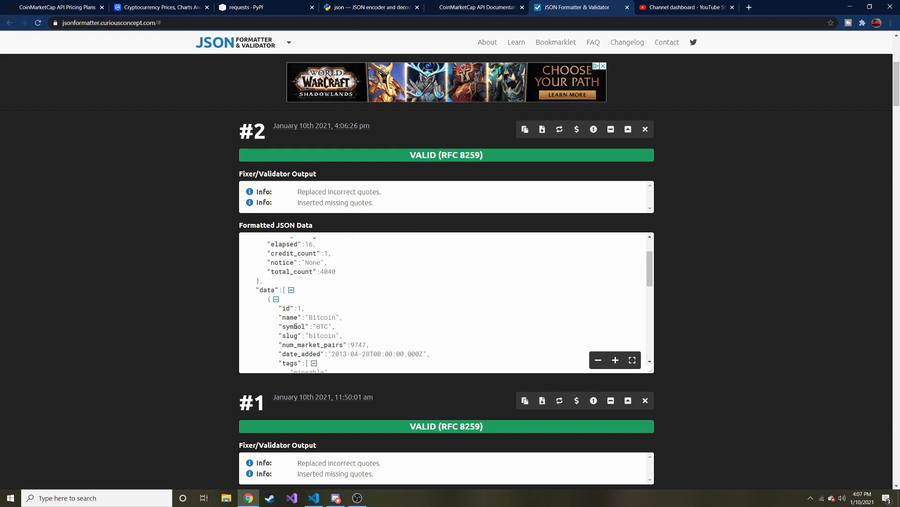
- Inspect Bitcoin's BTC symbol and USD price values, then return to the code editor
double_click(323, 327)
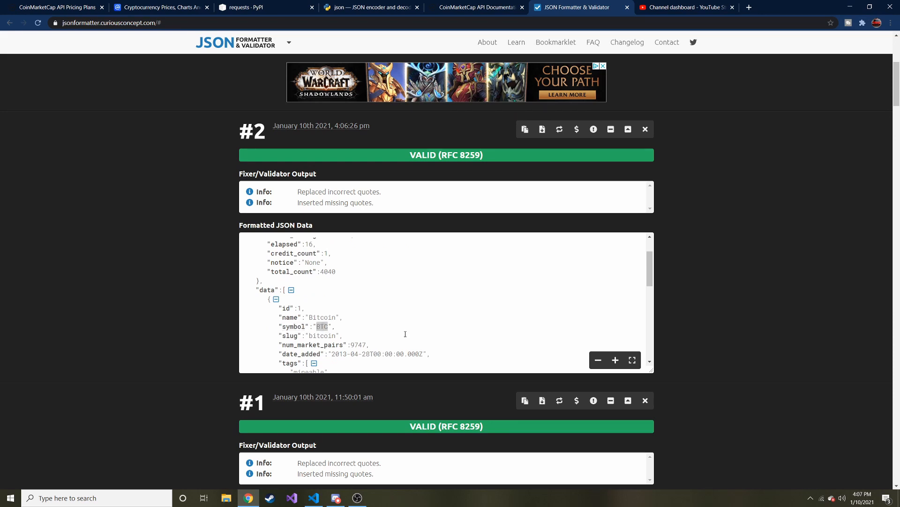
scroll(down, 3)
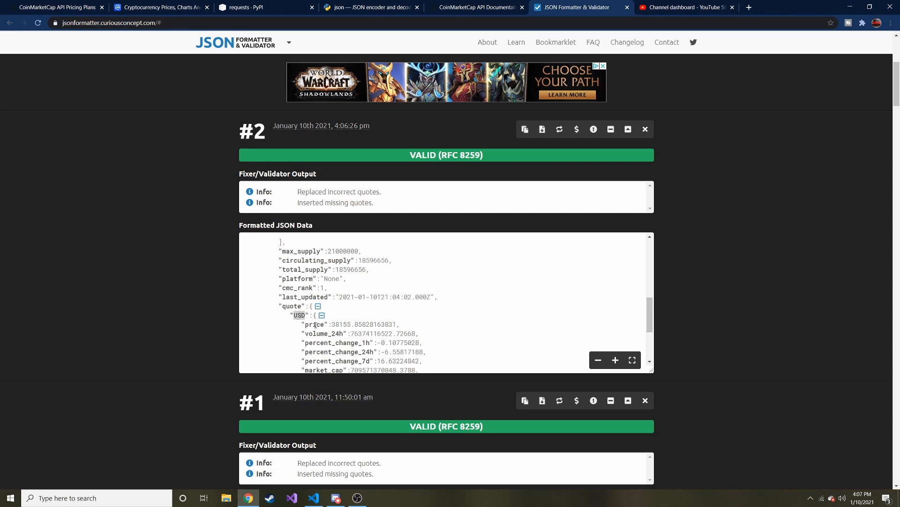
double_click(365, 324)
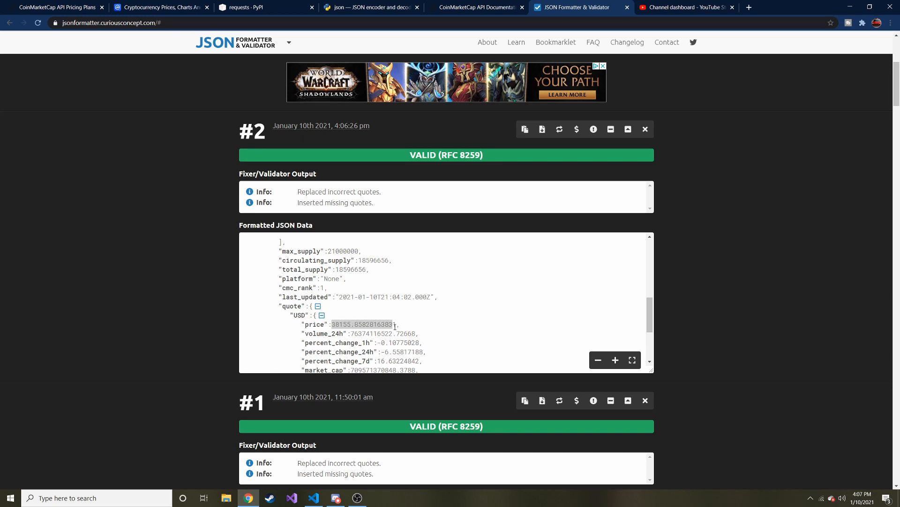
scroll(up, 3)
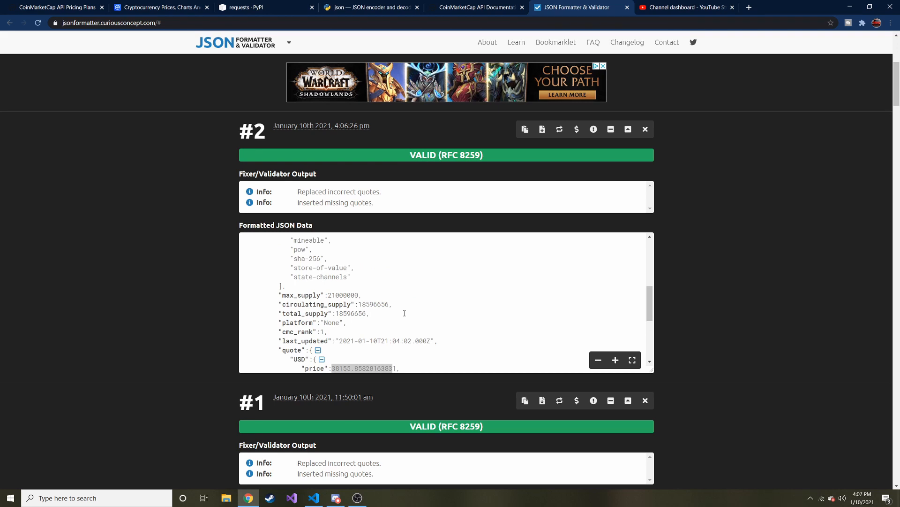
scroll(down, 3)
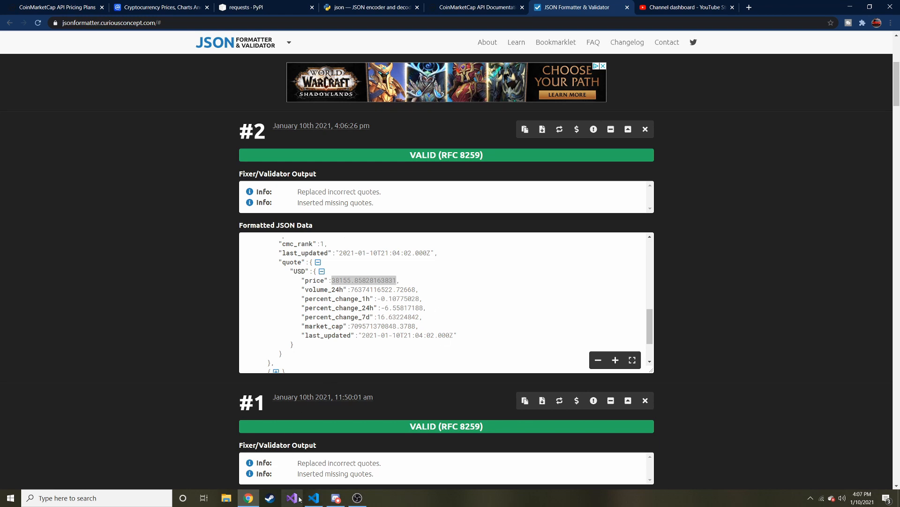
click(314, 497)
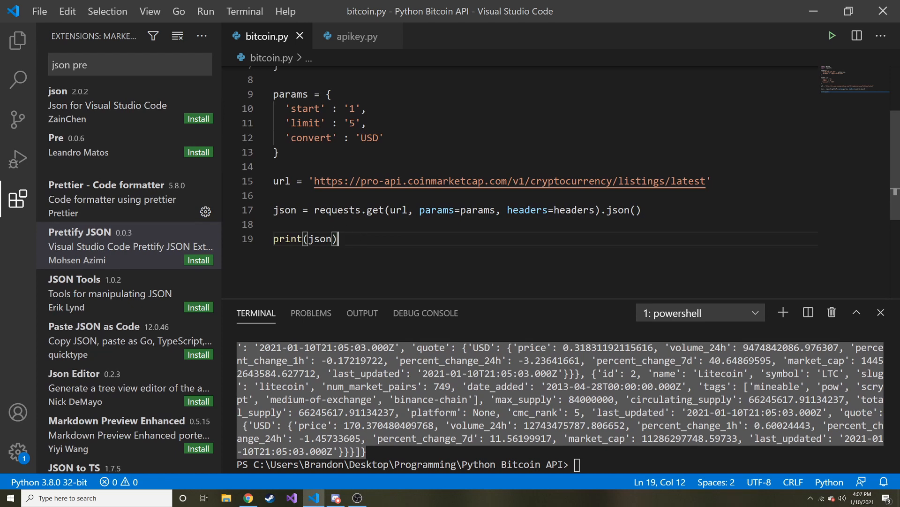
- Replace the print(json) line with coins = json and check the key in the formatted JSON
triple_click(306, 238)
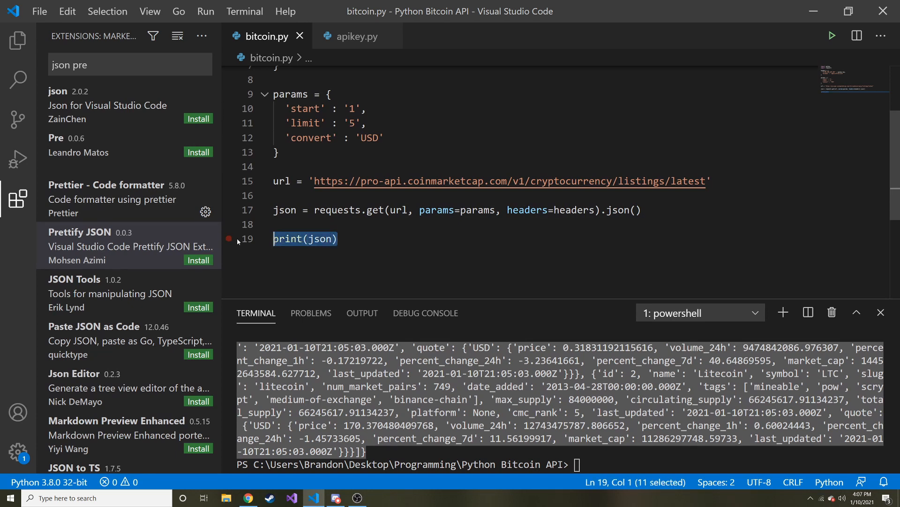
text(coins =)
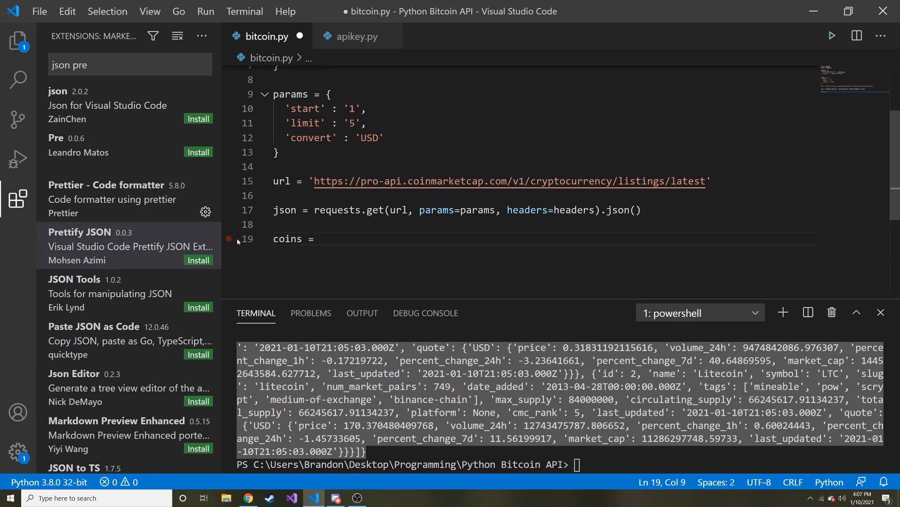
text(json[)
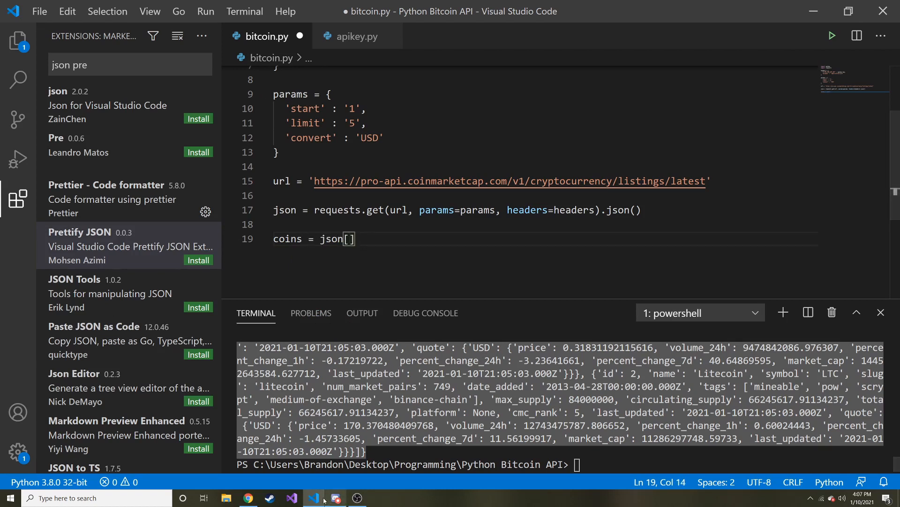
click(248, 498)
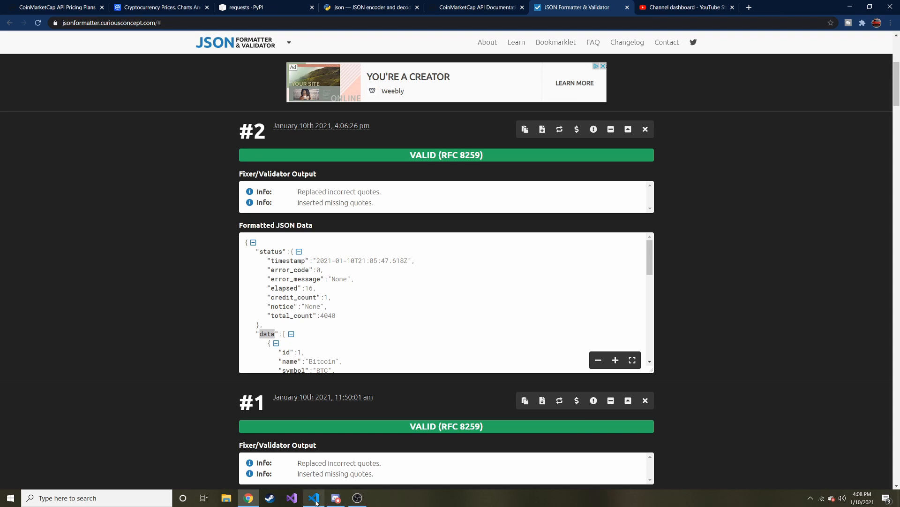
- Complete coins = json['data'] and save bitcoin.py
click(313, 497)
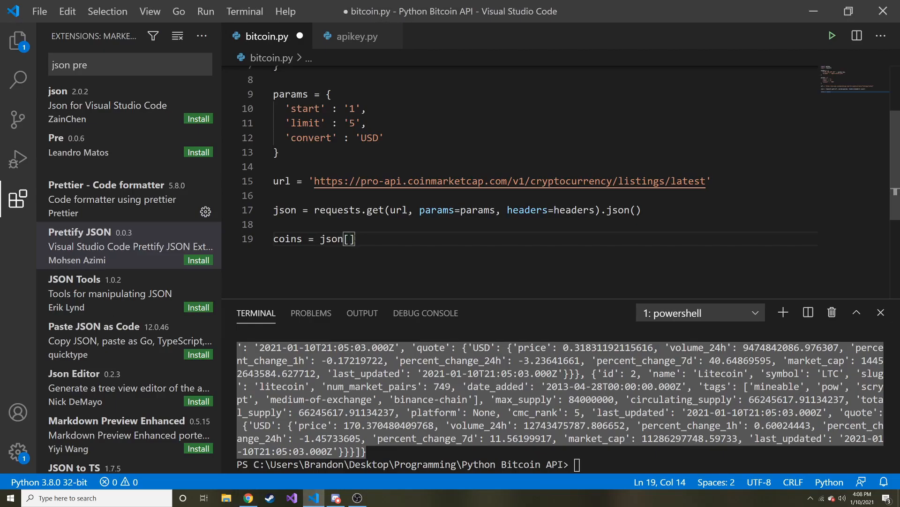
text('data')
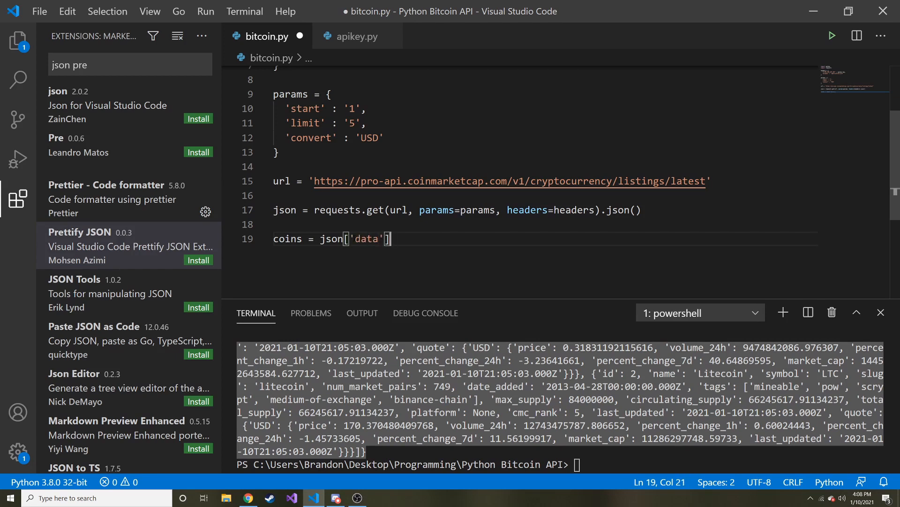
key(ctrl+s)
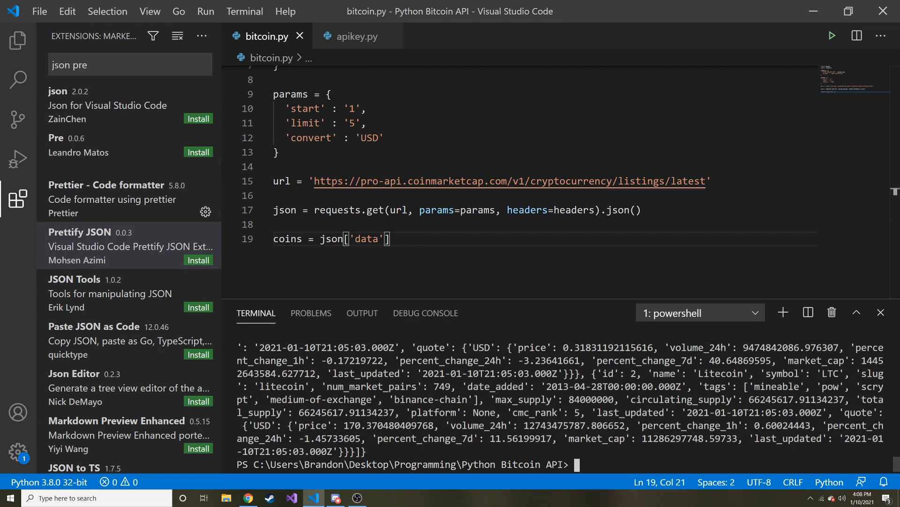
double_click(321, 400)
text(for x)
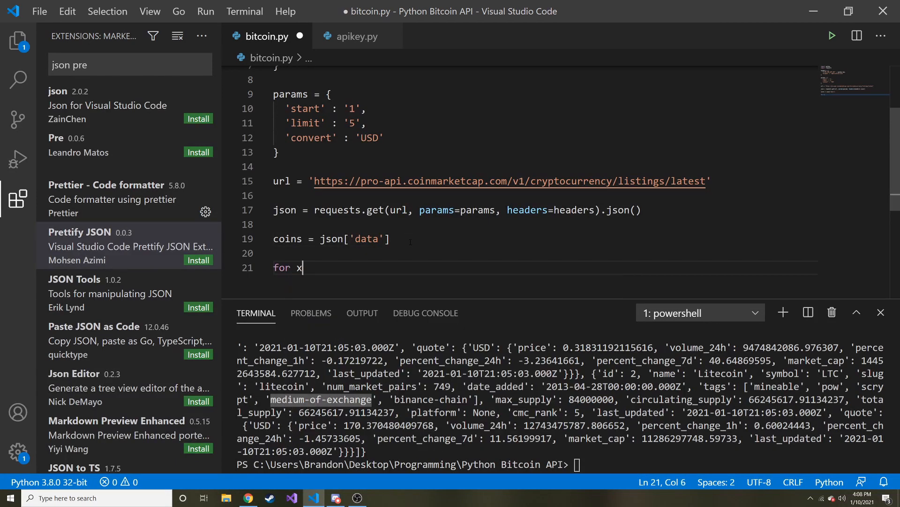
- Write a for x in coins: loop that prints x['symbol'], checking key names in the JSON formatter
text(in coins)
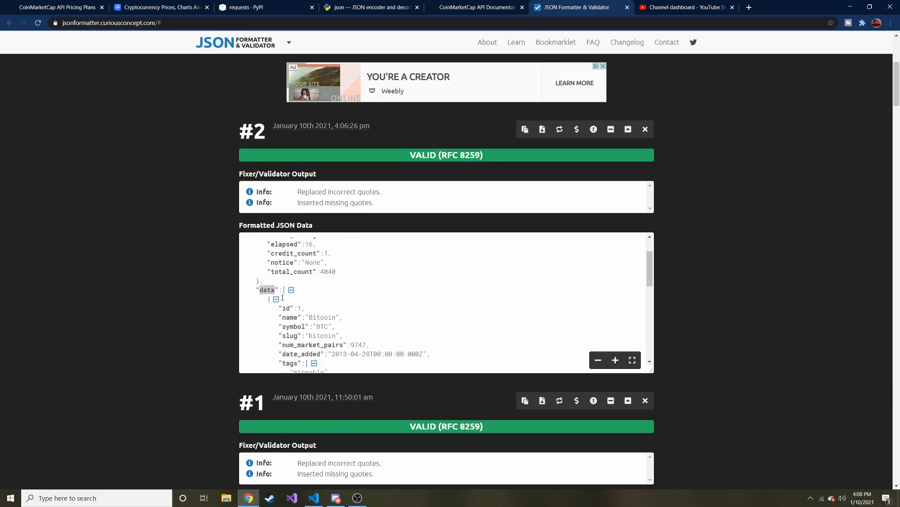
scroll(up, 3)
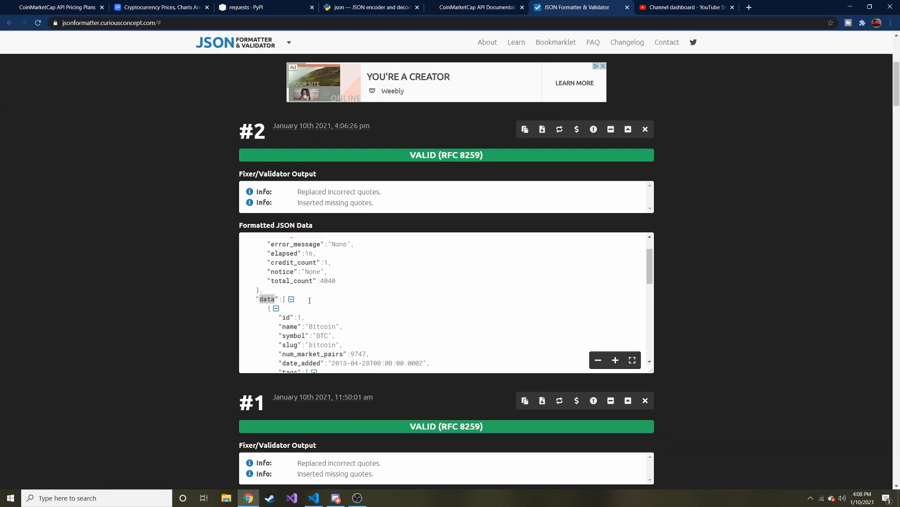
scroll(down, 3)
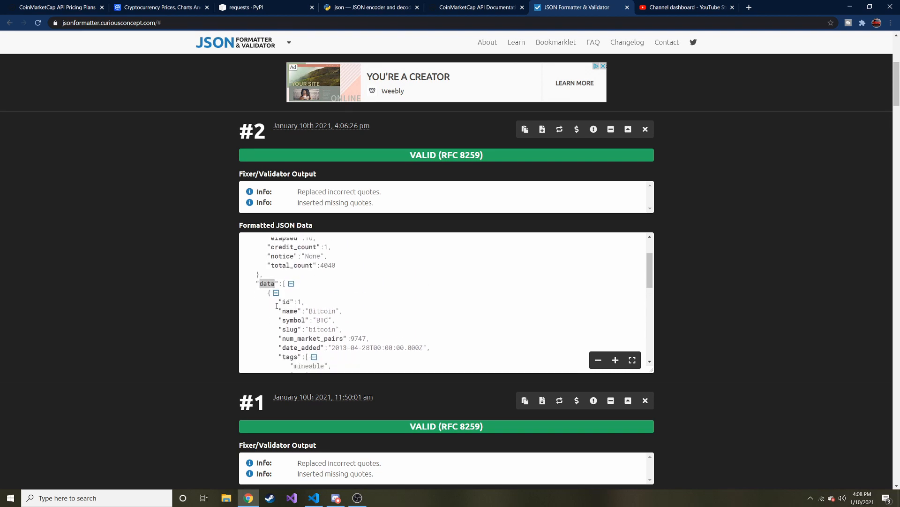
scroll(down, 3)
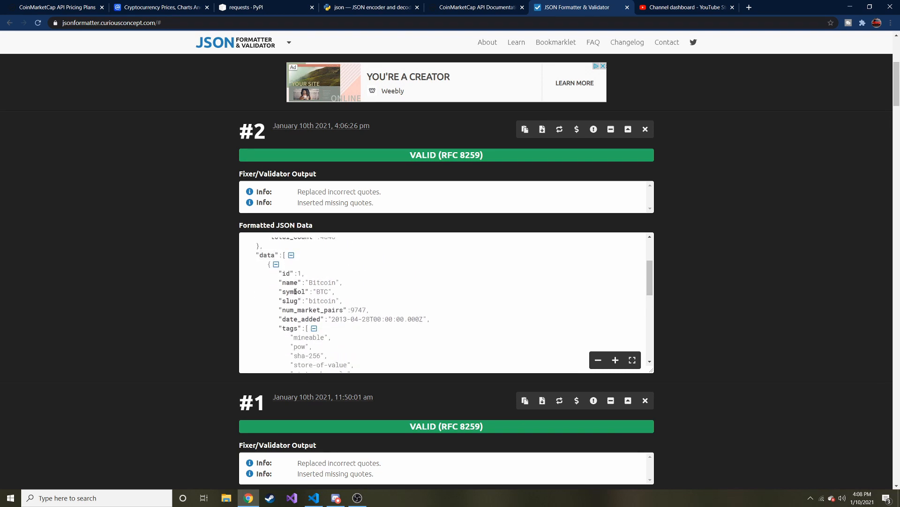
scroll(down, 3)
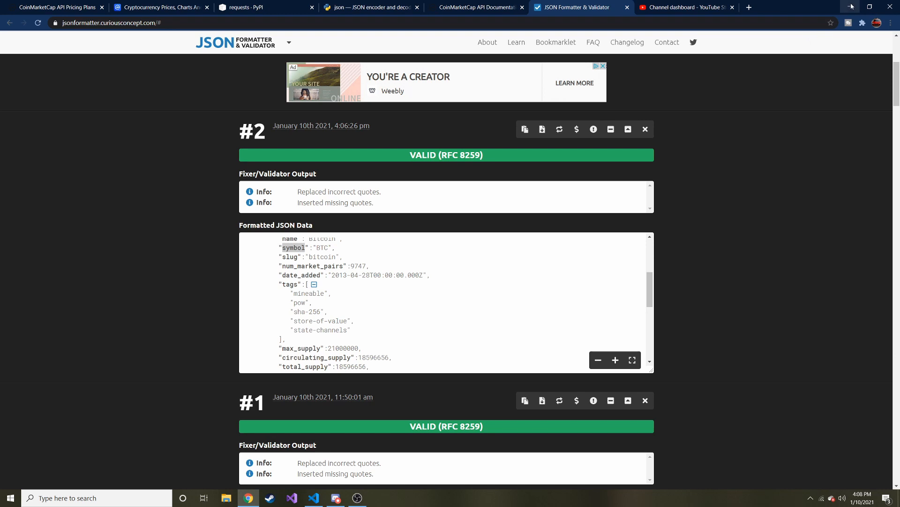
click(314, 497)
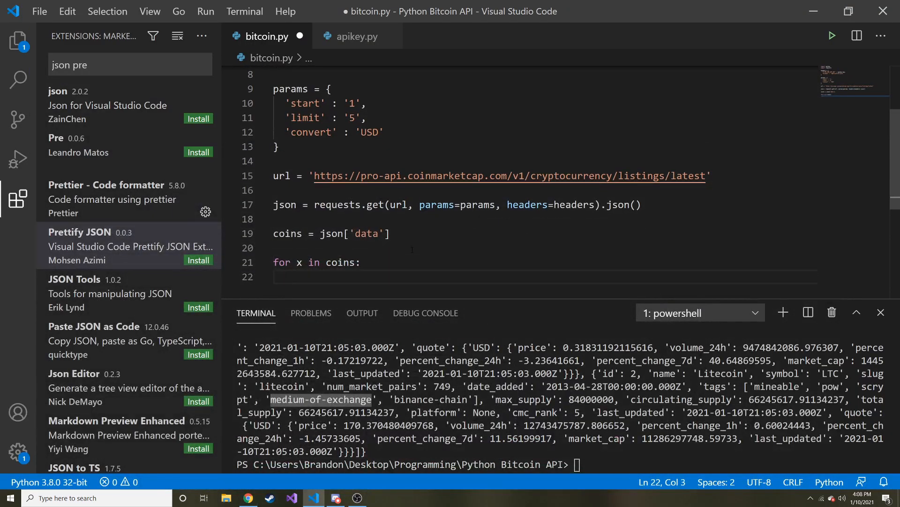
text(print)
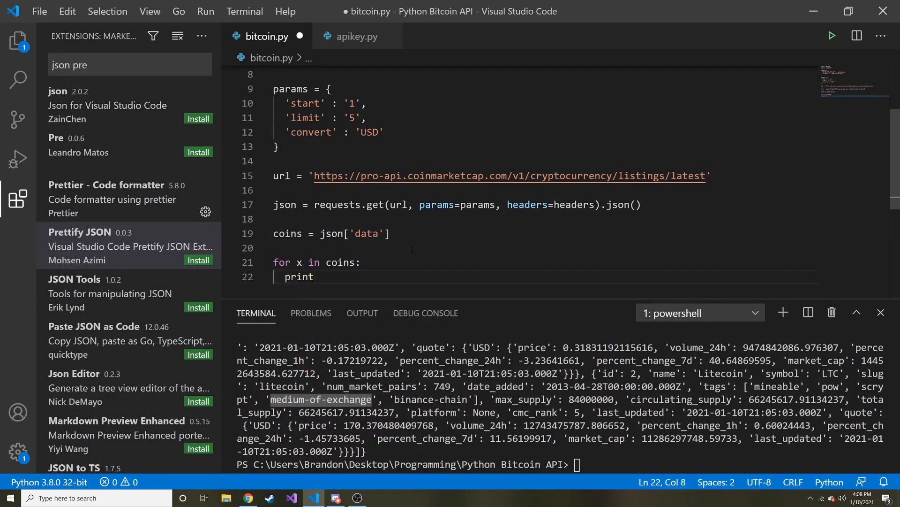
text((x['sym)
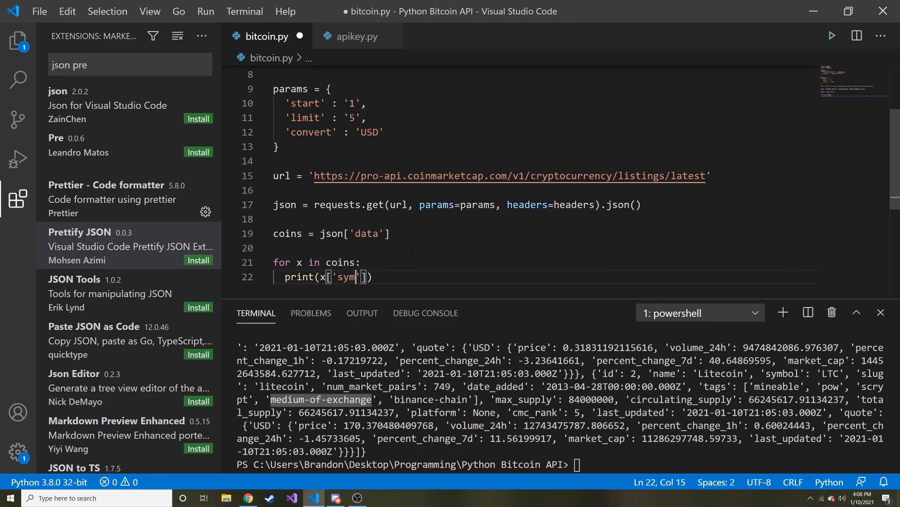
text(bi)
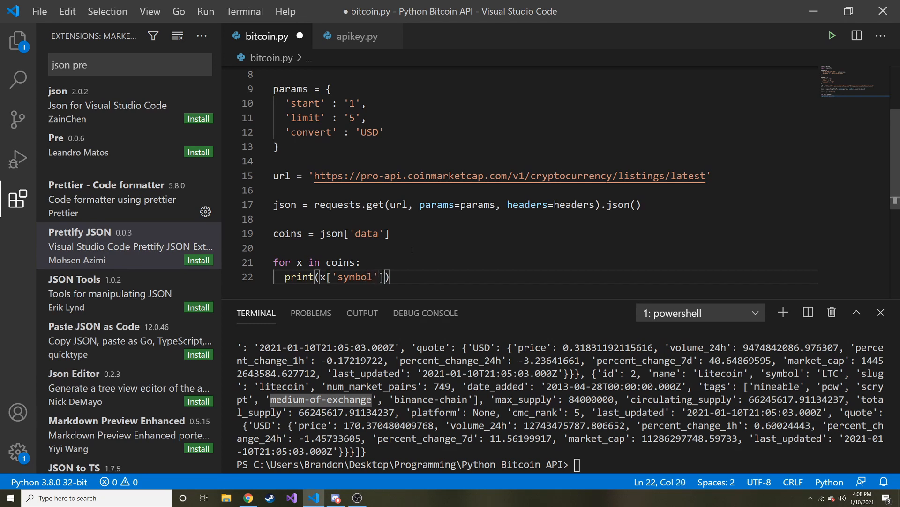
text(,)
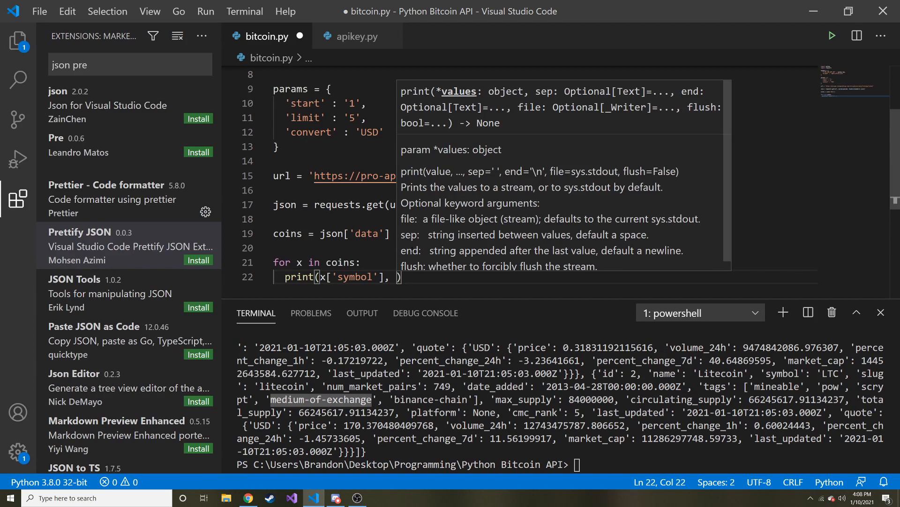
- Extend the print to include x['quote']['USD']['price'] alongside the symbol
text(x[])
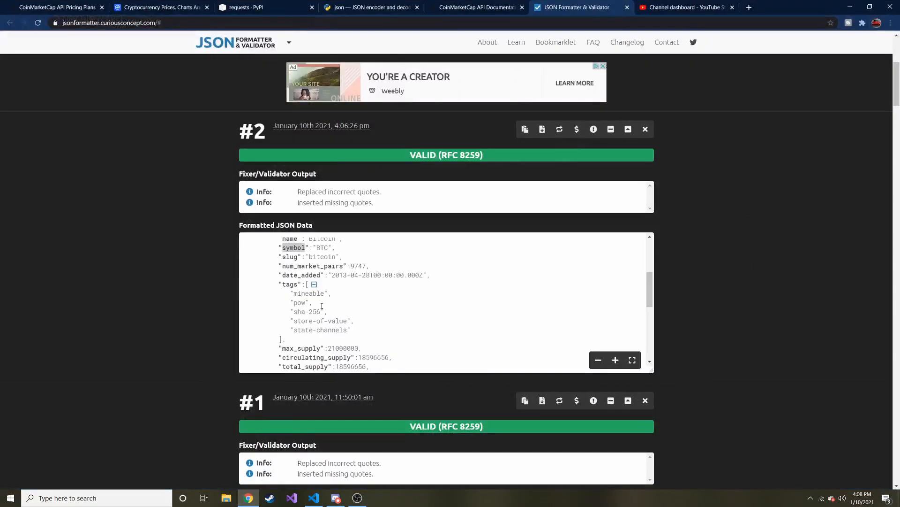
scroll(down, 3)
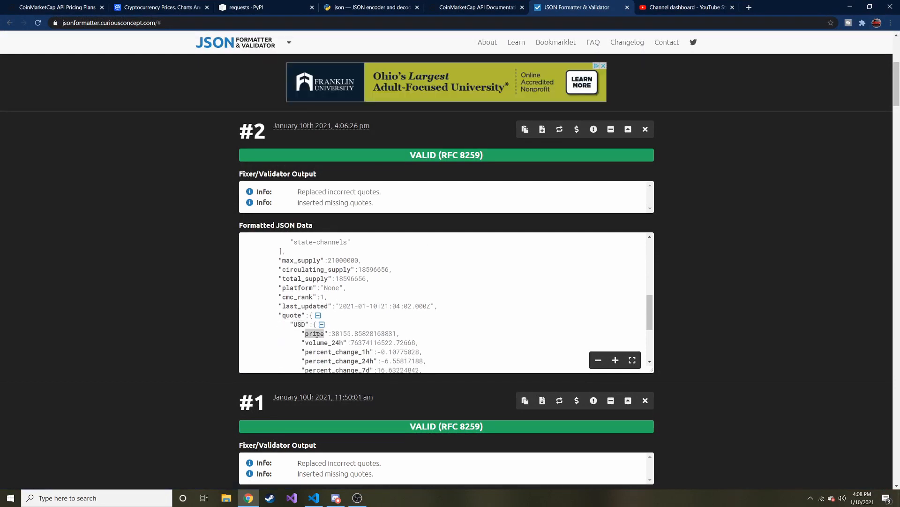
click(314, 497)
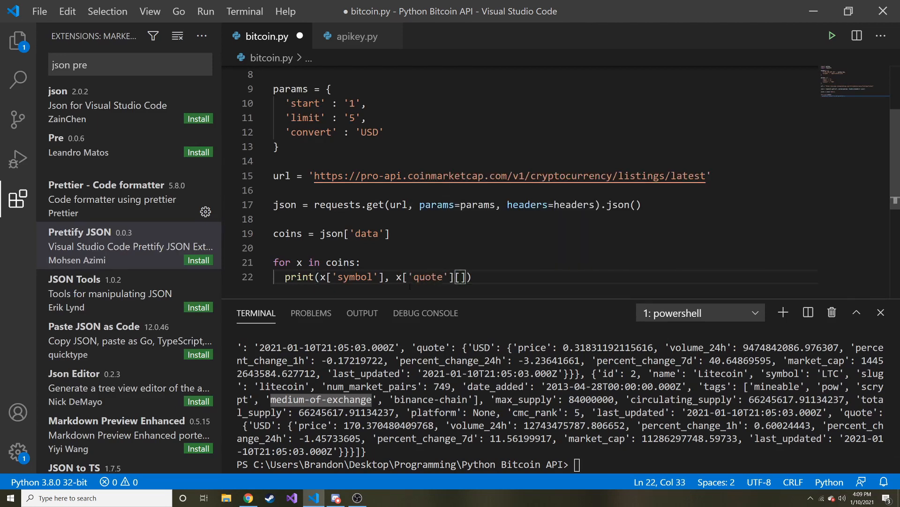
text('USD'][)
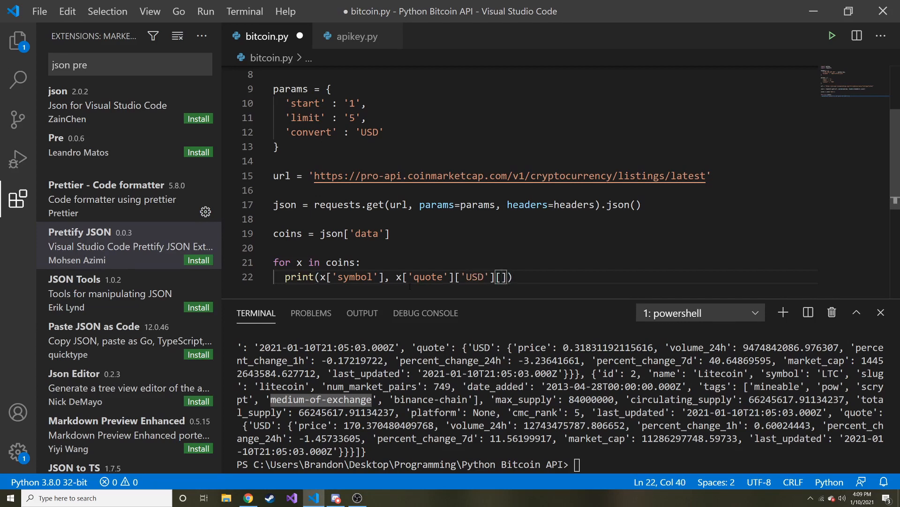
text('price')
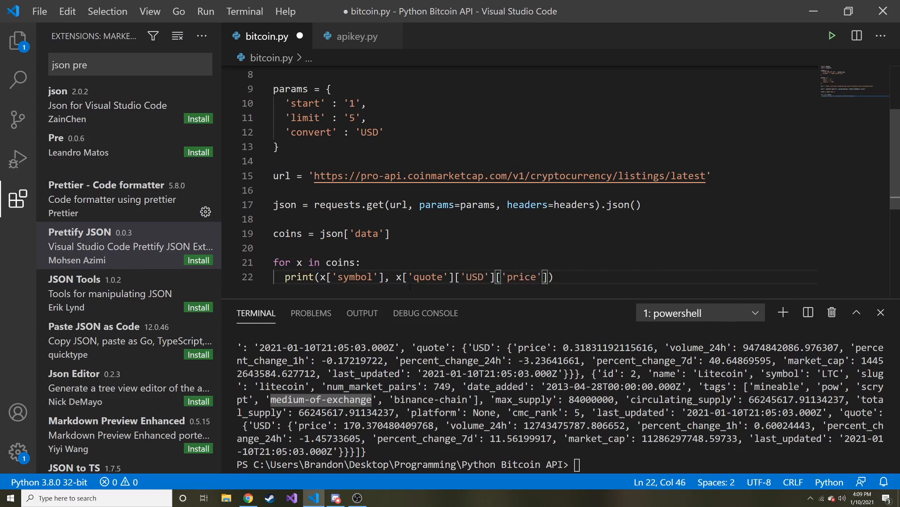
- Save bitcoin.py and clear the old JSON output from the PowerShell terminal
key(ctrl+s)
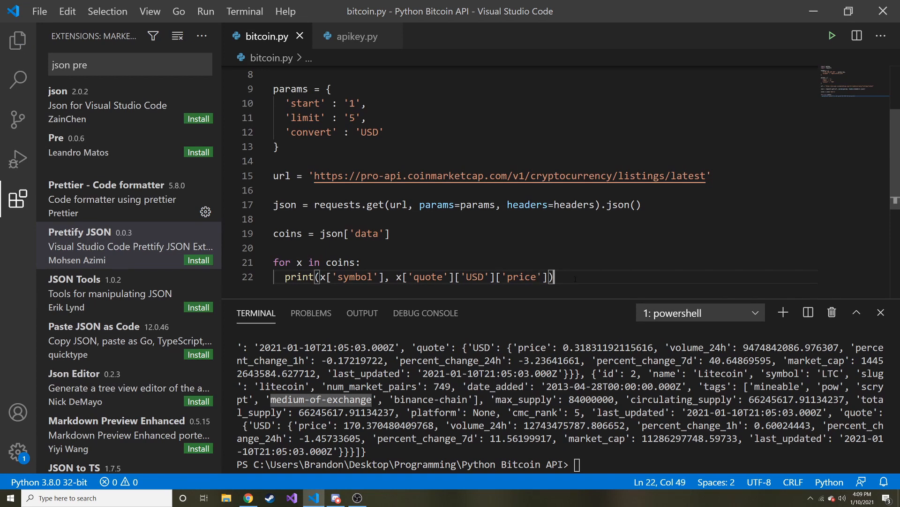
text(clear)
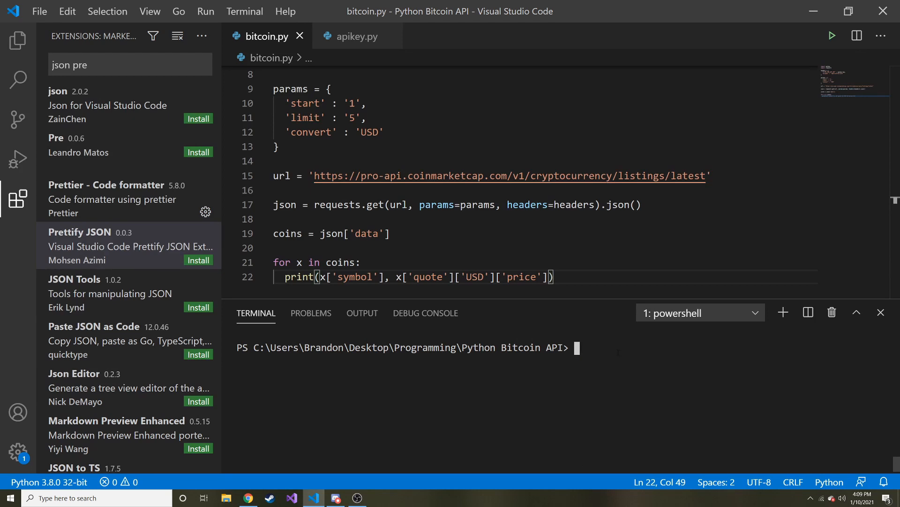
- Clear the terminal and run python .\bitcoin.py to print the five symbols with USD prices
text(py)
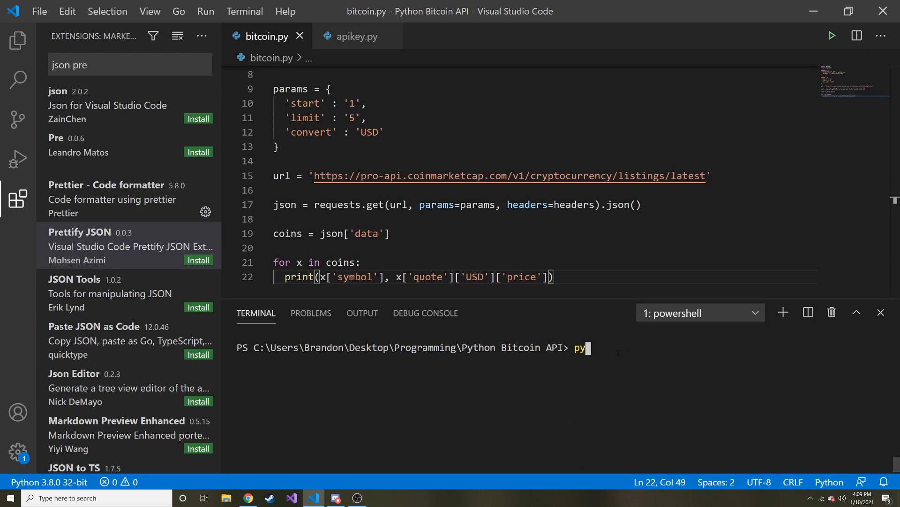
text(clear)
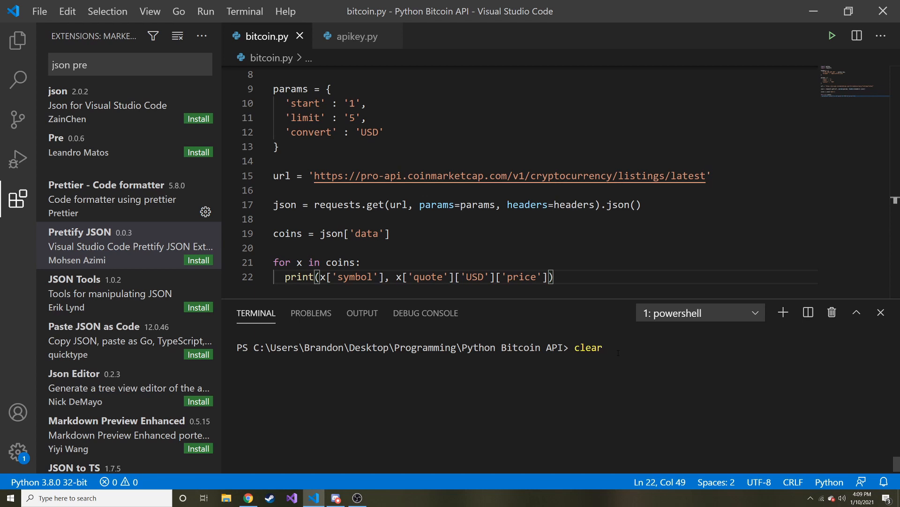
key(Return)
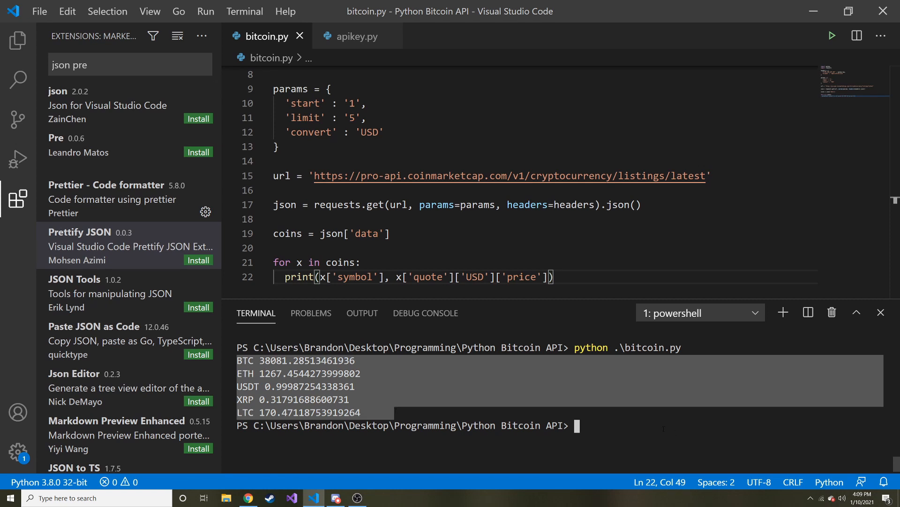
text(python .\bitcoin.py)
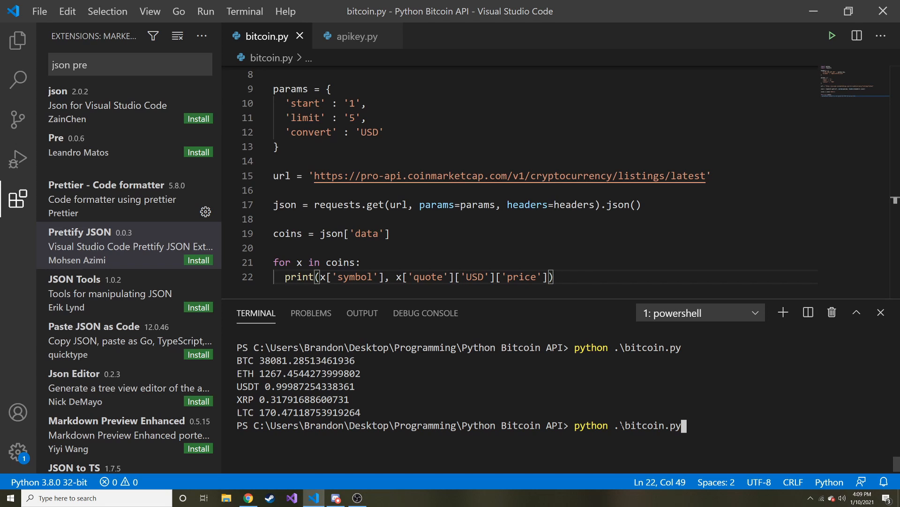
key(Return)
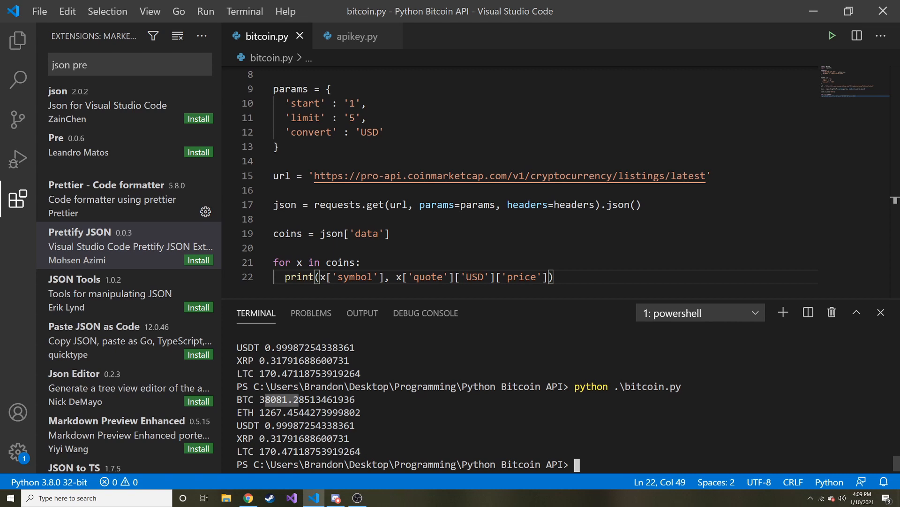
- Run bitcoin.py again for fresh prices, check the LTC price, and return to the code
text(python .\bitcoin.py)
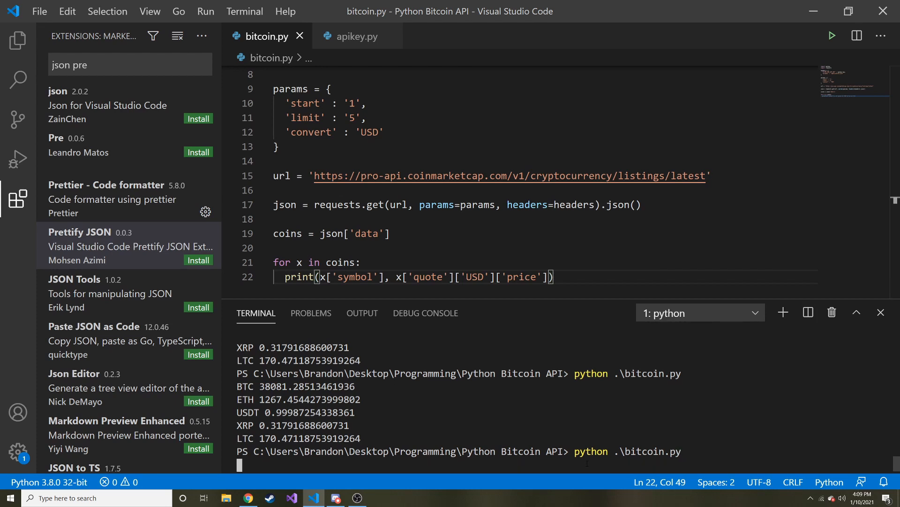
key(Return)
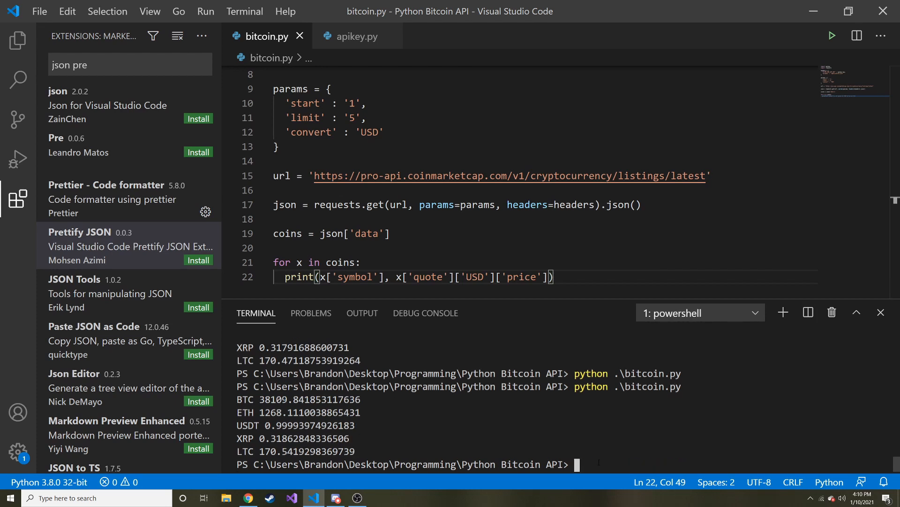
double_click(309, 360)
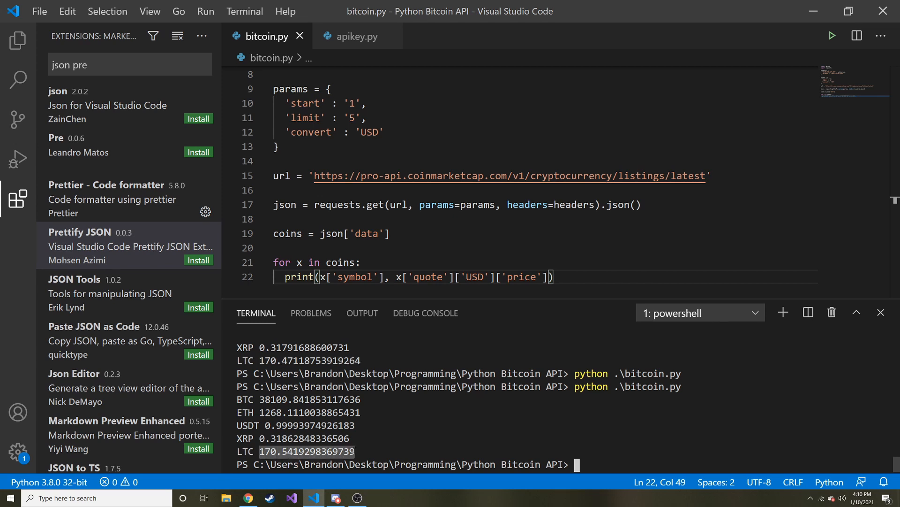
key(Return)
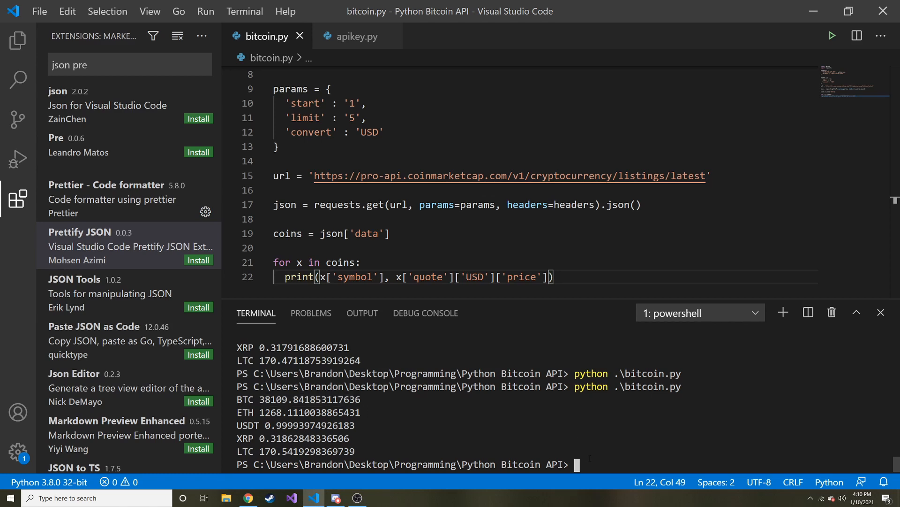
click(247, 497)
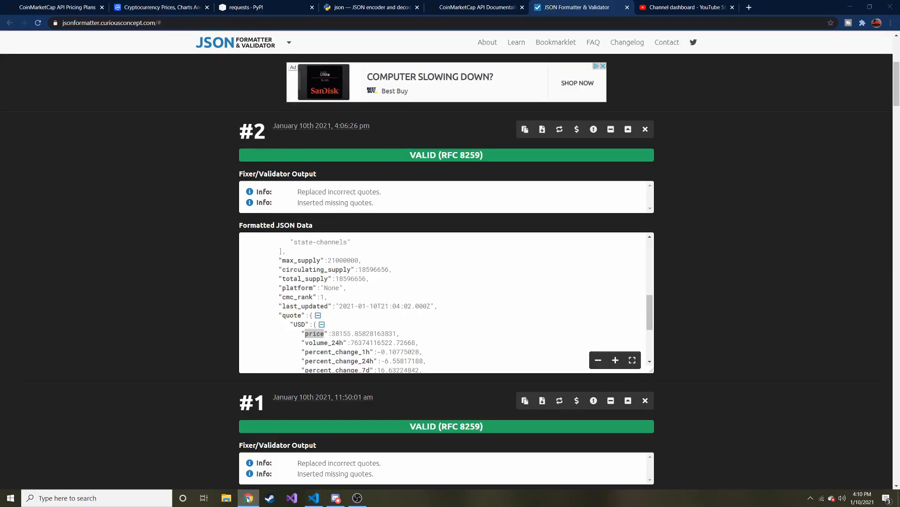
click(314, 497)
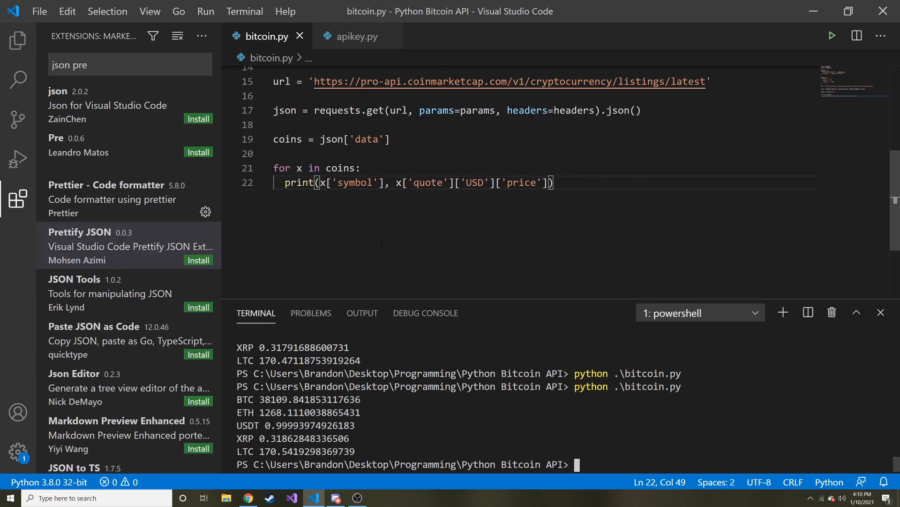
- Insert if x['symbol'] == 'BTC': inside the coin loop with the USD price beneath
scroll(up, 3)
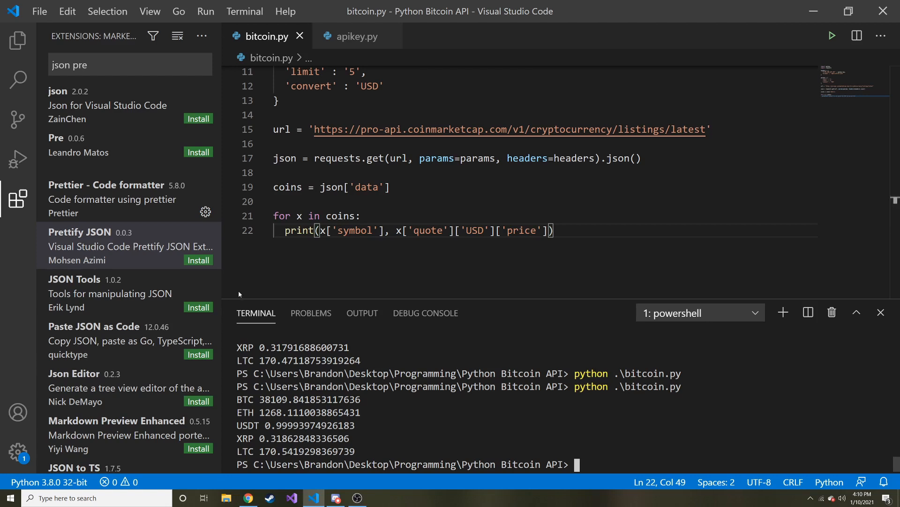
click(360, 216)
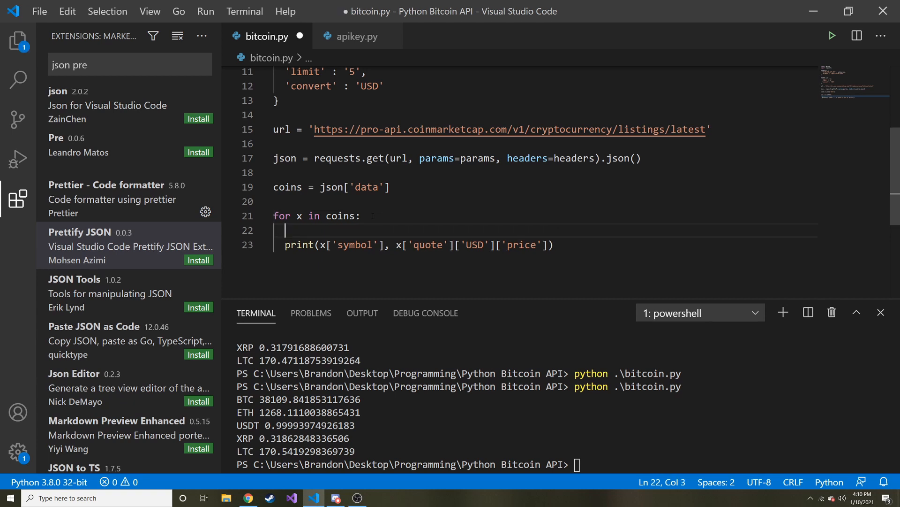
text(if)
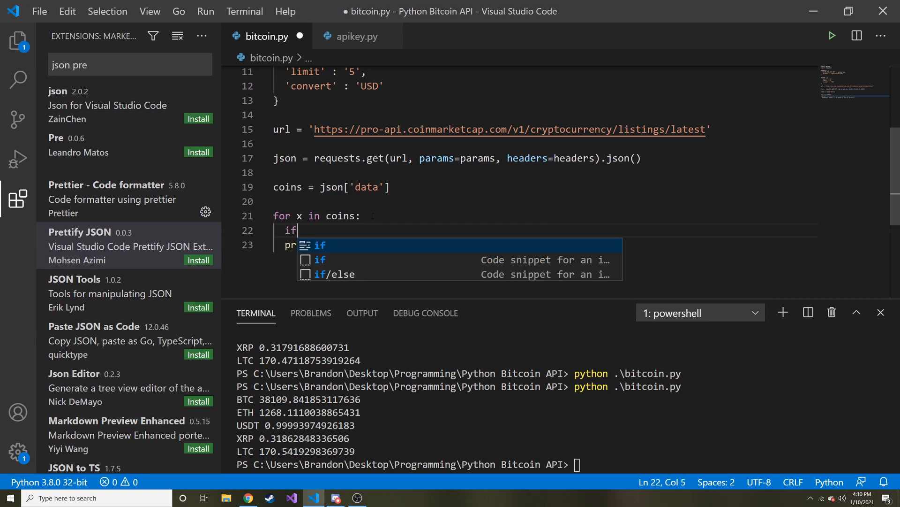
text(x[])
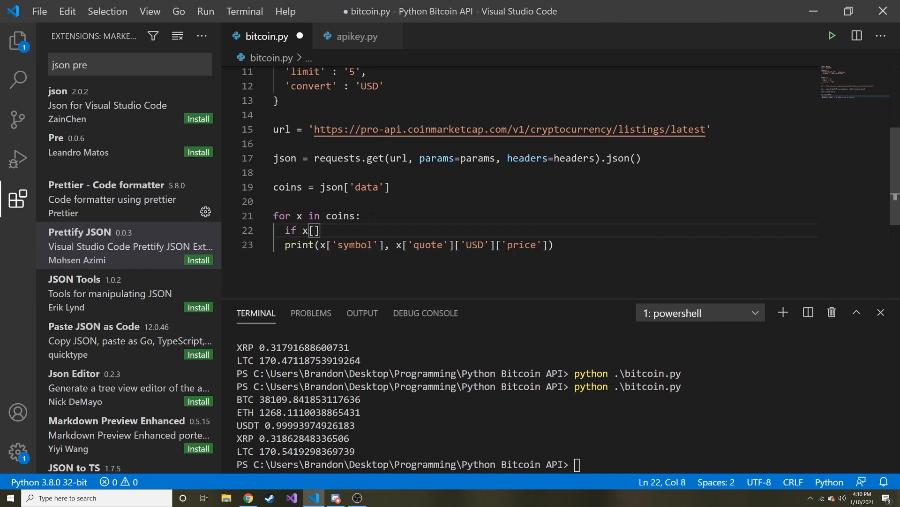
text('sym')
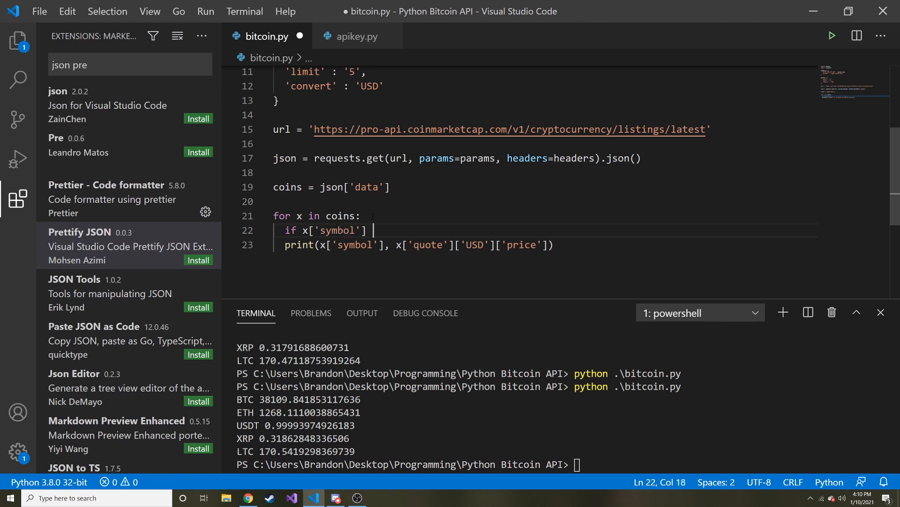
text(== 'BTC':)
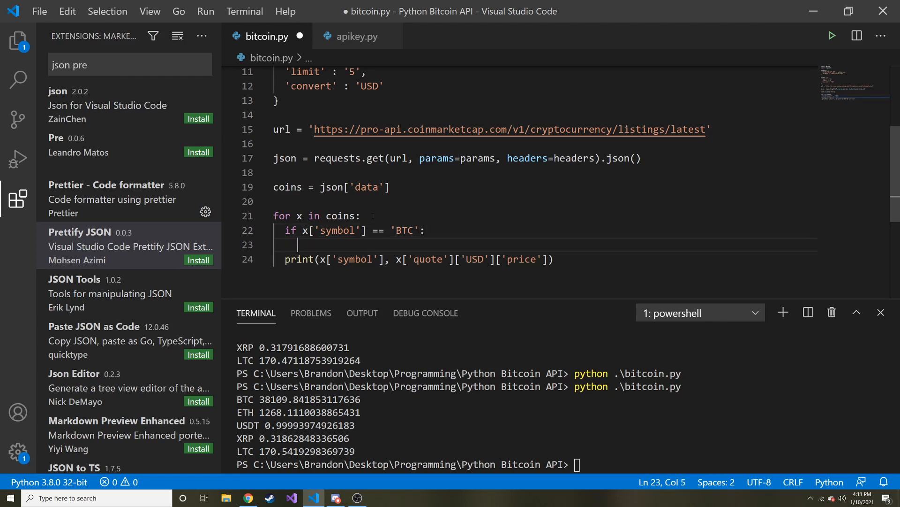
text(x['quote']['USD']['price')
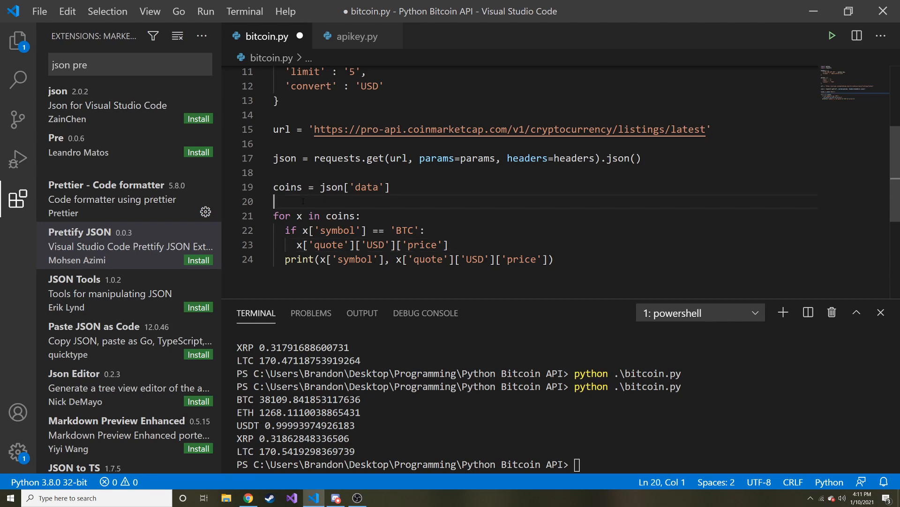
- Add a coins[0] line above the loop
key(Enter)
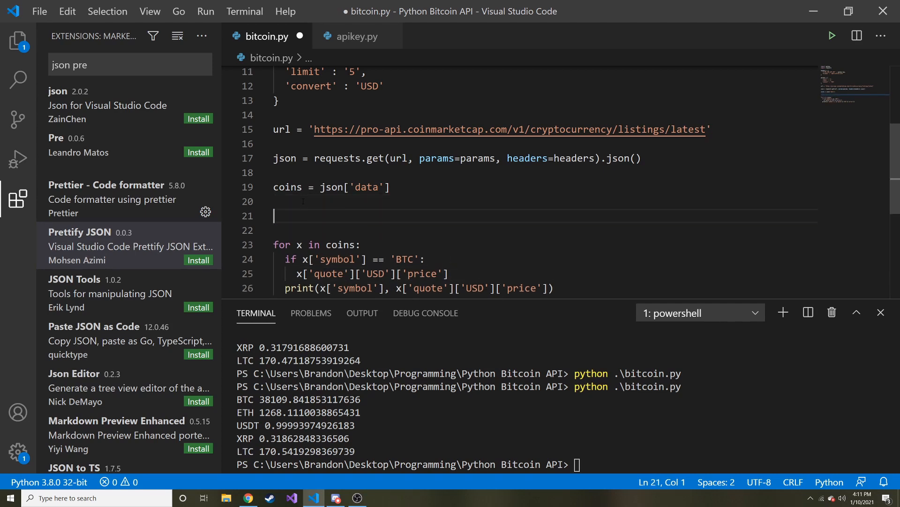
text(coins[])
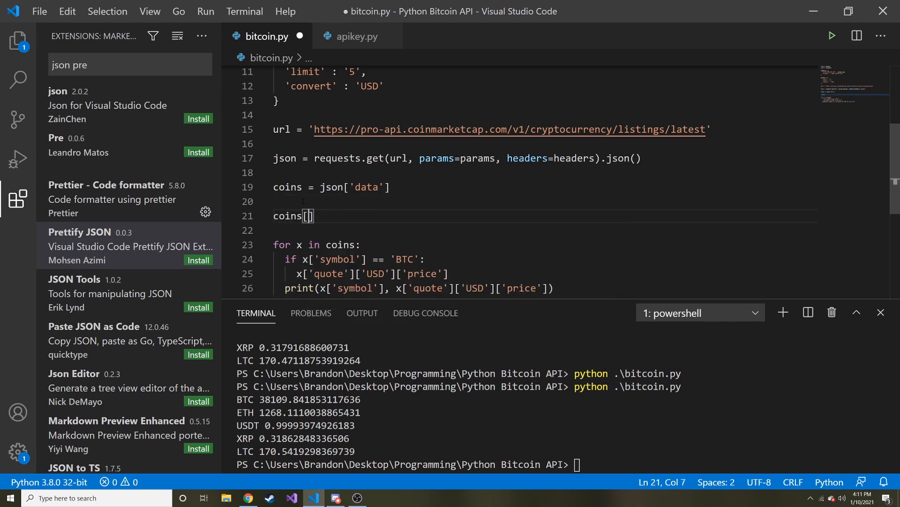
text(0)
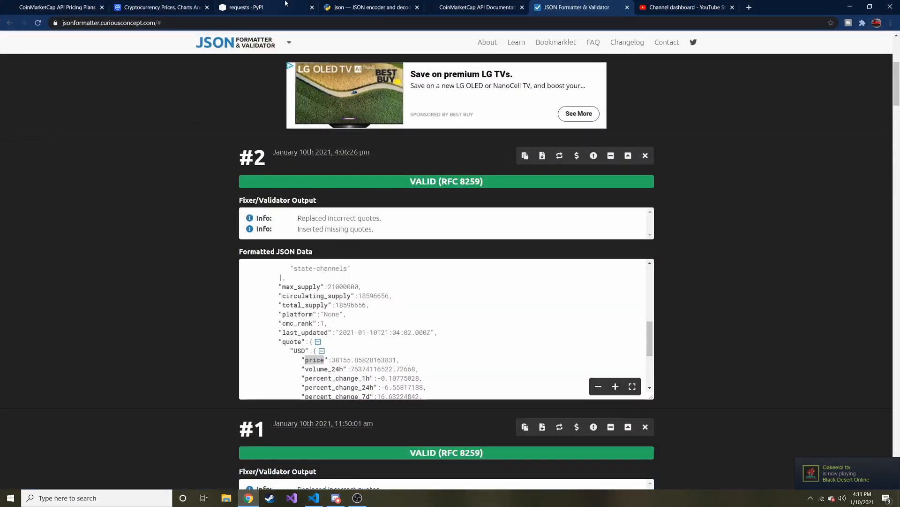
- Examine Bitcoin's entry in the formatted data array, then switch to the CoinMarketCap API docs
scroll(up, 3)
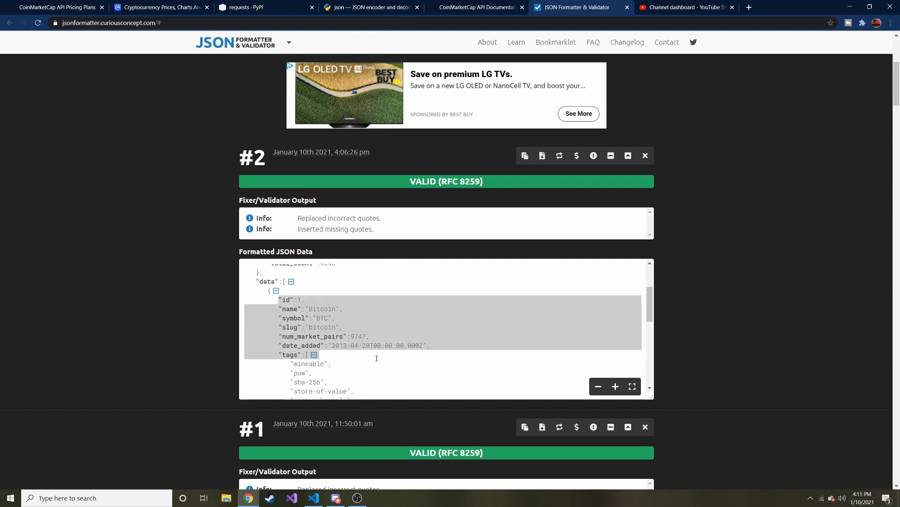
scroll(down, 3)
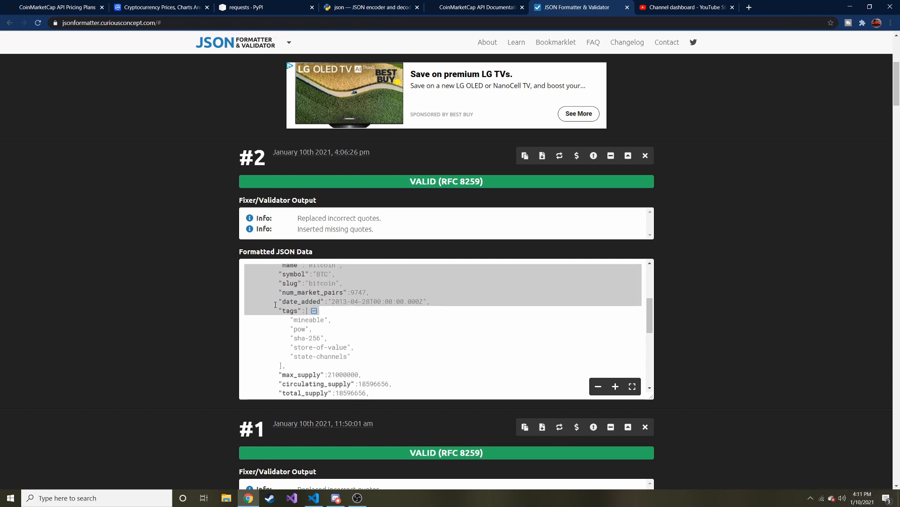
scroll(up, 3)
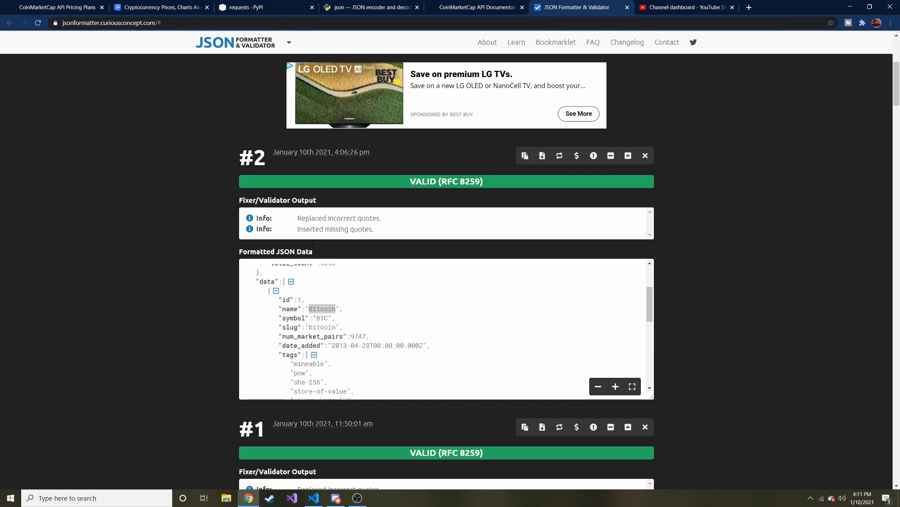
mouse_move(476, 7)
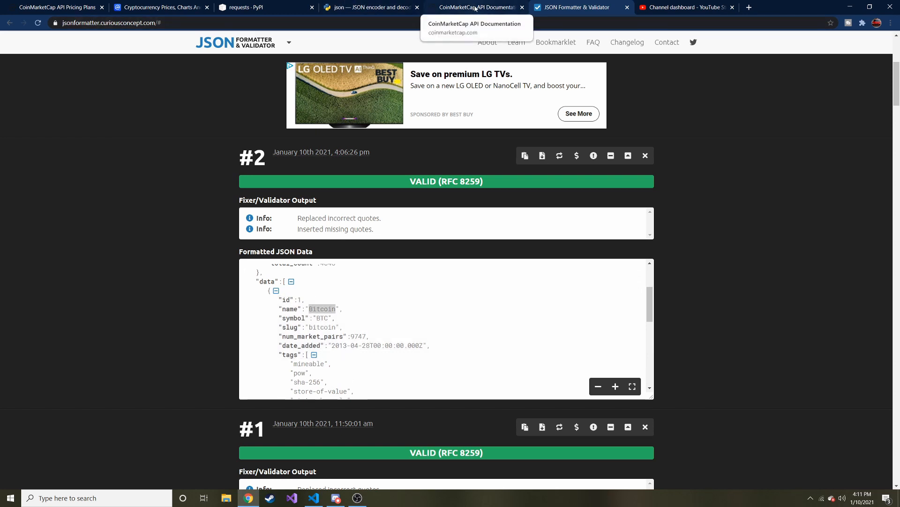
click(476, 6)
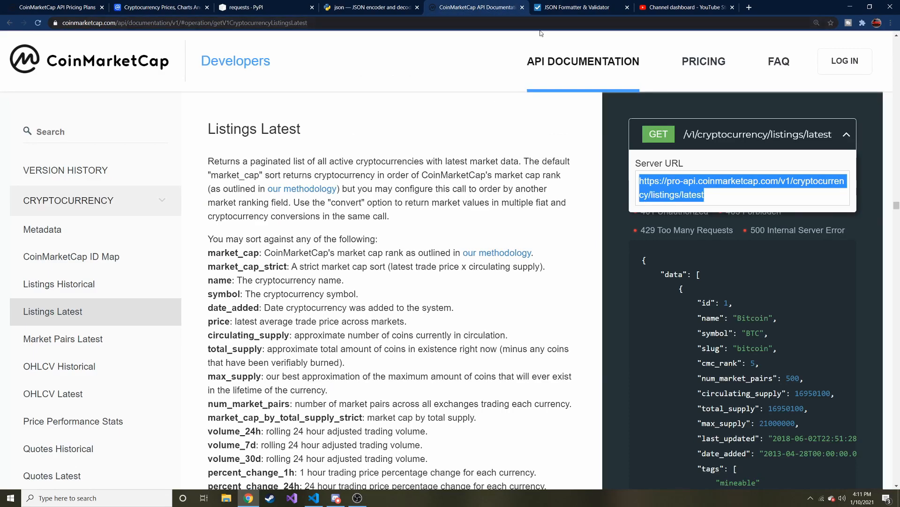
- Review CoinMarketCap's market-cap ranking, noting Ethereum's market cap, and return to bitcoin.py
click(155, 7)
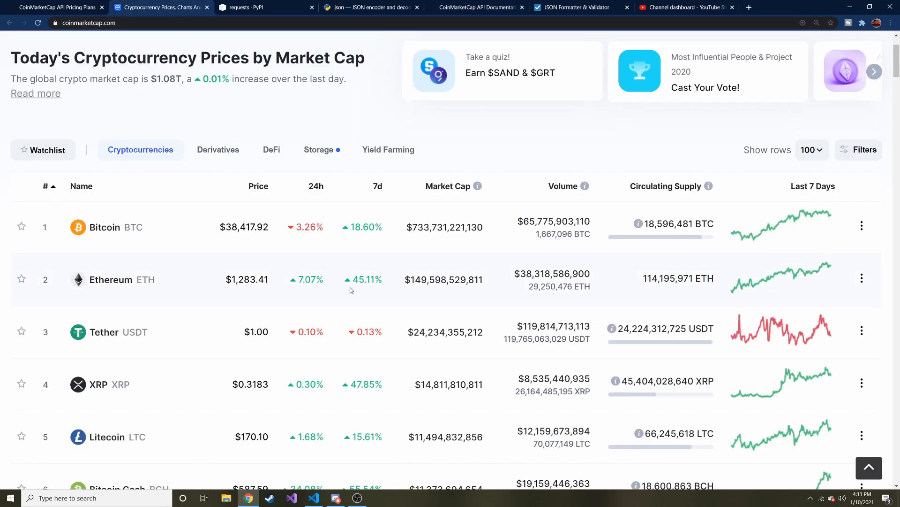
scroll(up, 3)
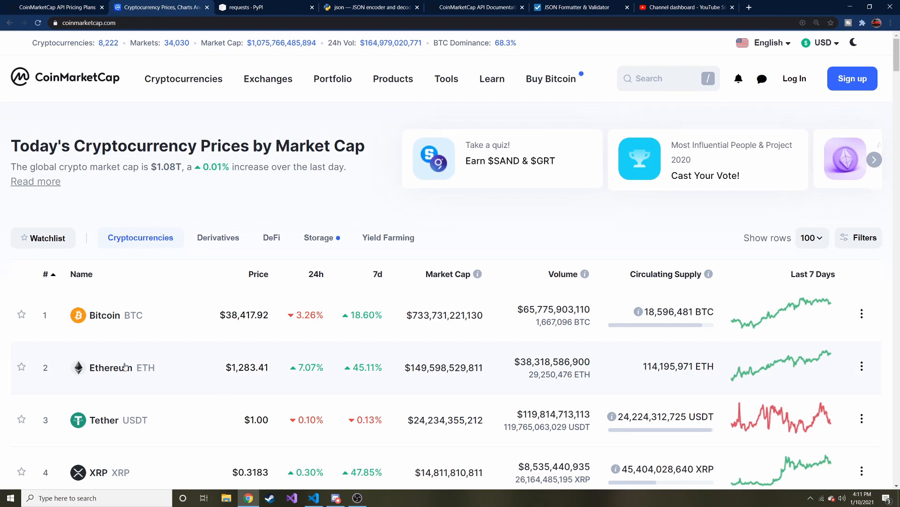
mouse_move(65, 313)
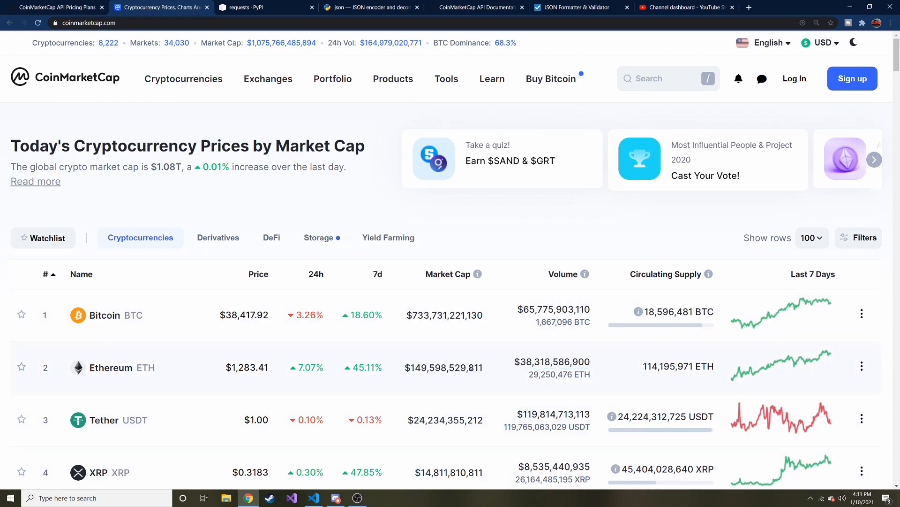
double_click(444, 367)
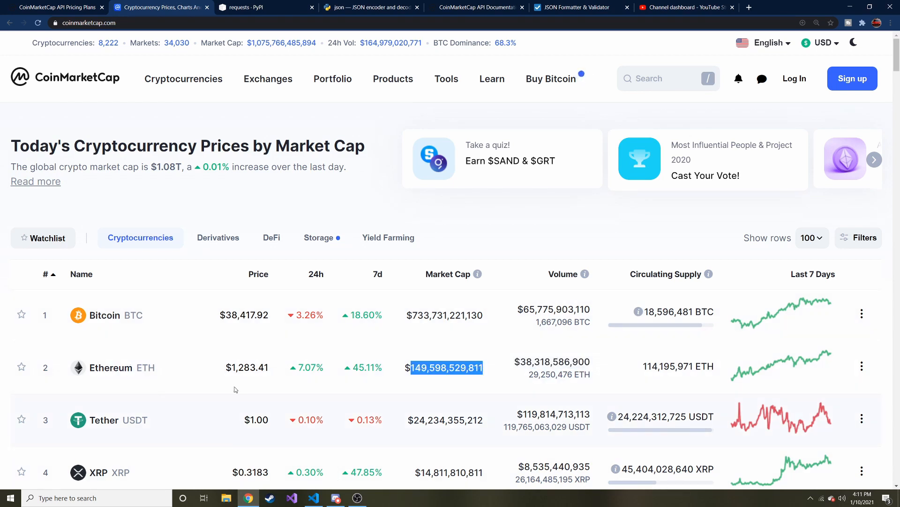
click(314, 498)
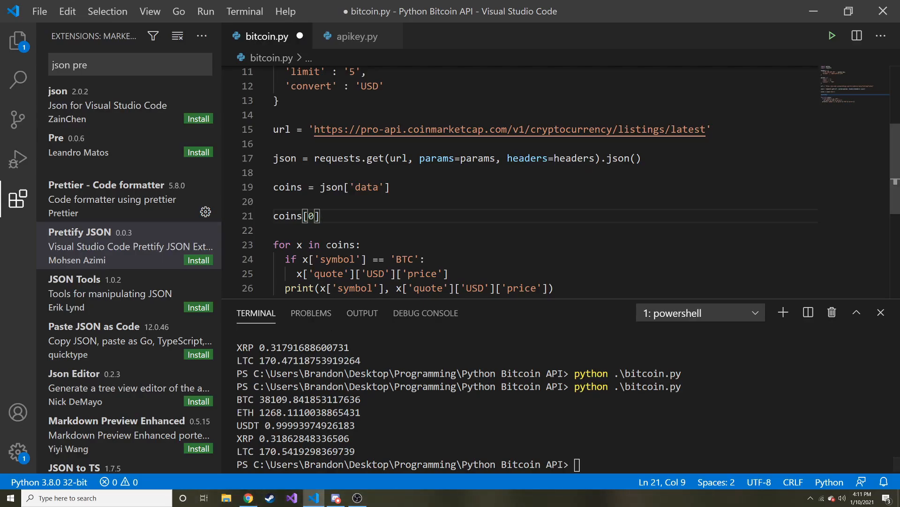
- Review the BTC if-check and the limit '5' param, then hide the extensions sidebar
double_click(289, 168)
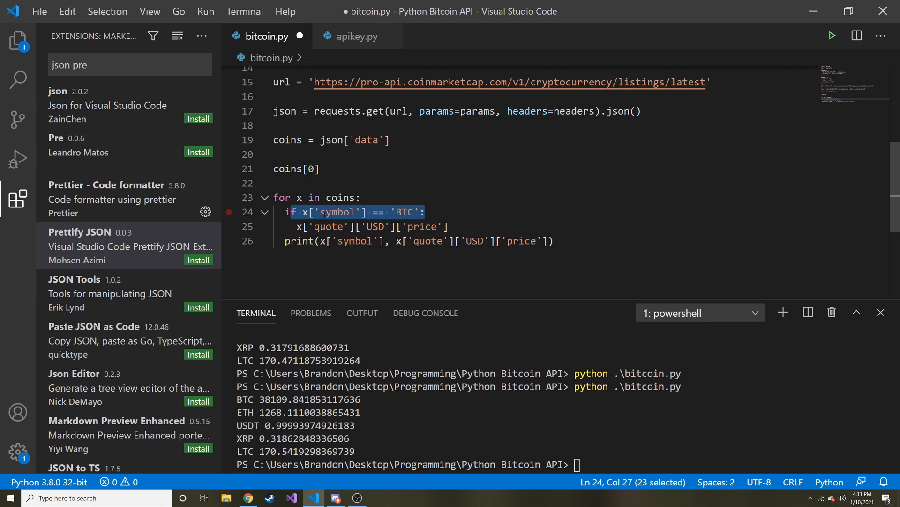
double_click(337, 212)
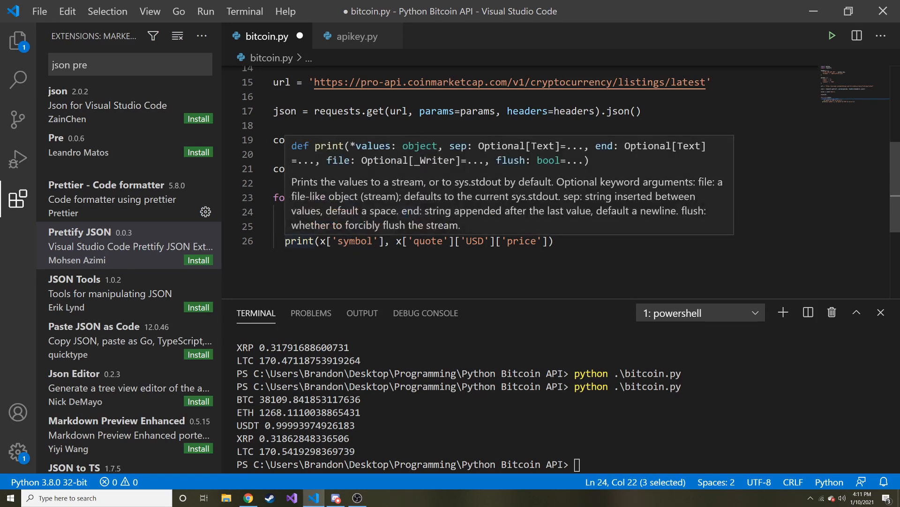
scroll(up, 3)
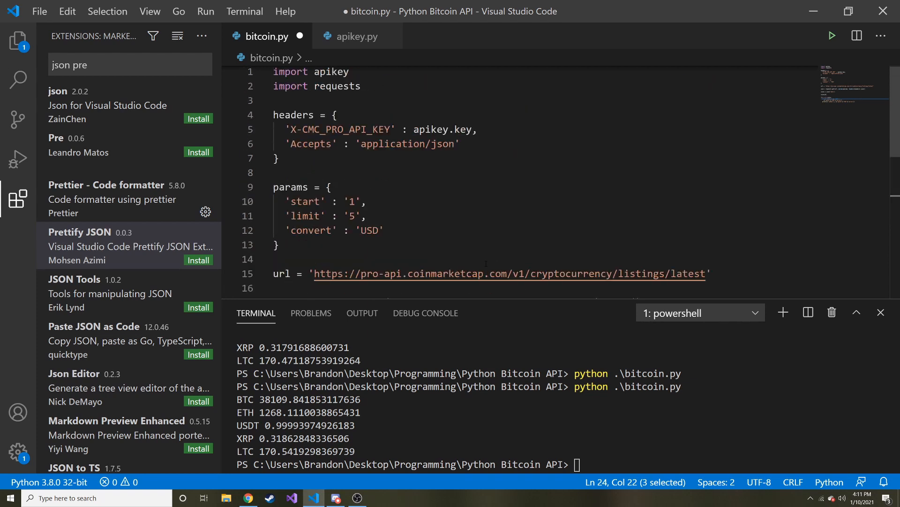
double_click(353, 216)
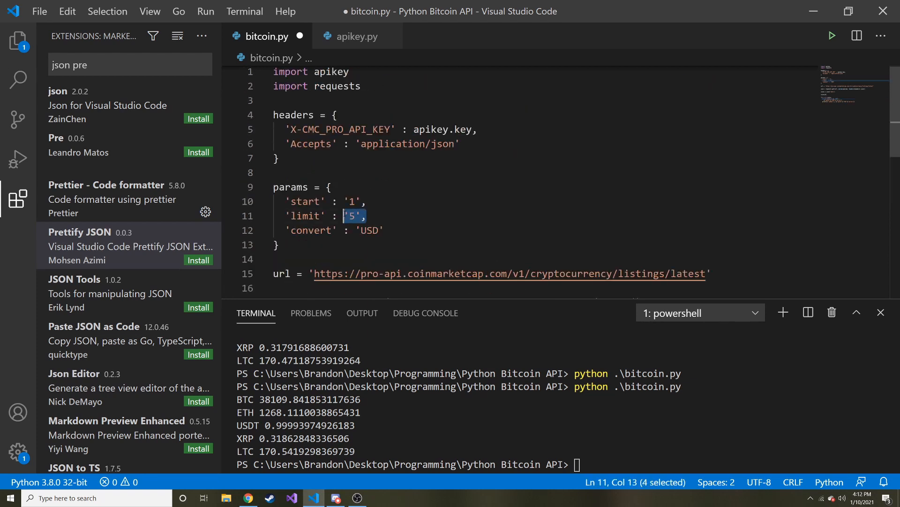
scroll(down, 3)
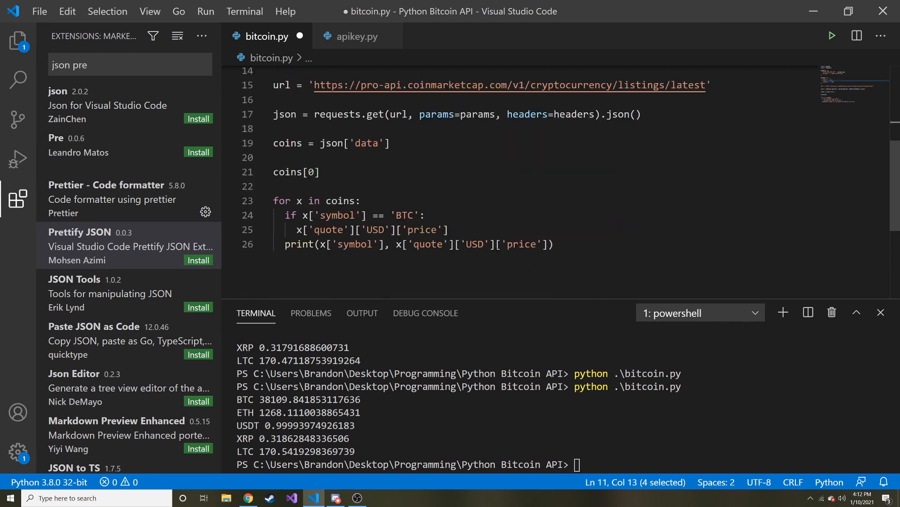
mouse_move(40, 11)
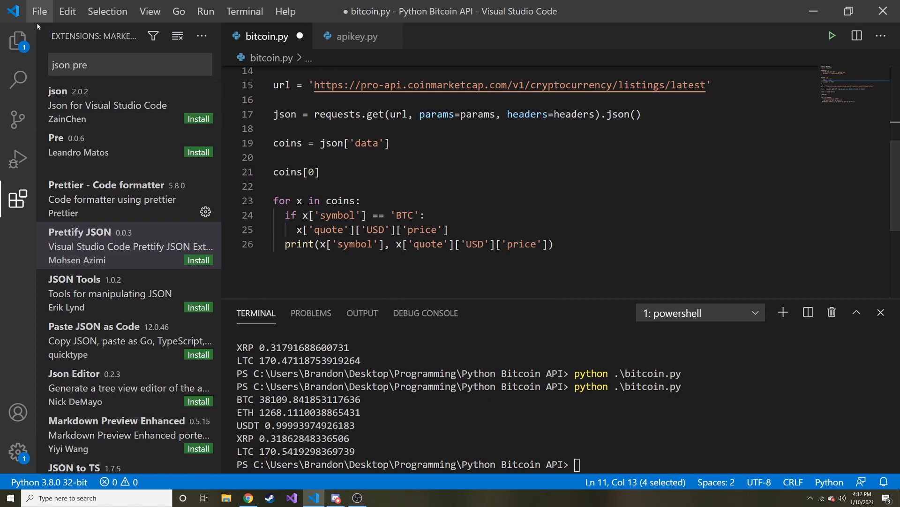
click(17, 198)
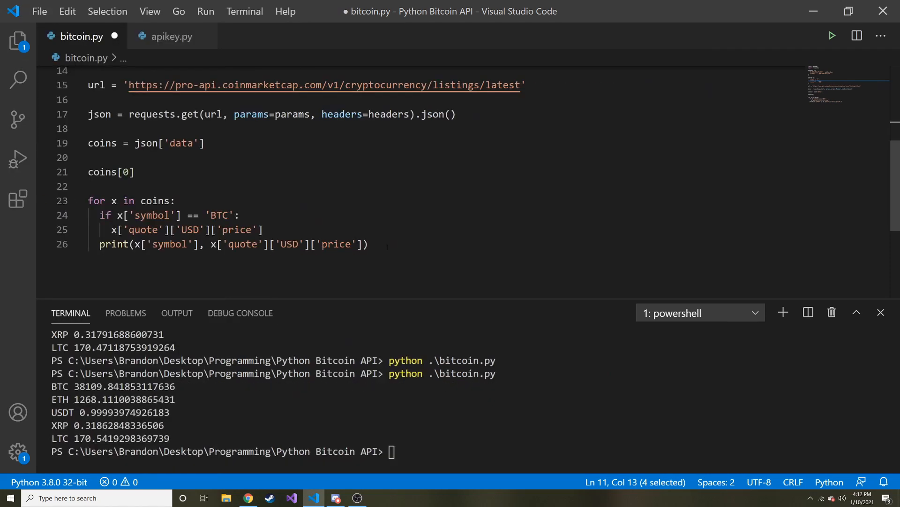